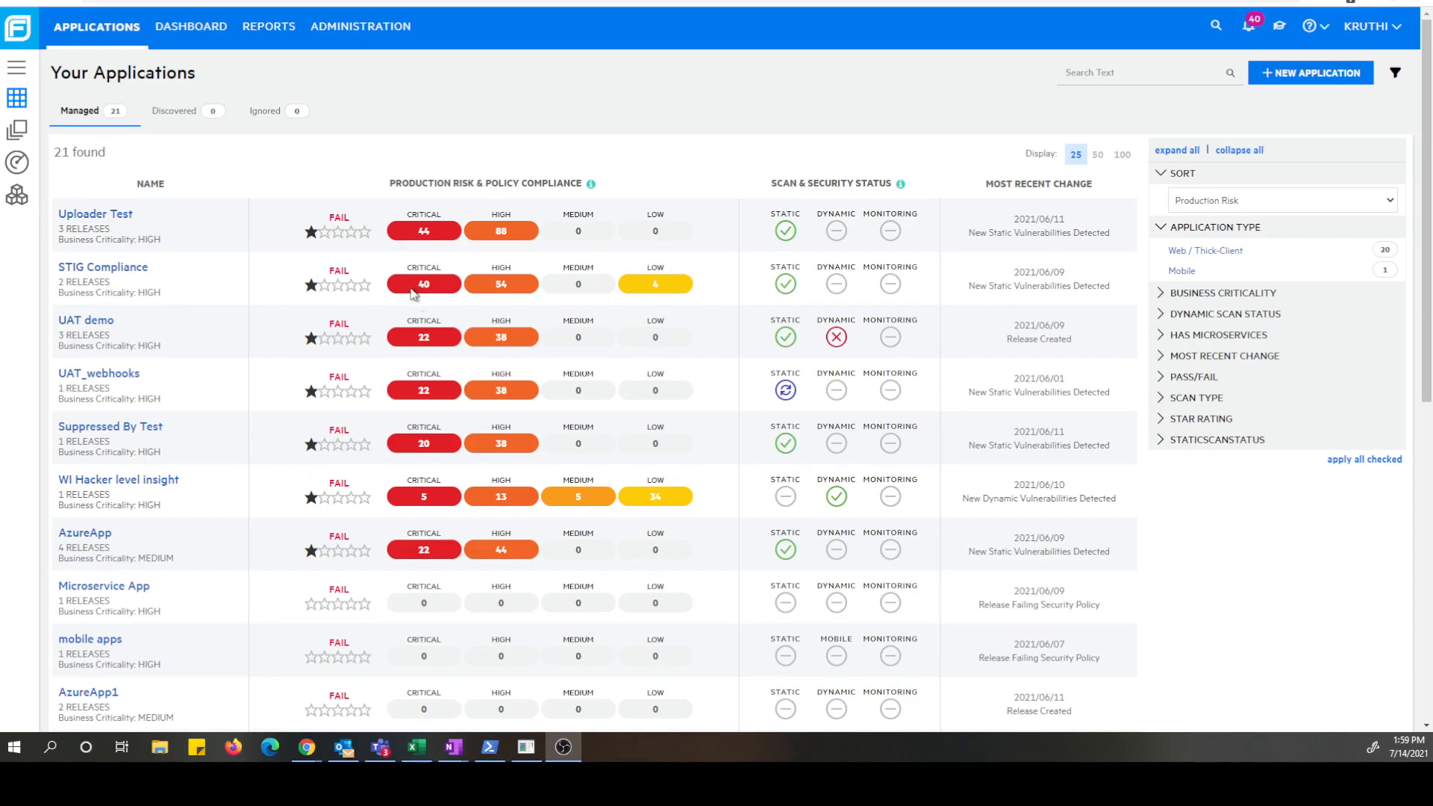
mouse_move(656, 143)
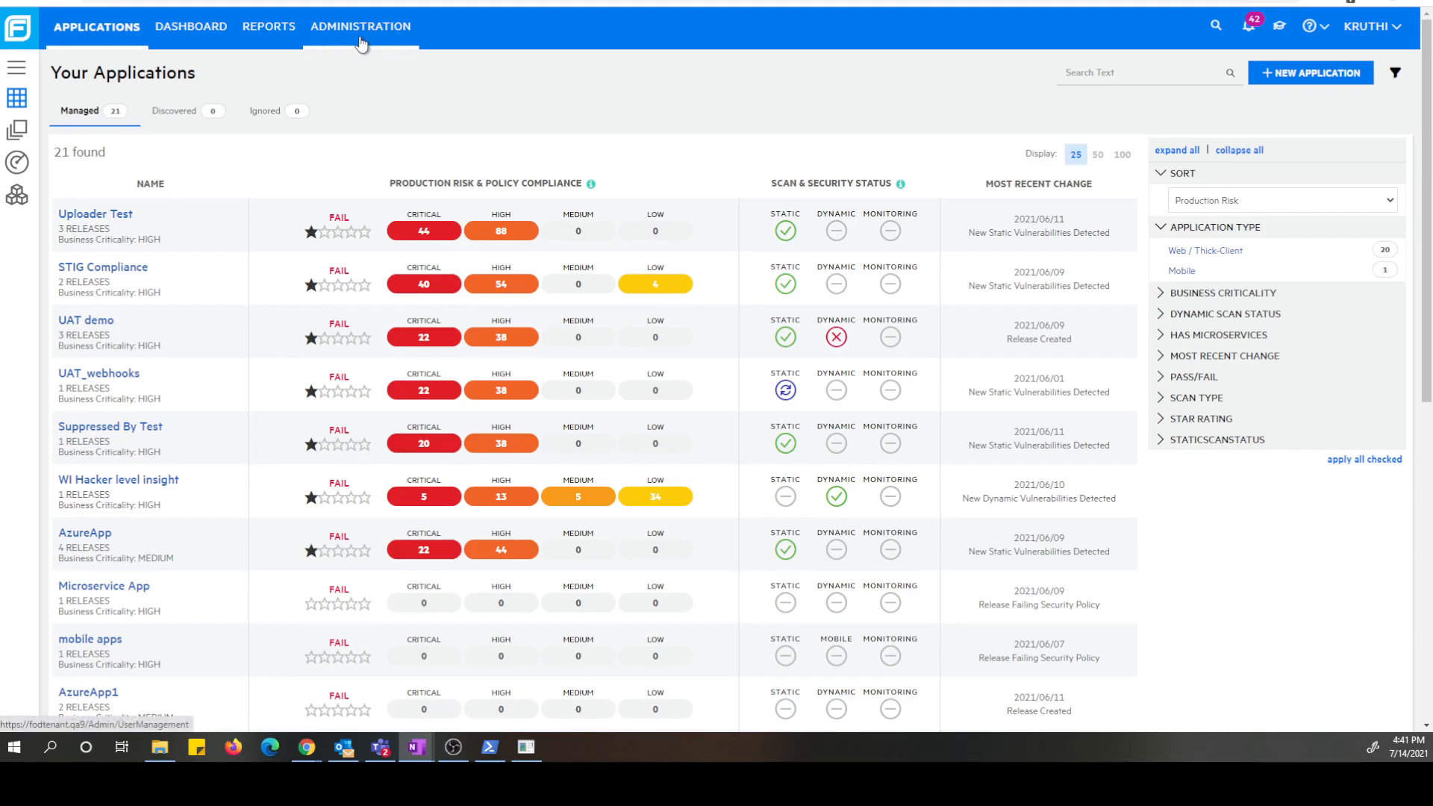
Open the Administration area showing the User Management page.
click(359, 27)
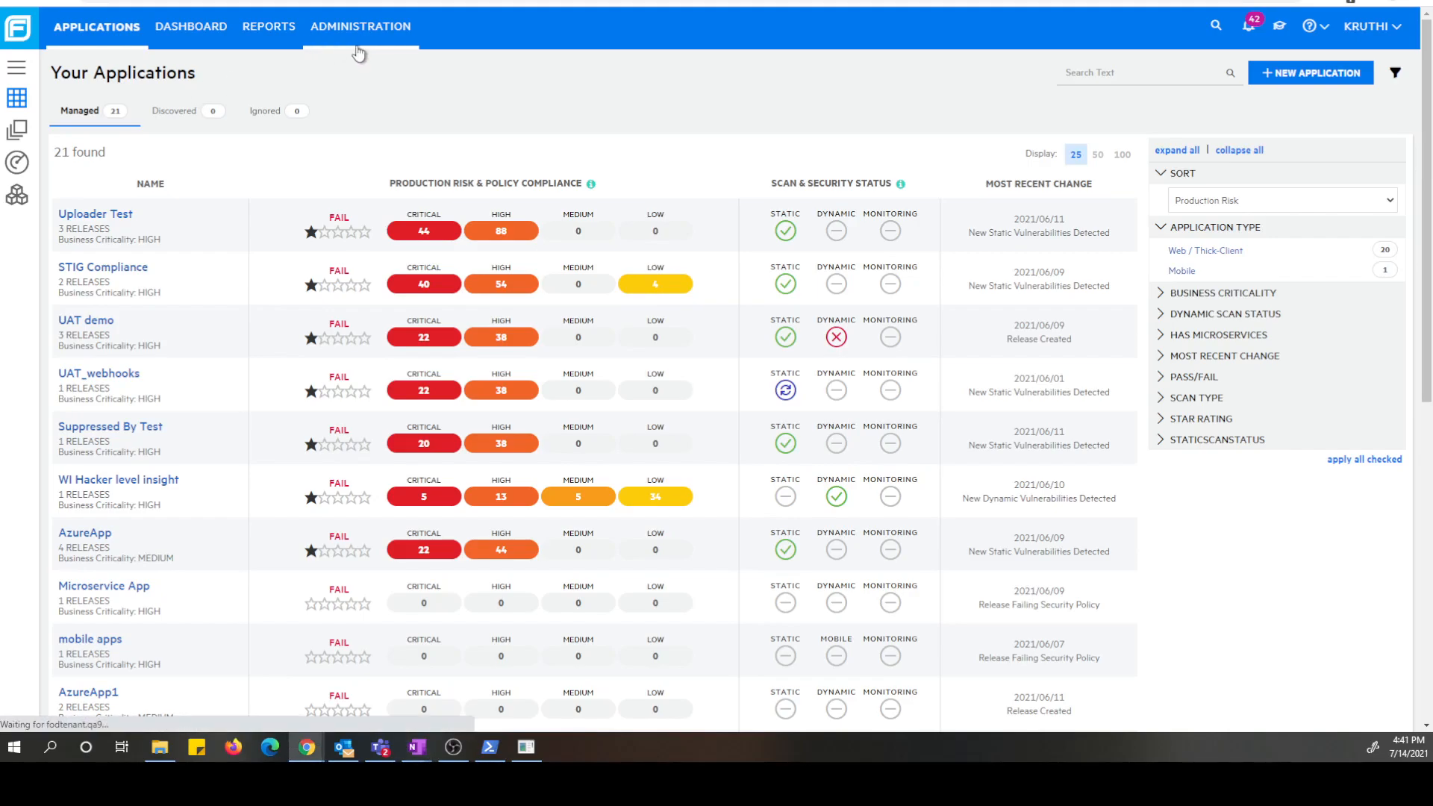
click(360, 26)
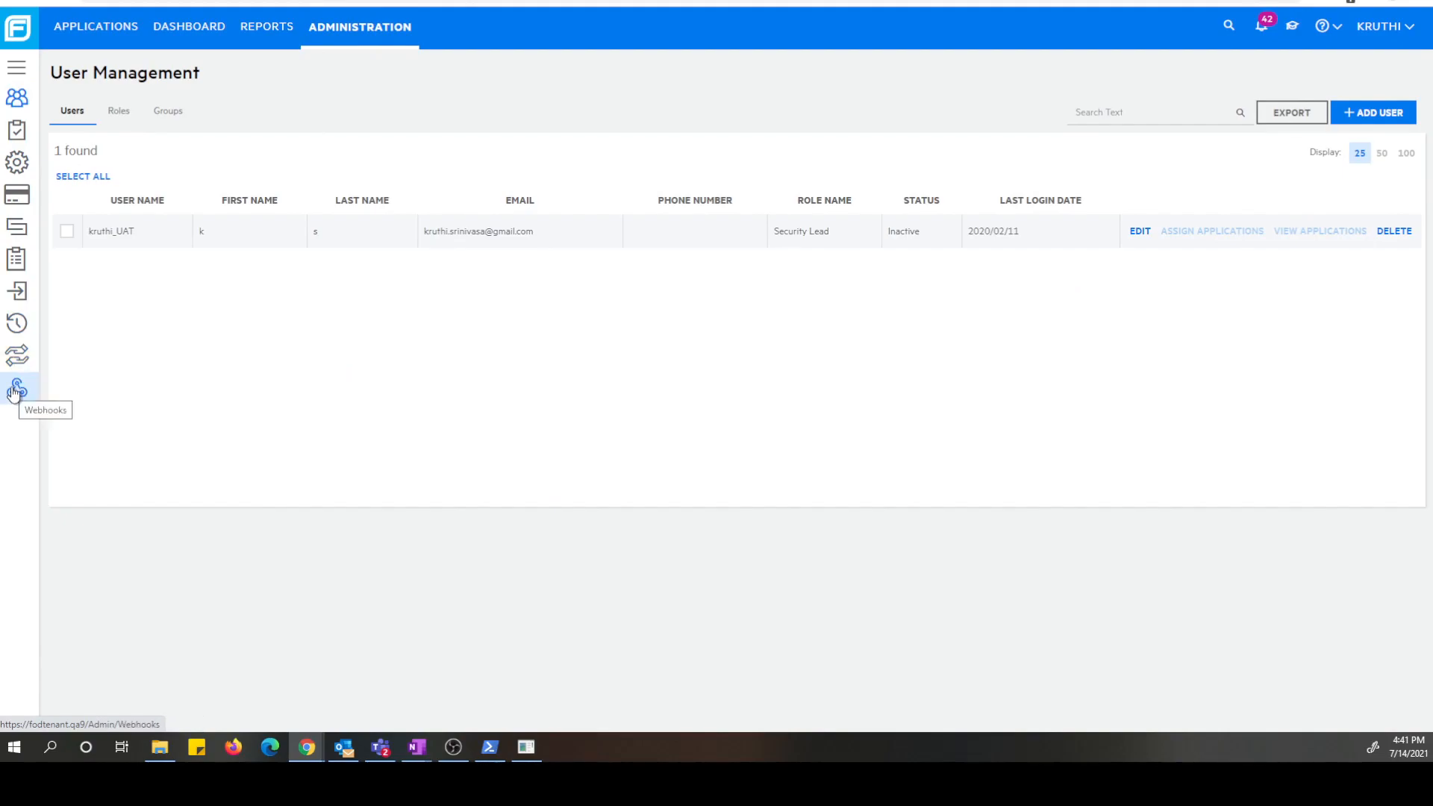
Open the Webhooks list showing one active and one inactive webhook.
click(16, 389)
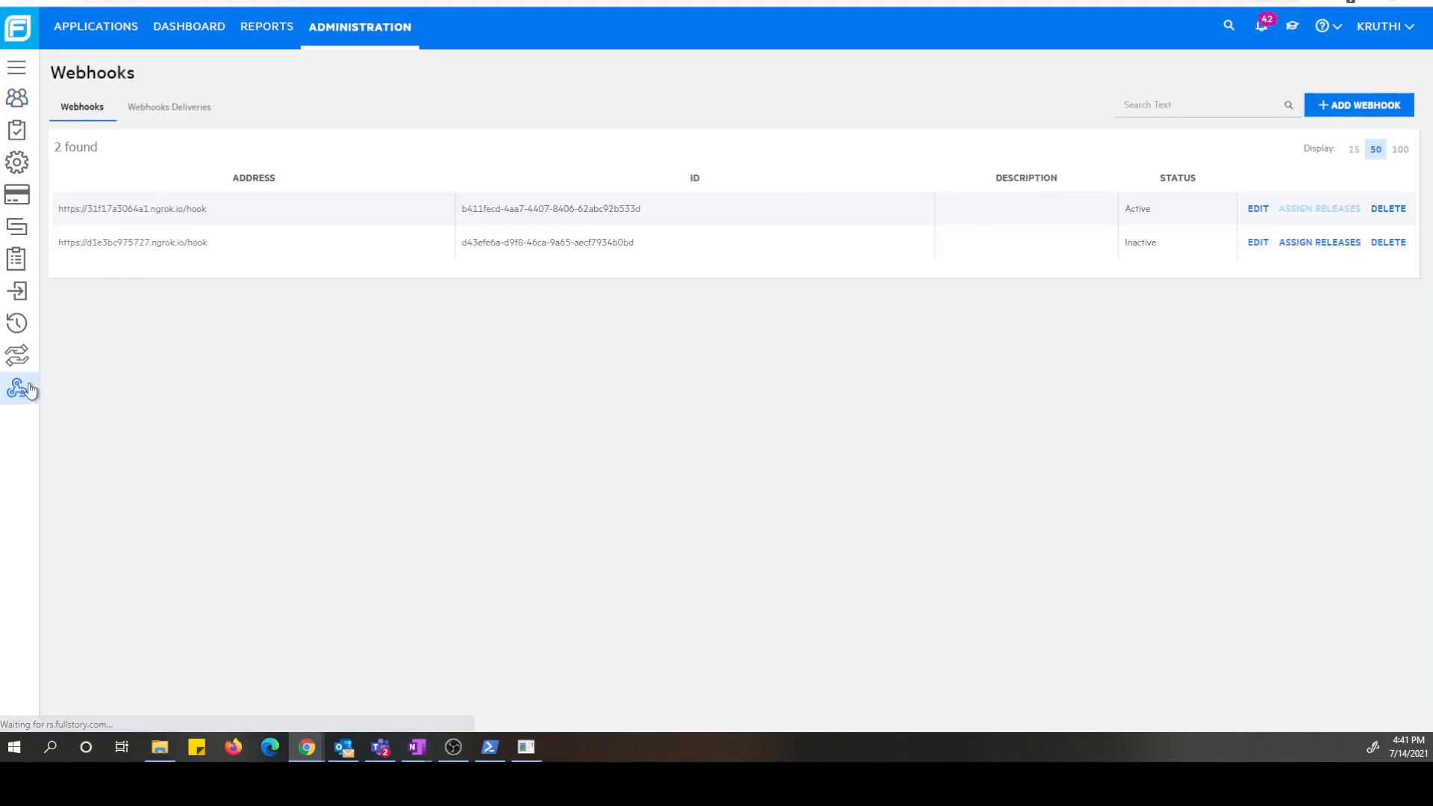
mouse_move(239, 383)
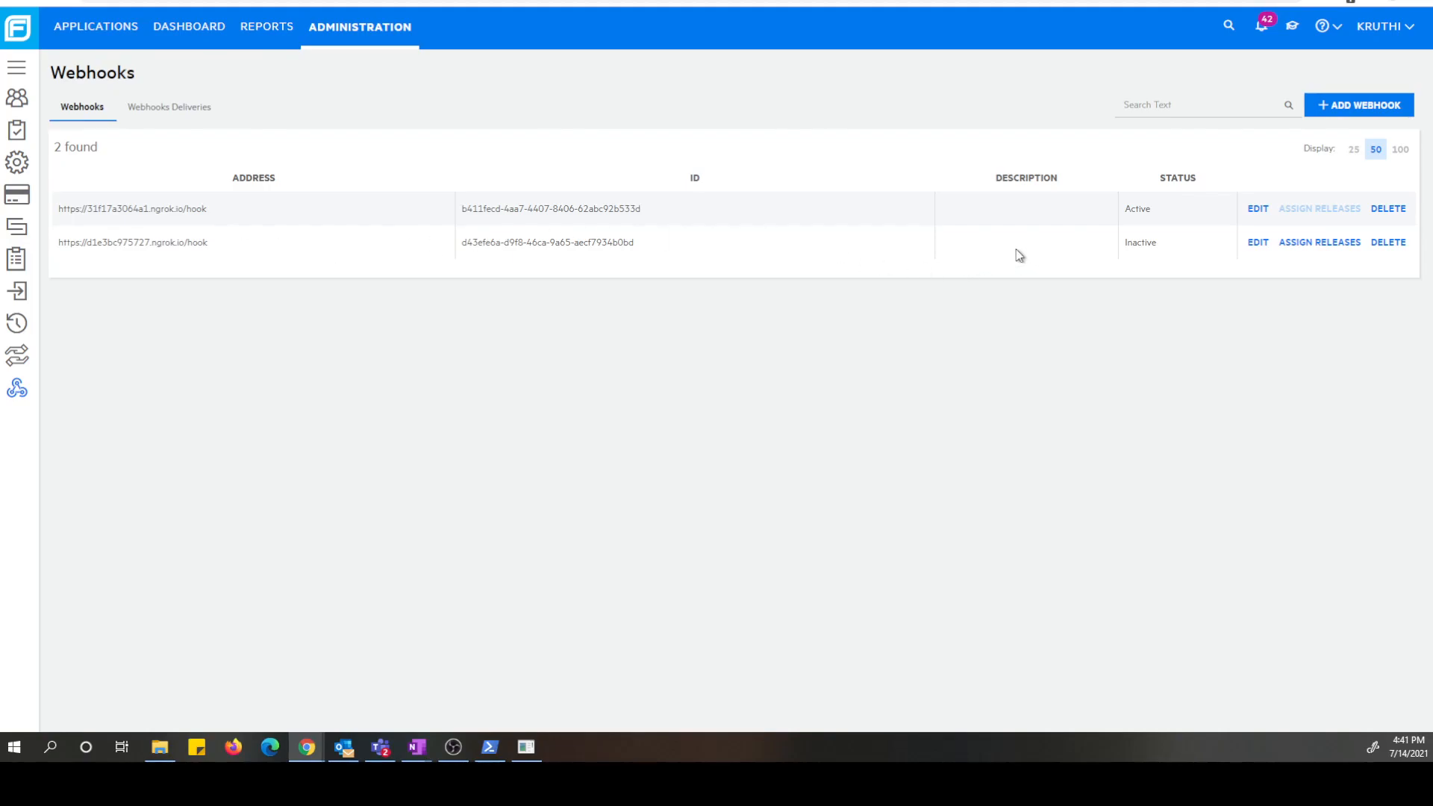
mouse_move(1256, 209)
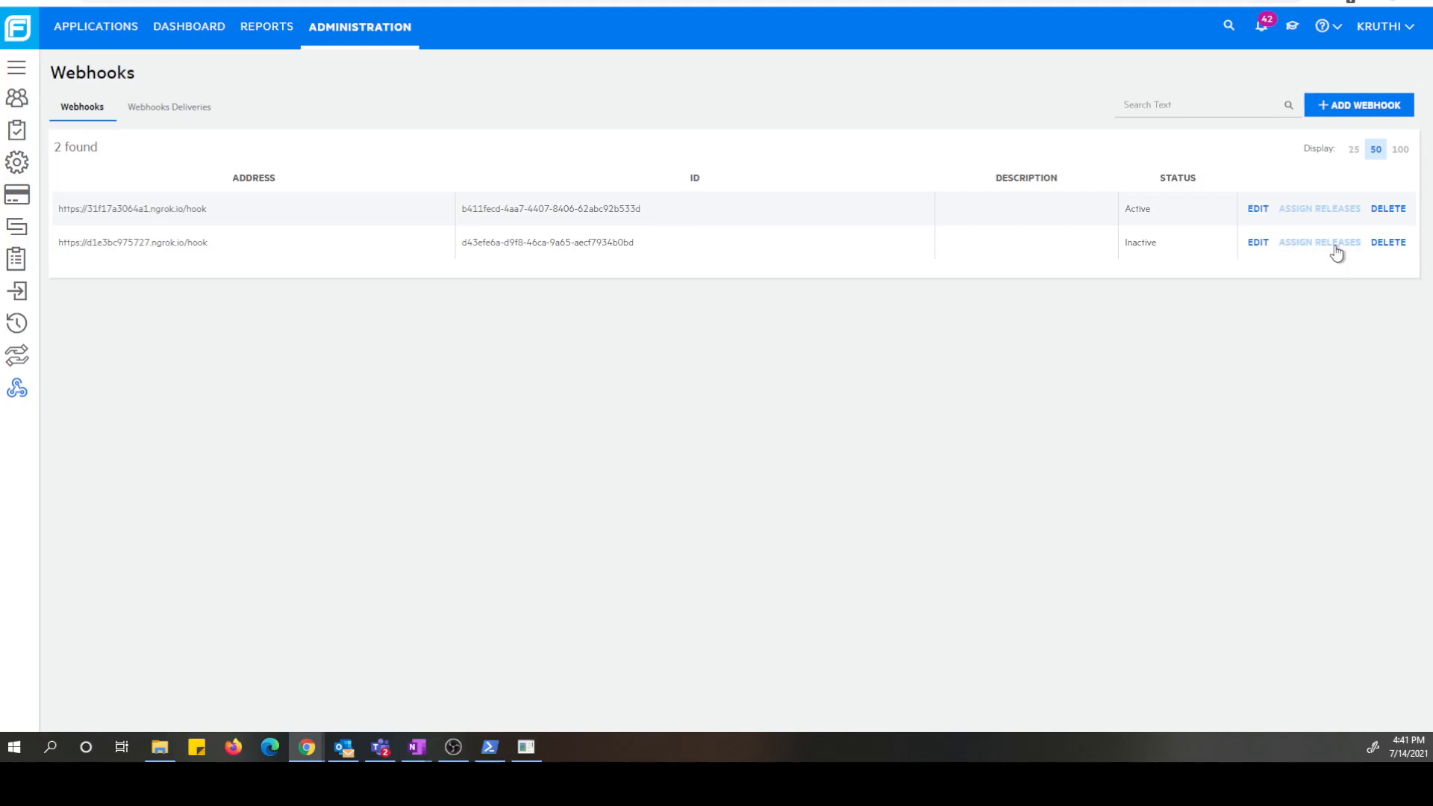
mouse_move(1407, 261)
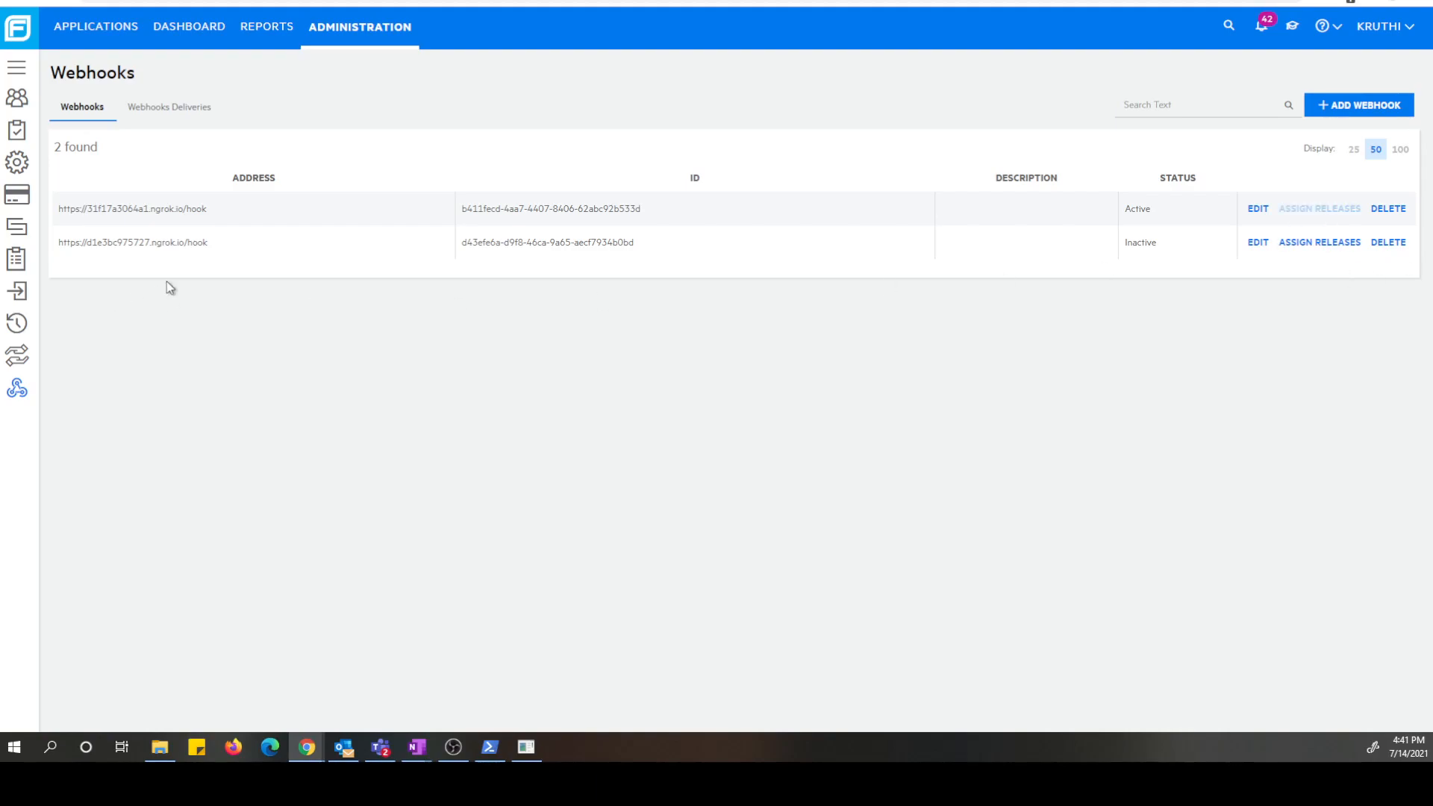
mouse_move(1320, 221)
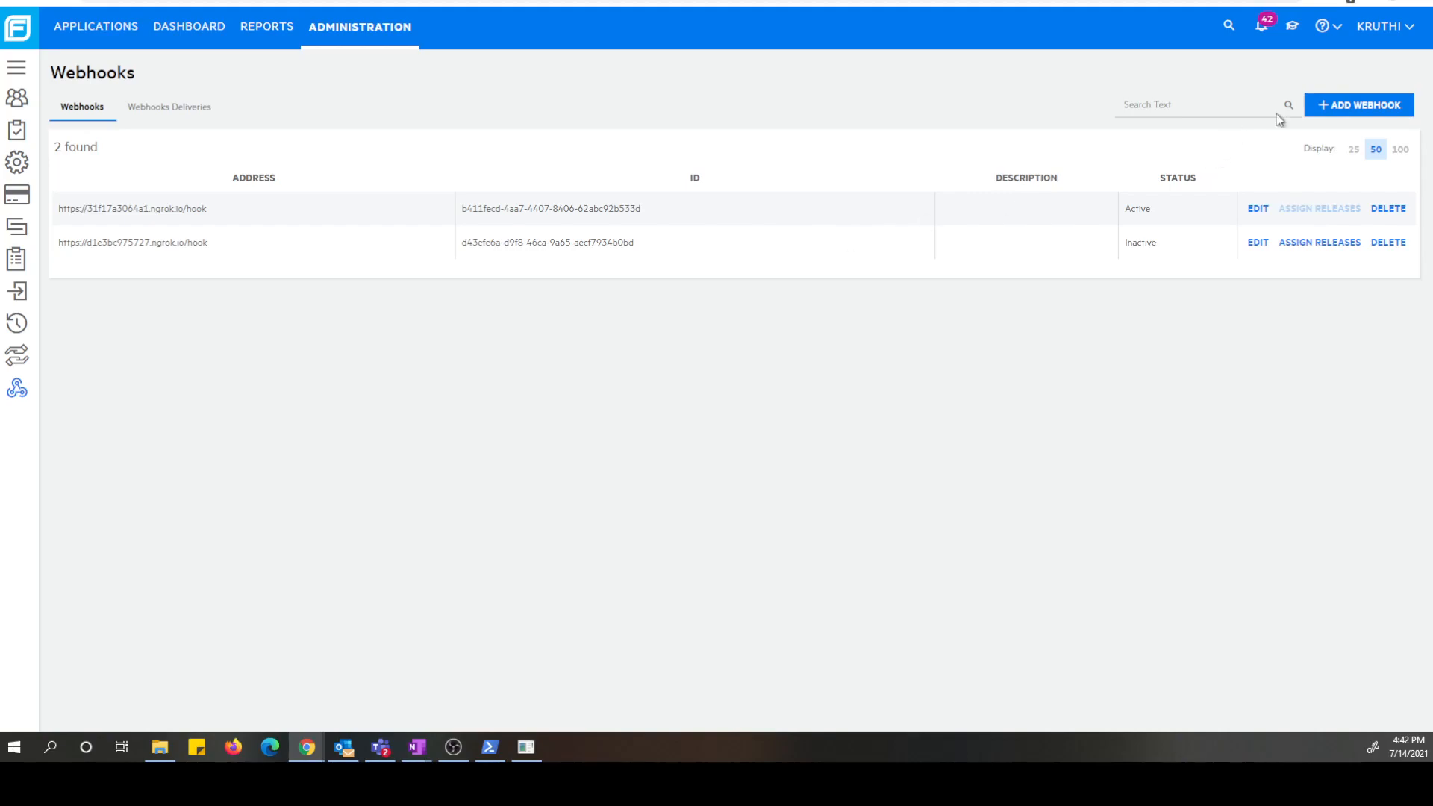
click(1358, 104)
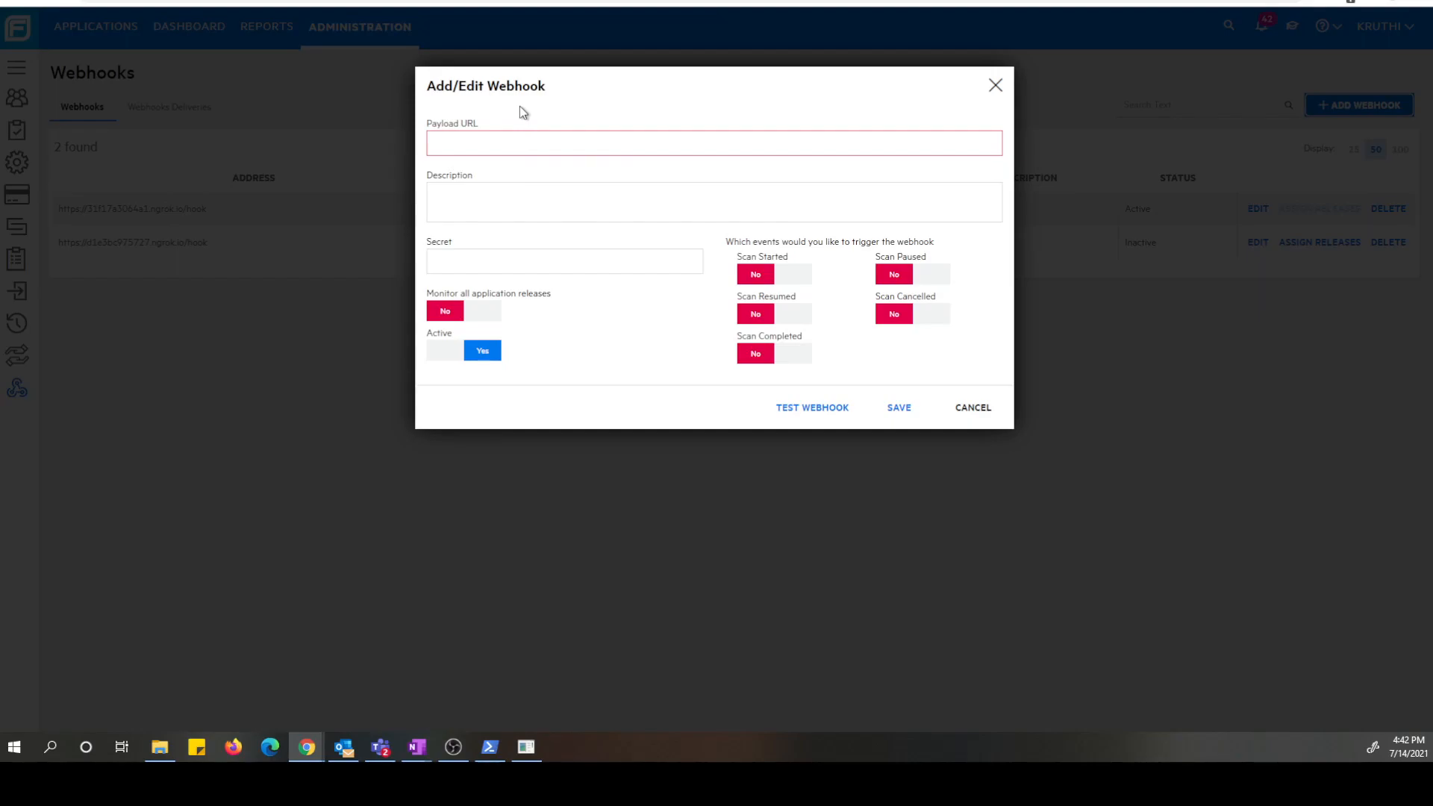
click(713, 144)
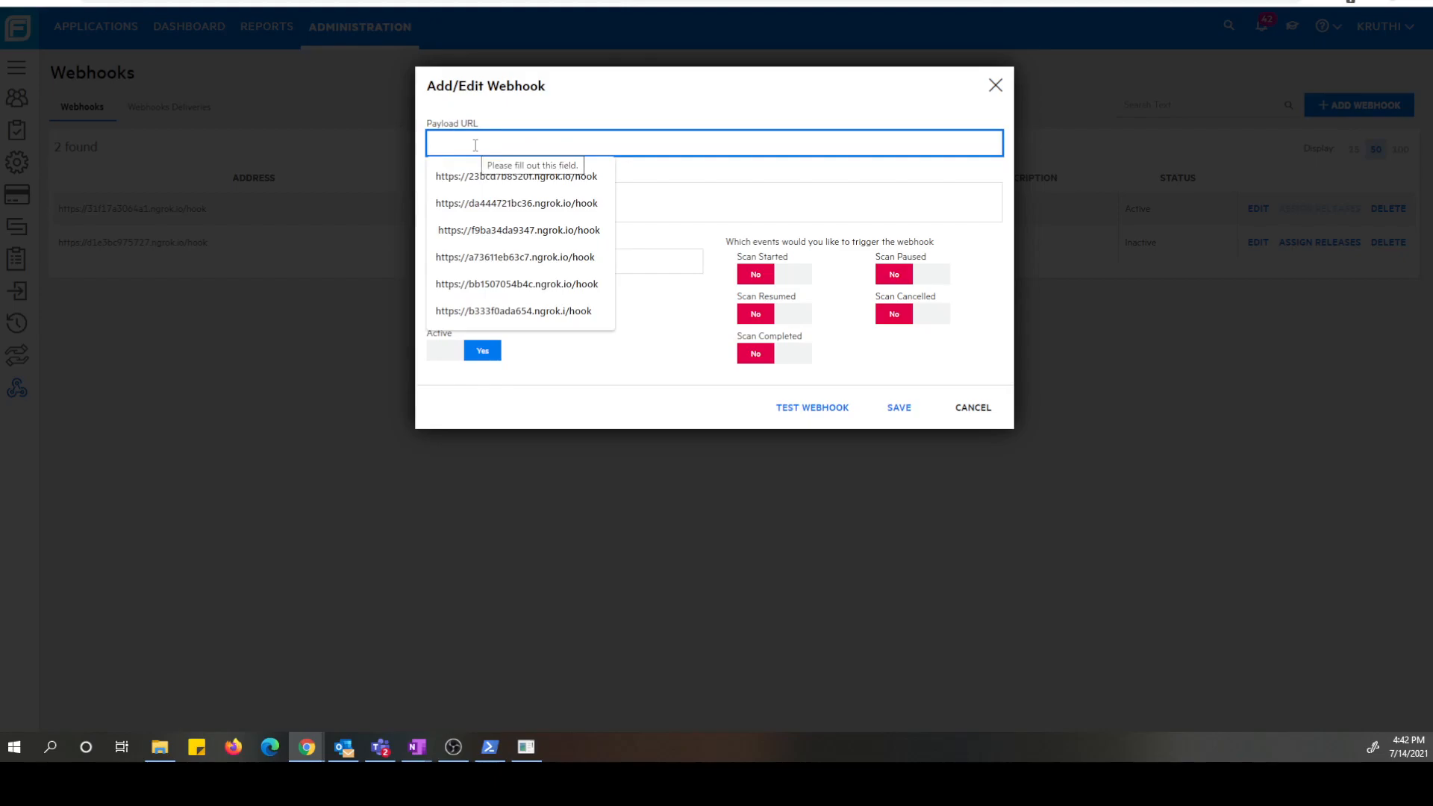
text(https://19aba8de6457.ngrok.io)
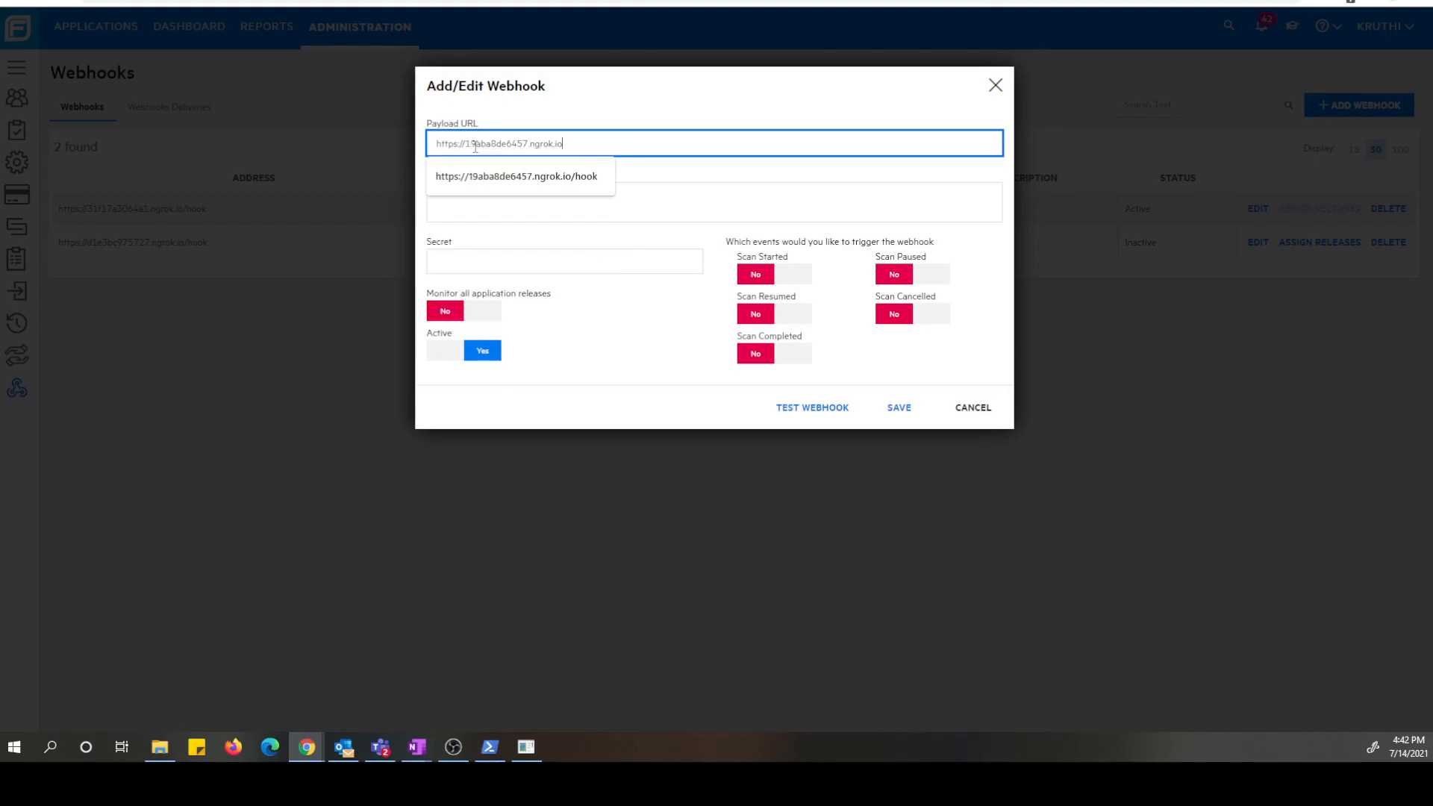
text(/)
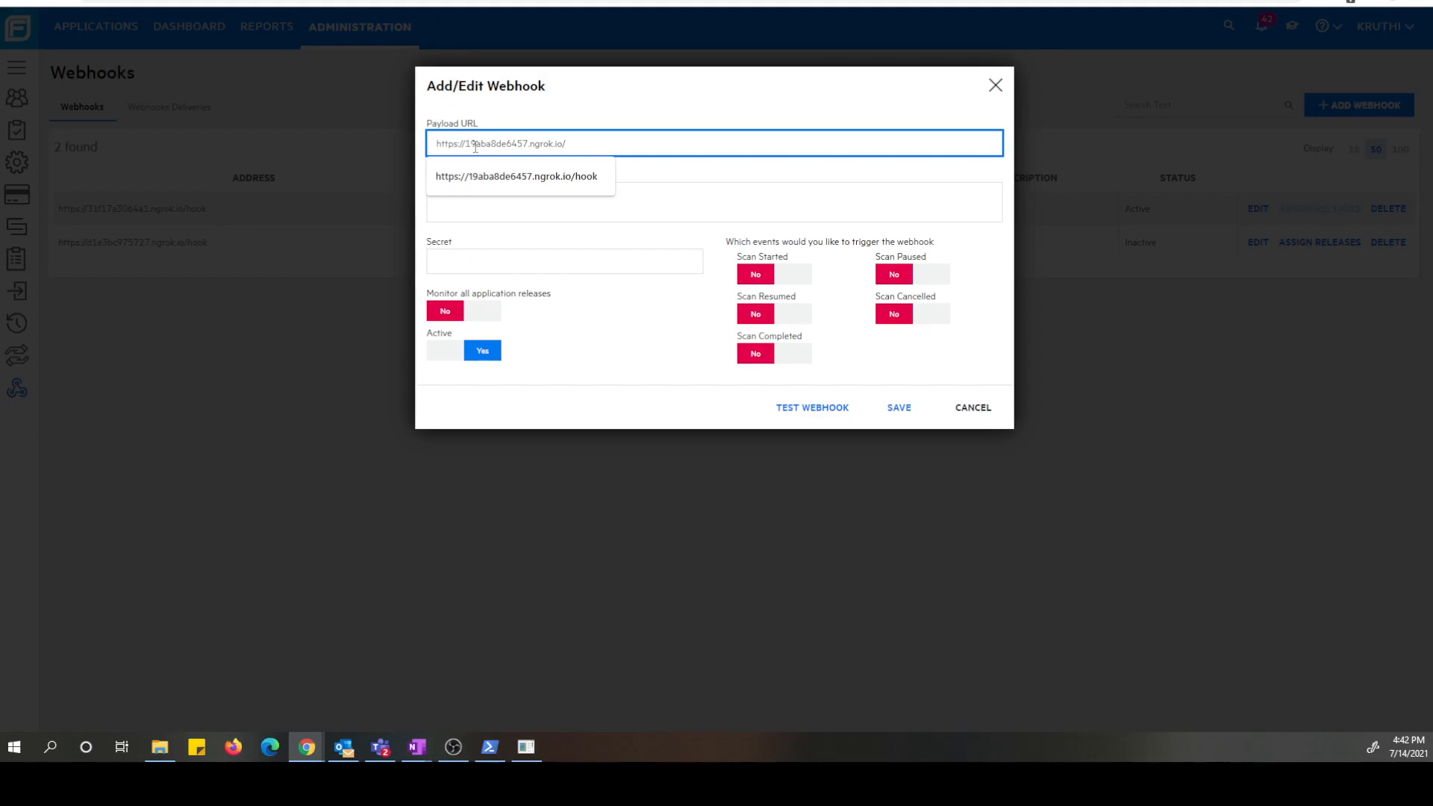
click(516, 176)
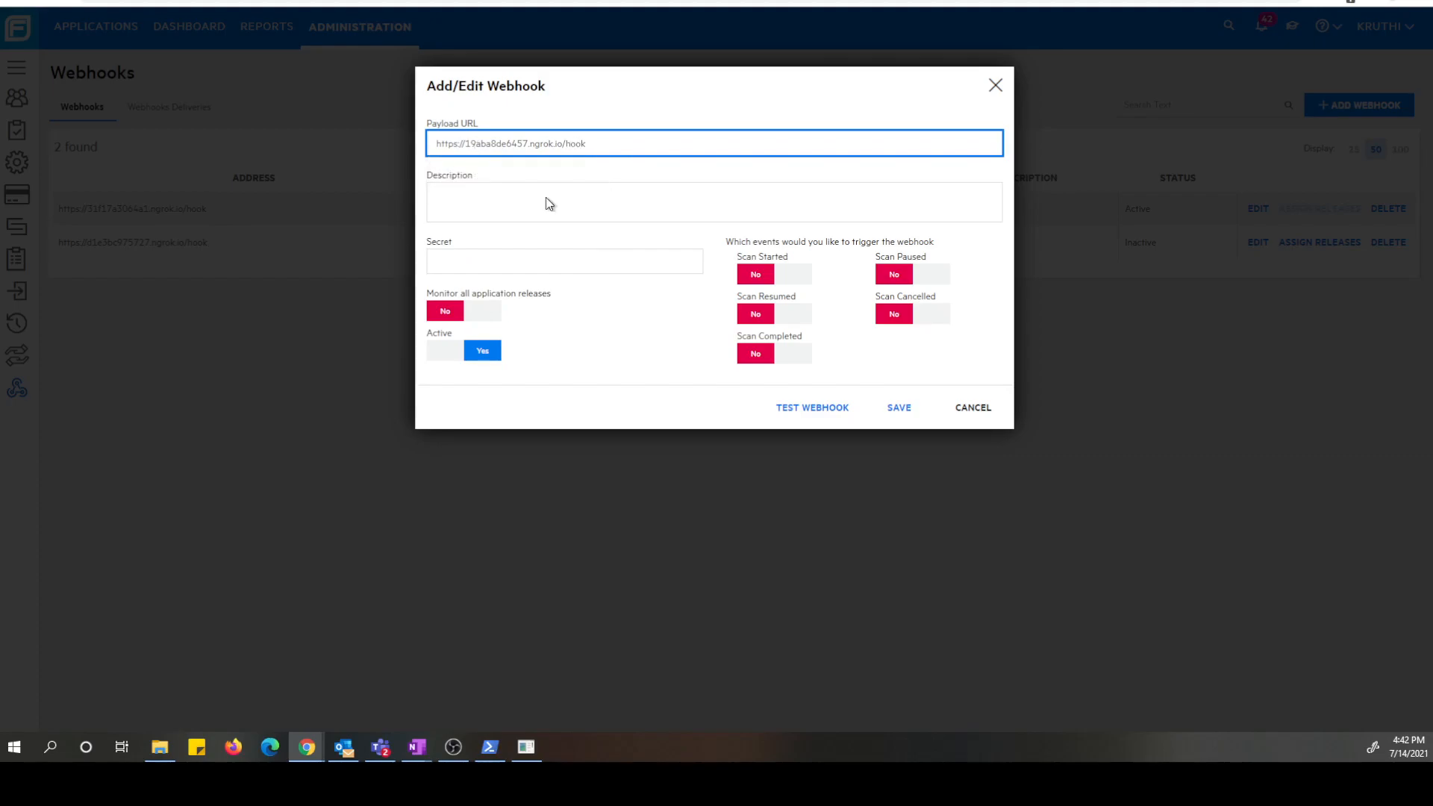
click(713, 201)
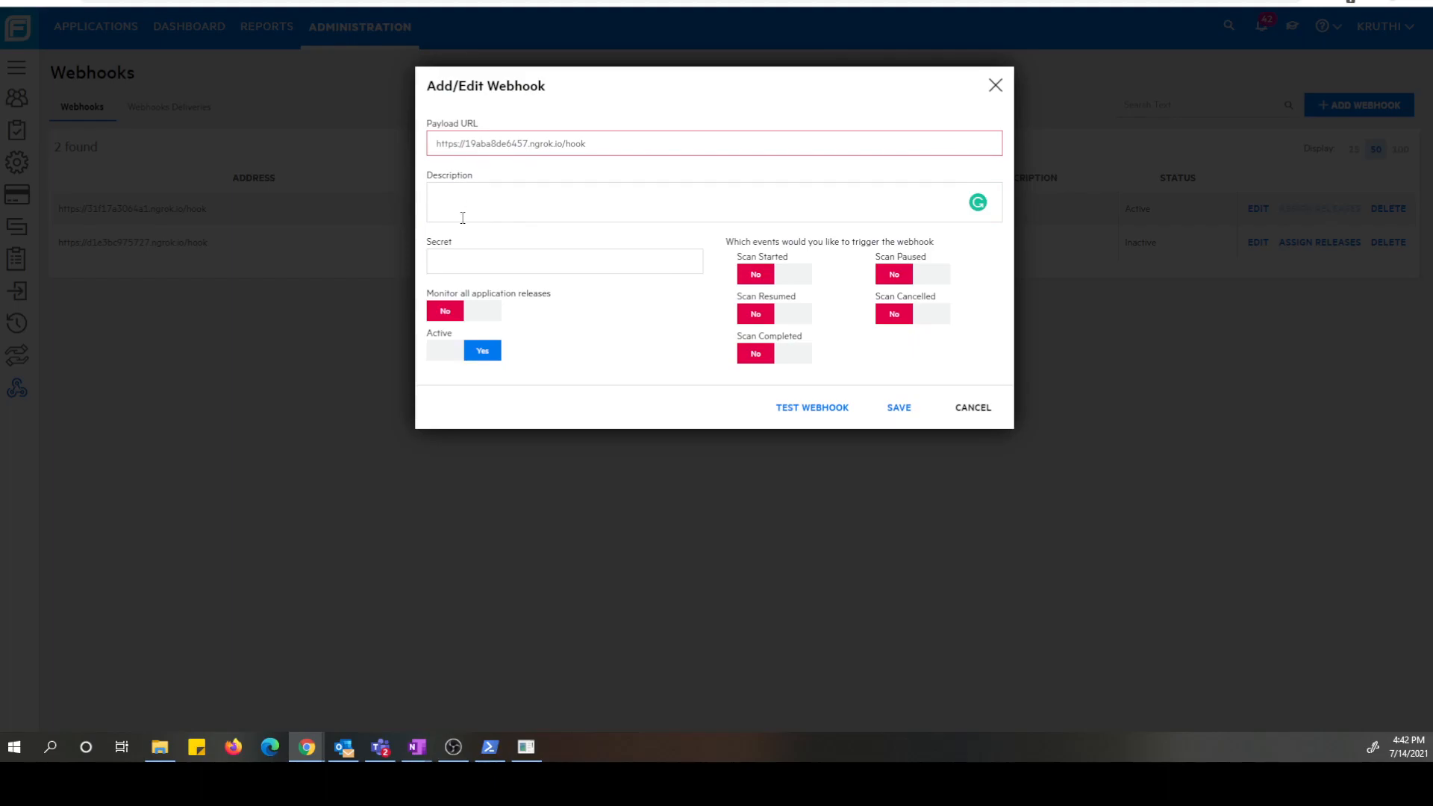
click(564, 259)
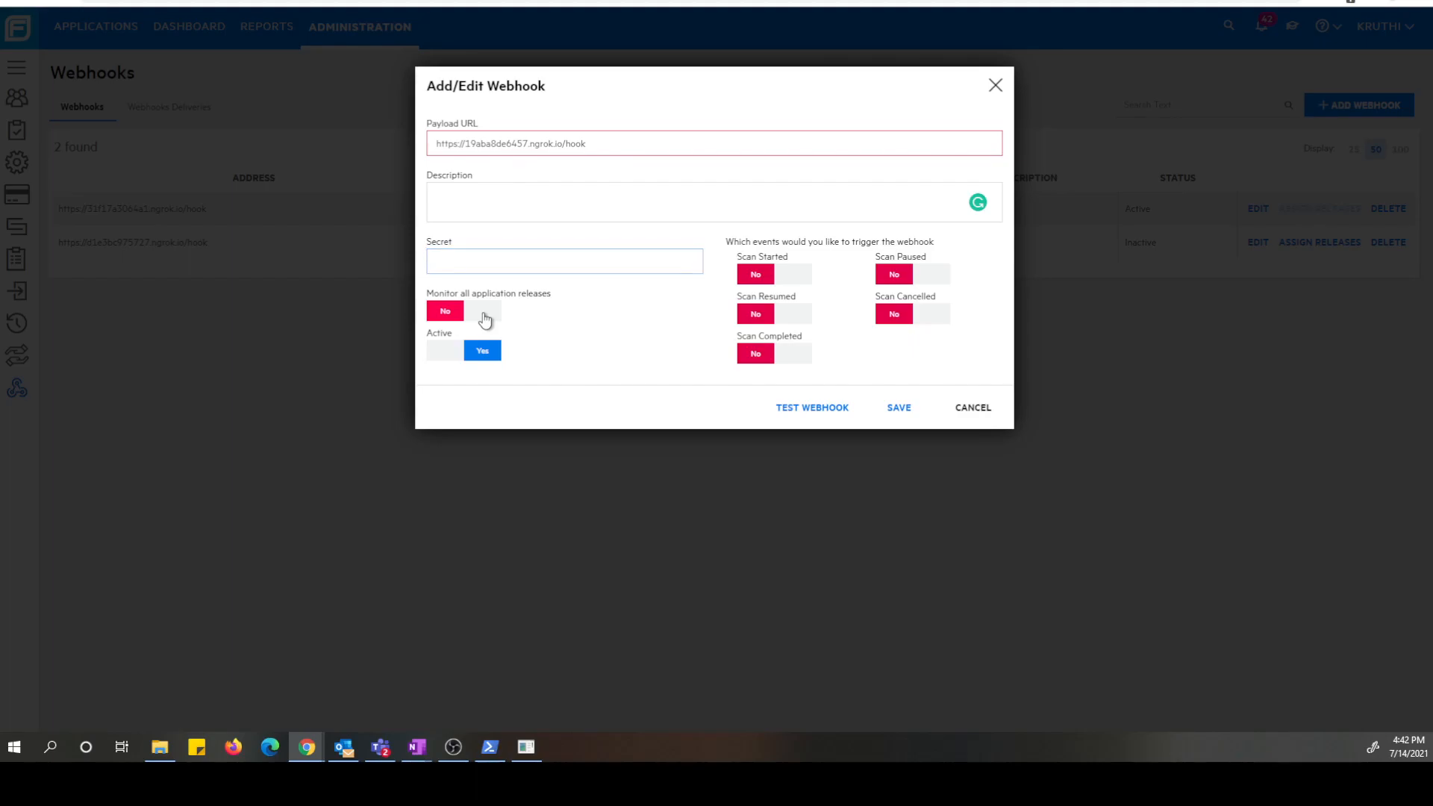
Toggle monitoring of all releases and the Active flag, ending active without monitoring all releases.
click(483, 311)
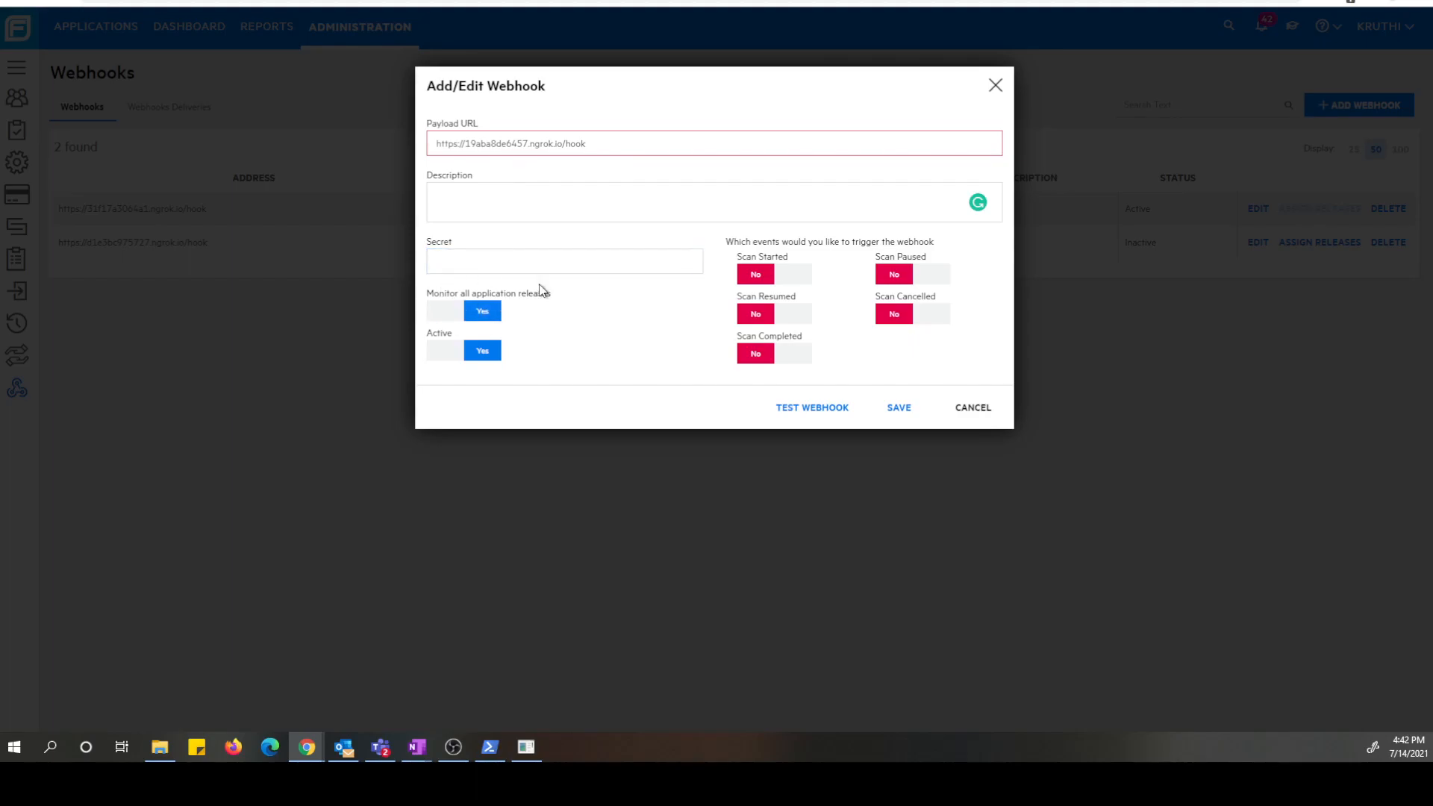
mouse_move(560, 303)
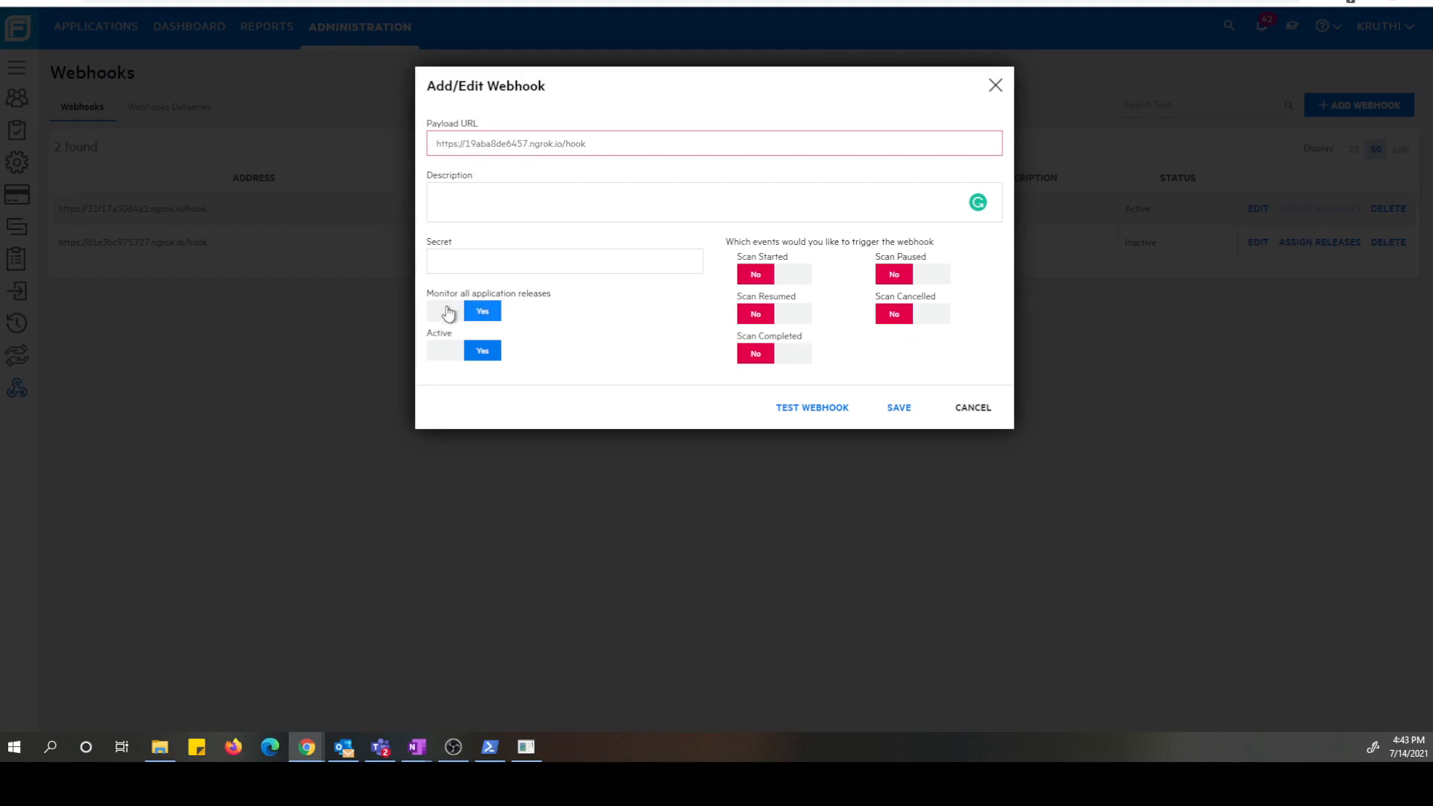
click(445, 310)
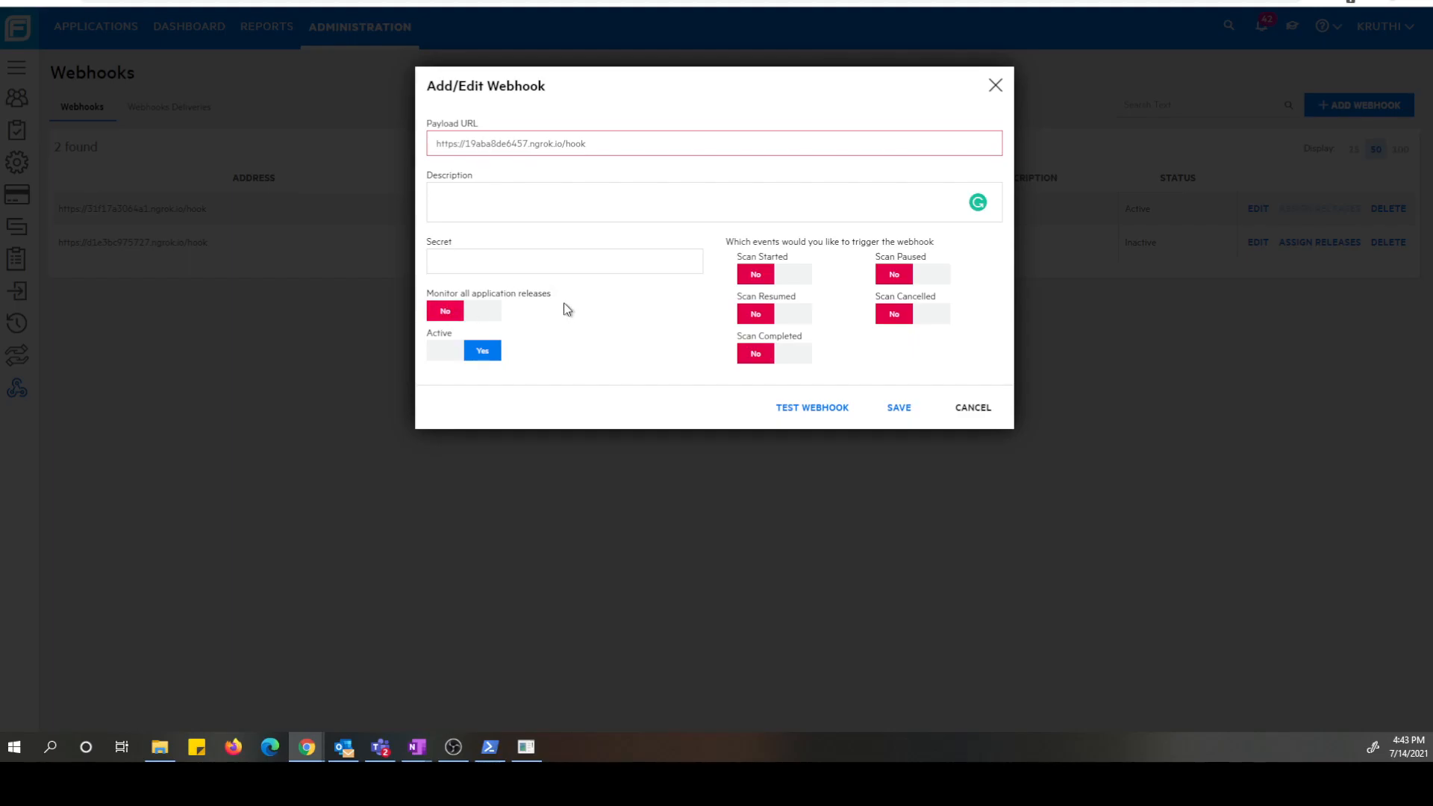
mouse_move(486, 397)
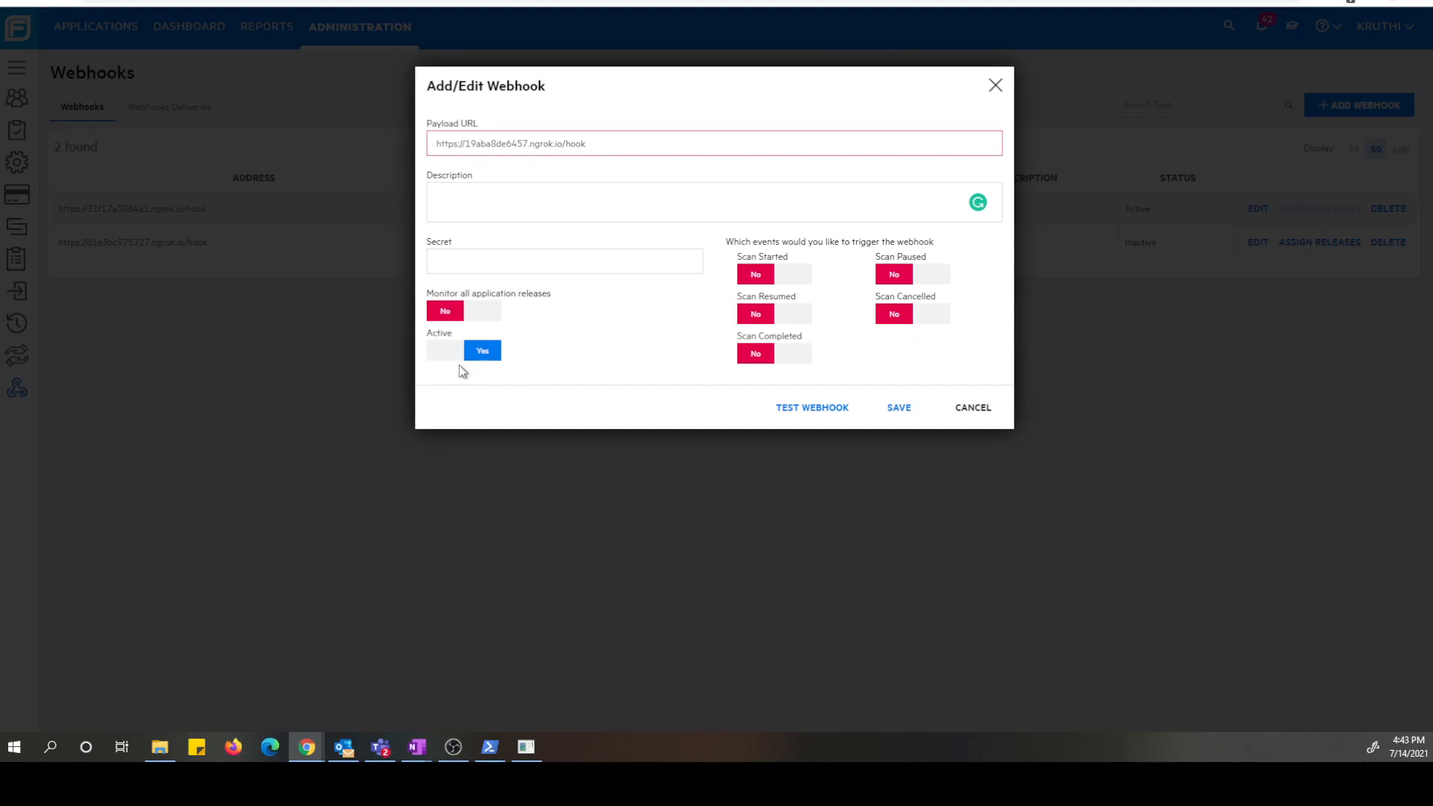
click(445, 349)
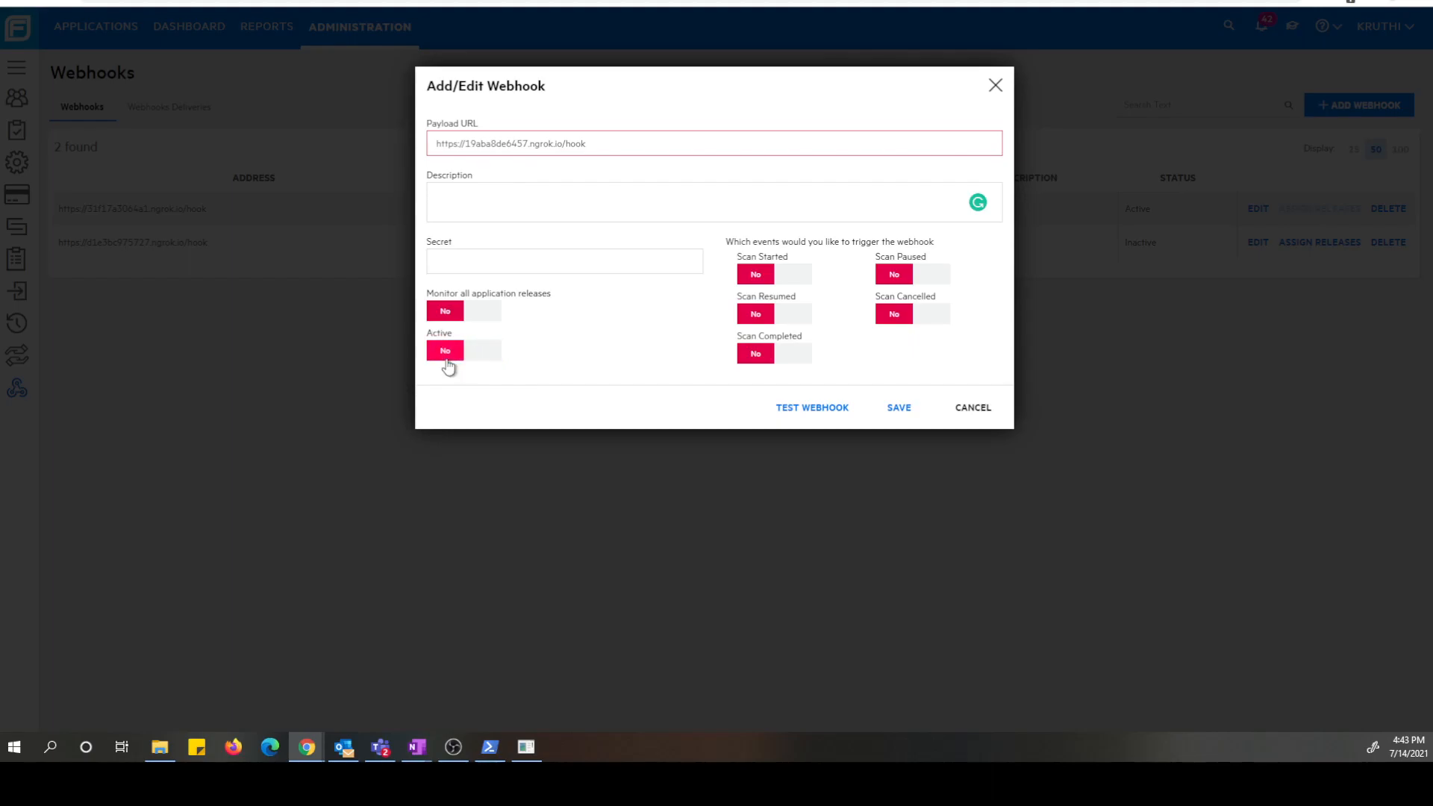
mouse_move(479, 366)
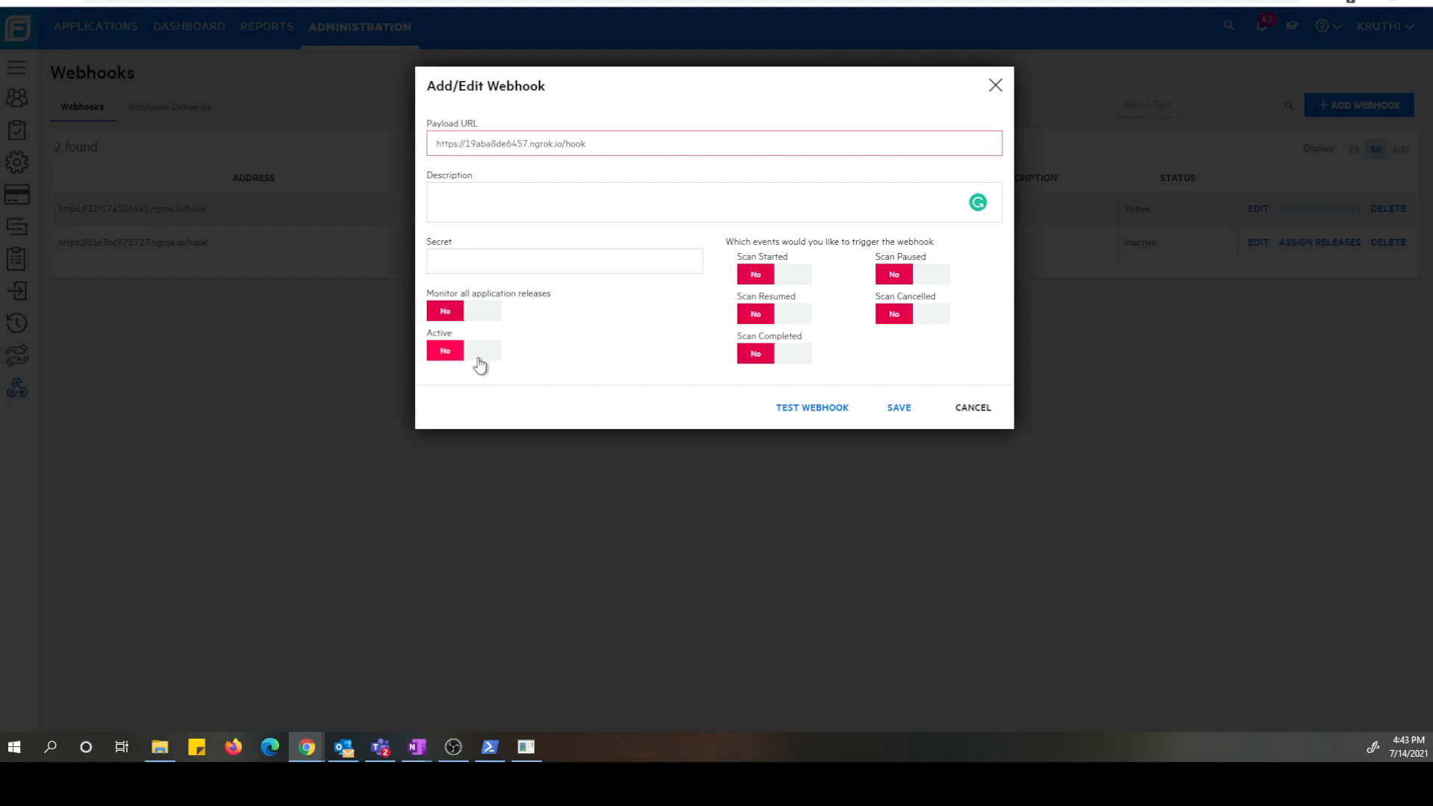
click(482, 349)
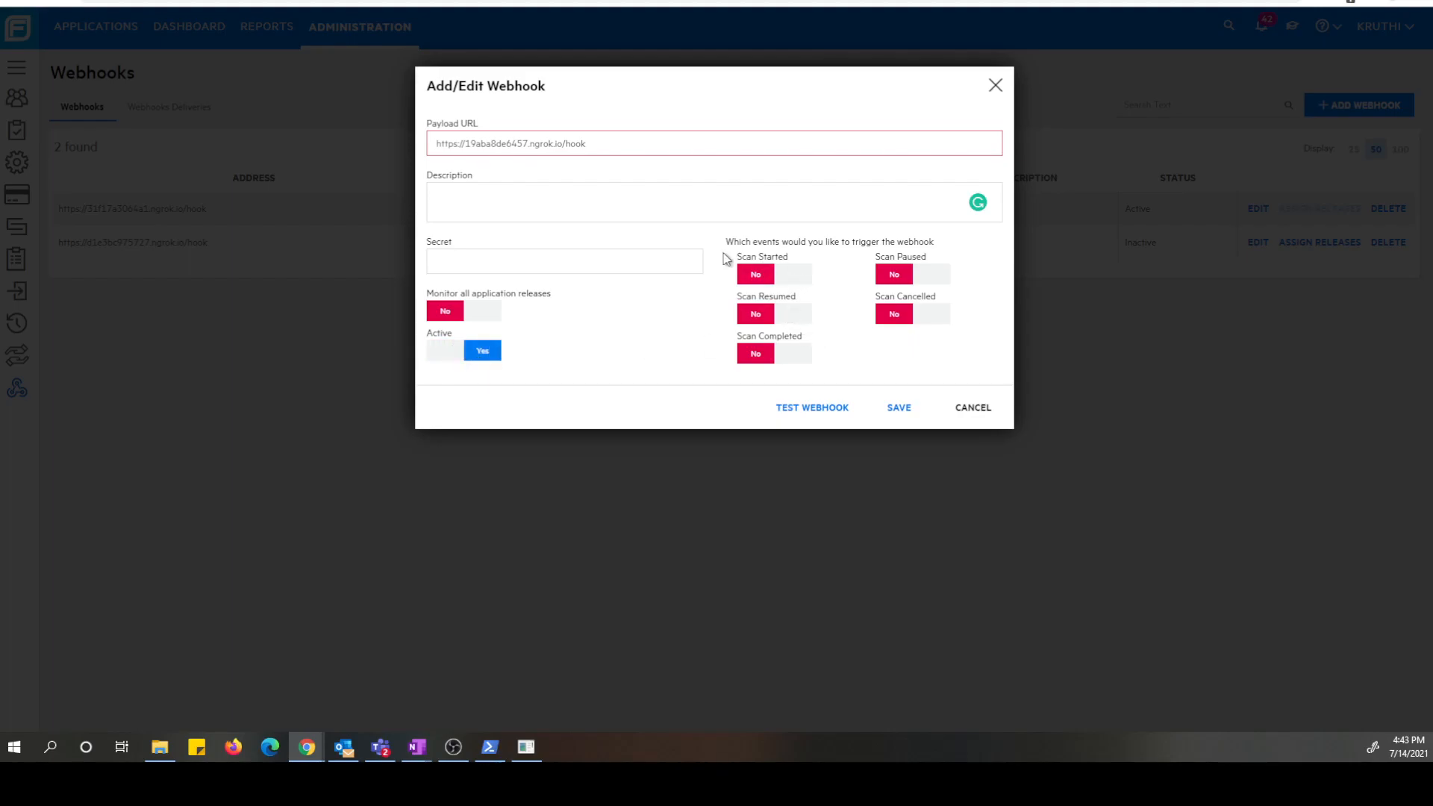
mouse_move(943, 249)
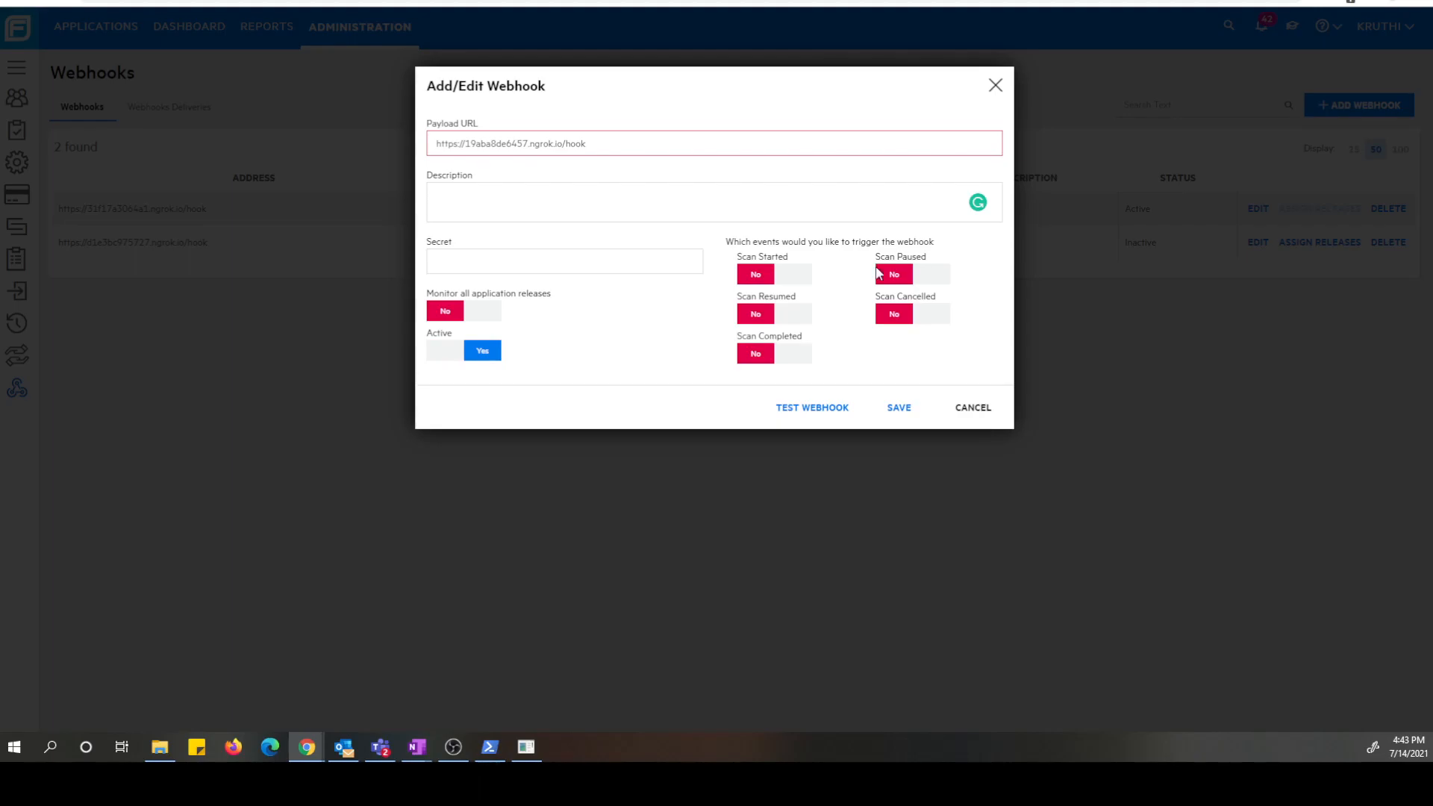
mouse_move(756, 275)
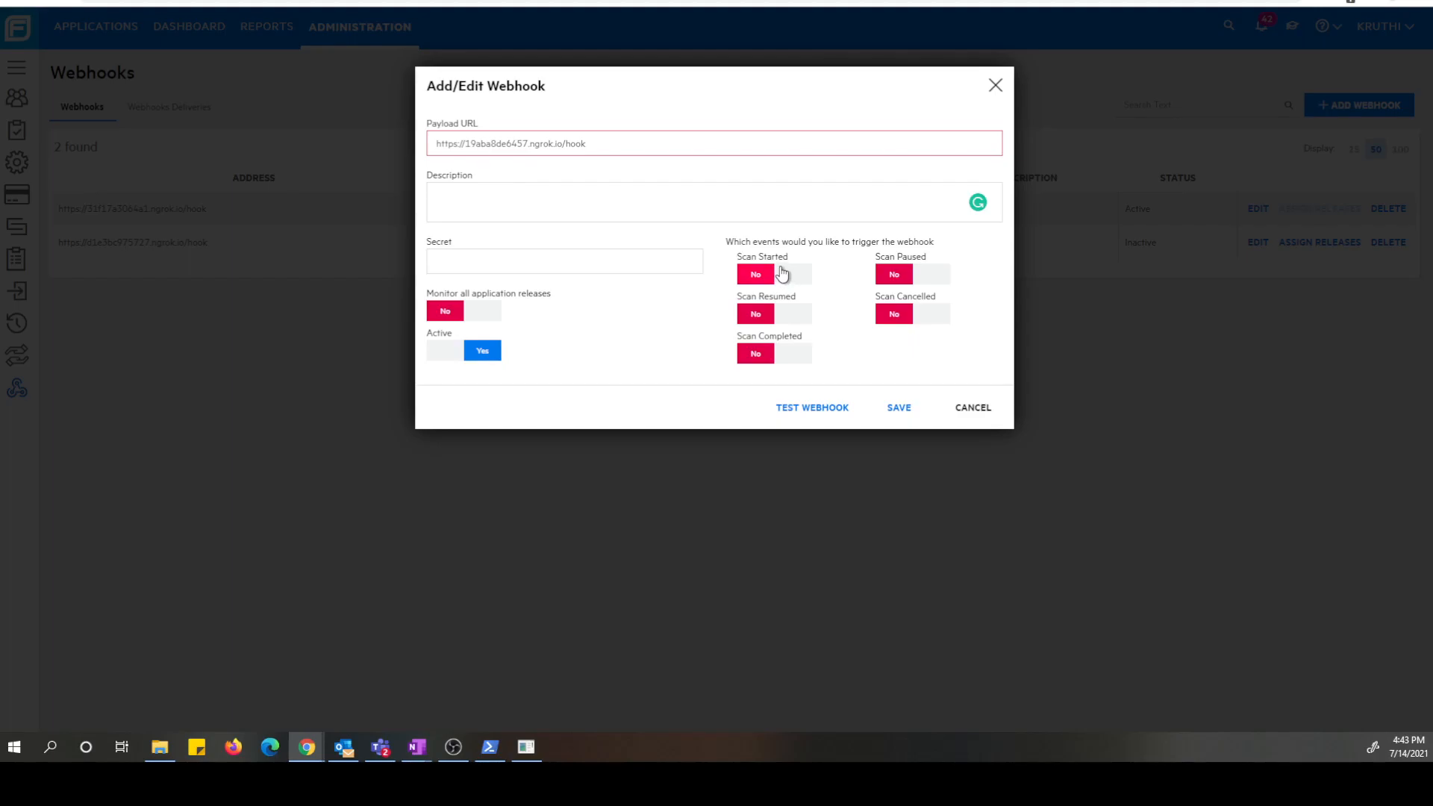
mouse_move(803, 355)
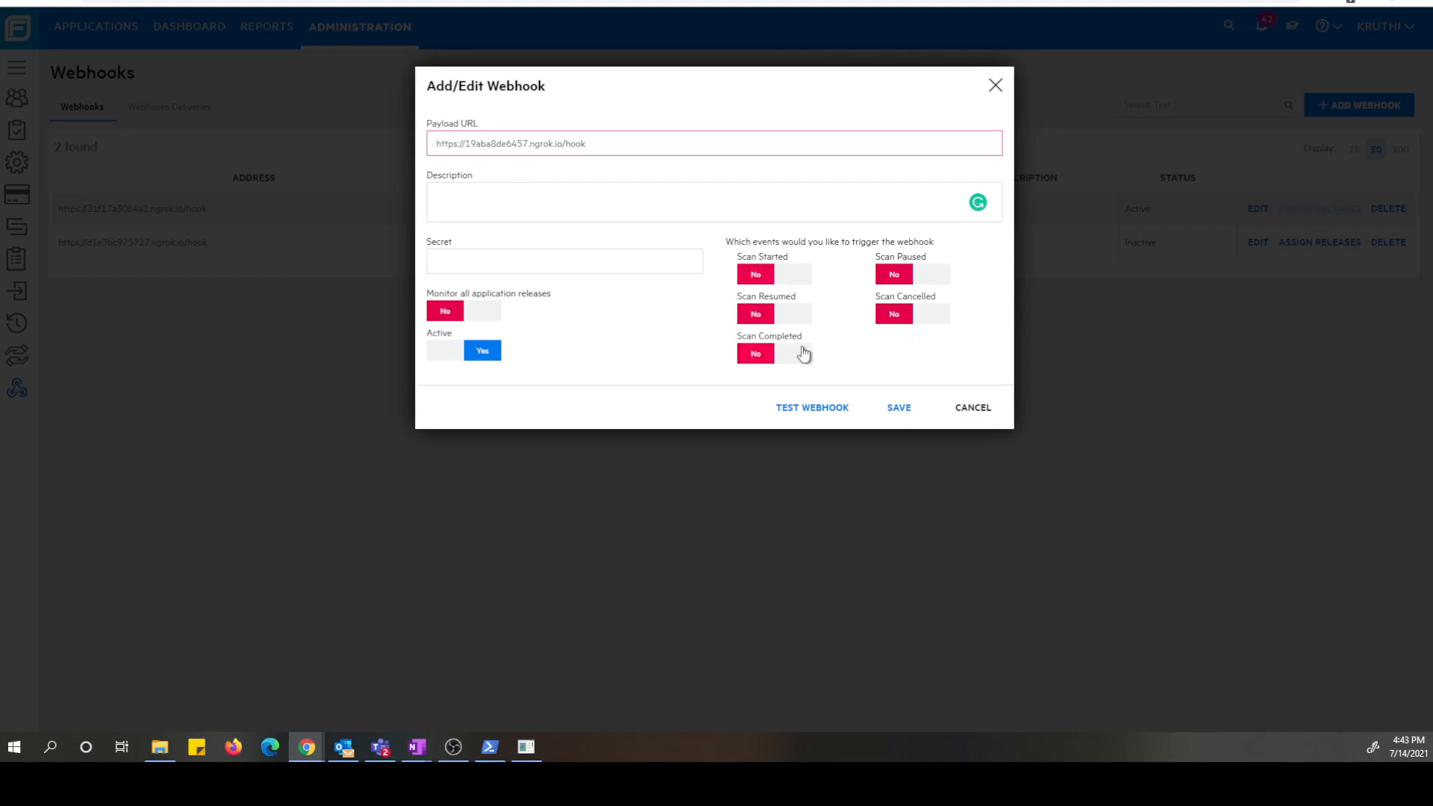
mouse_move(819, 323)
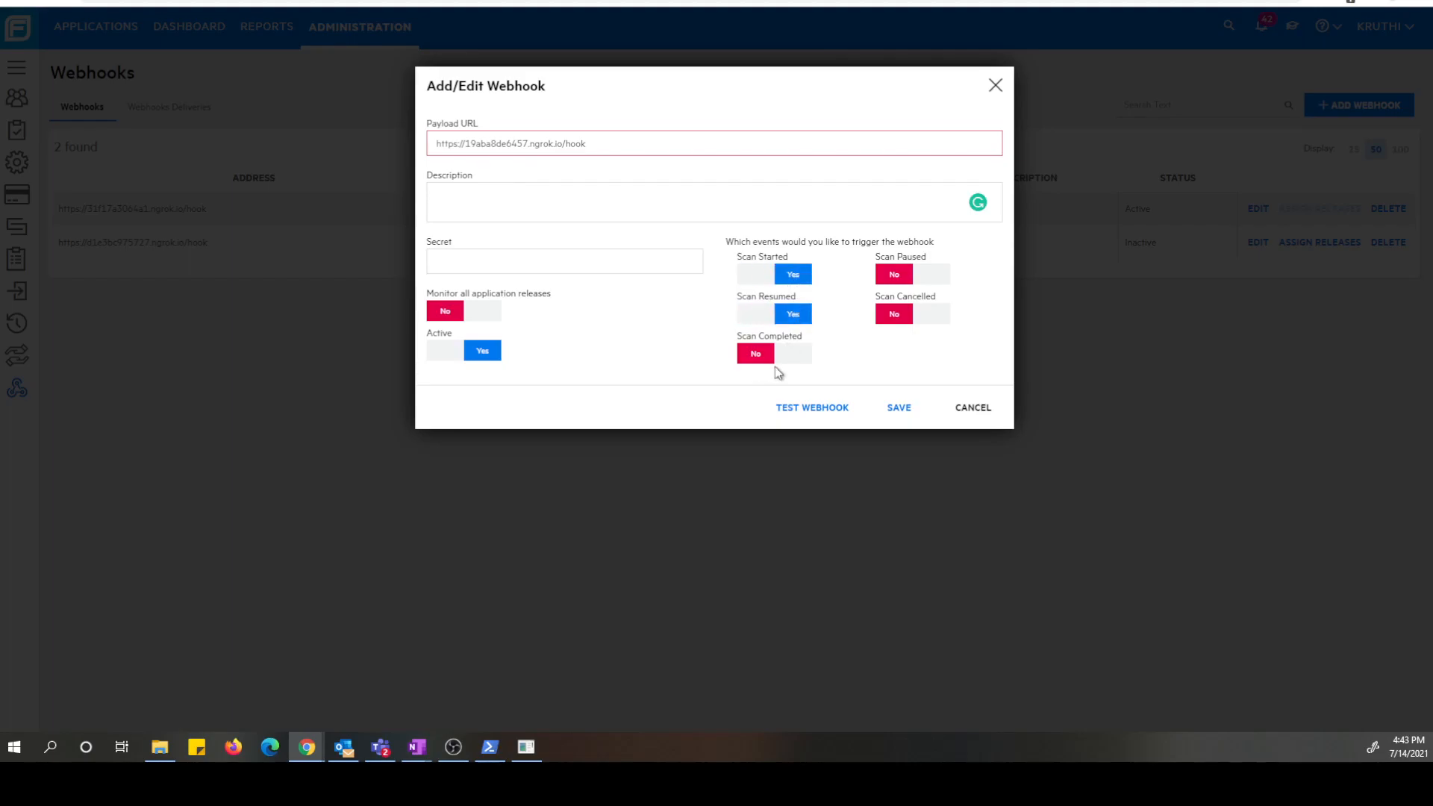
Enable the Scan Completed trigger and send a test delivery to the payload URL.
click(791, 352)
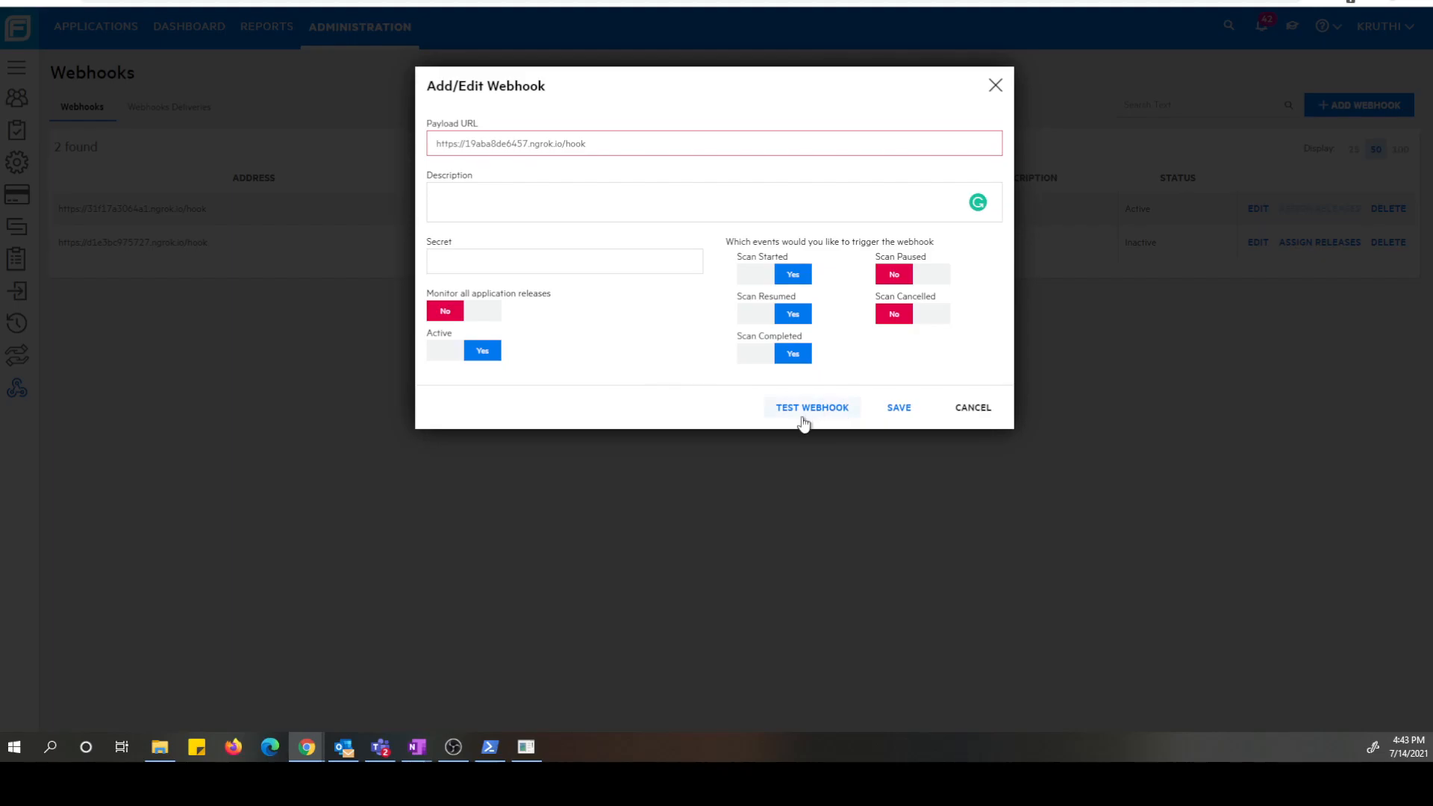
mouse_move(836, 421)
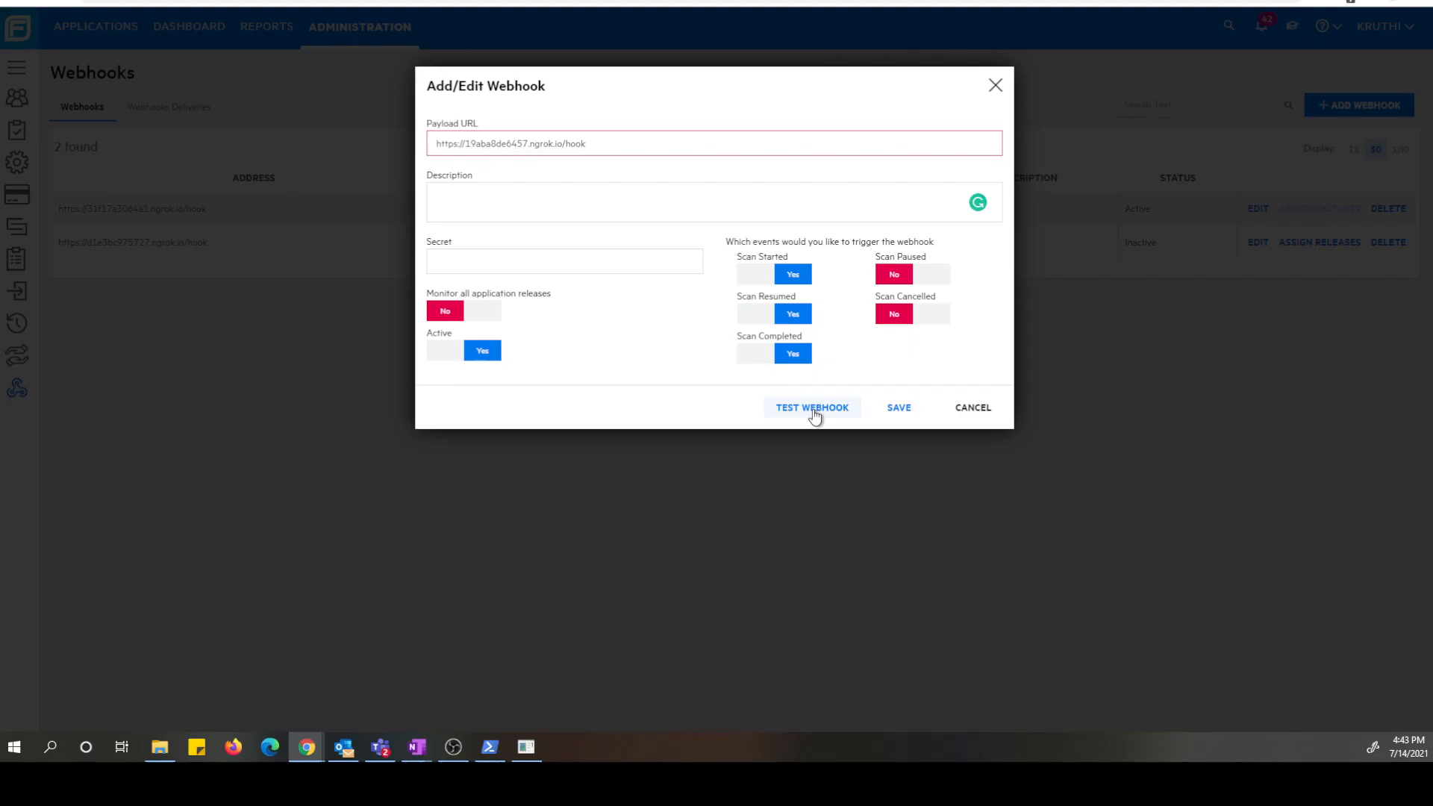
click(810, 408)
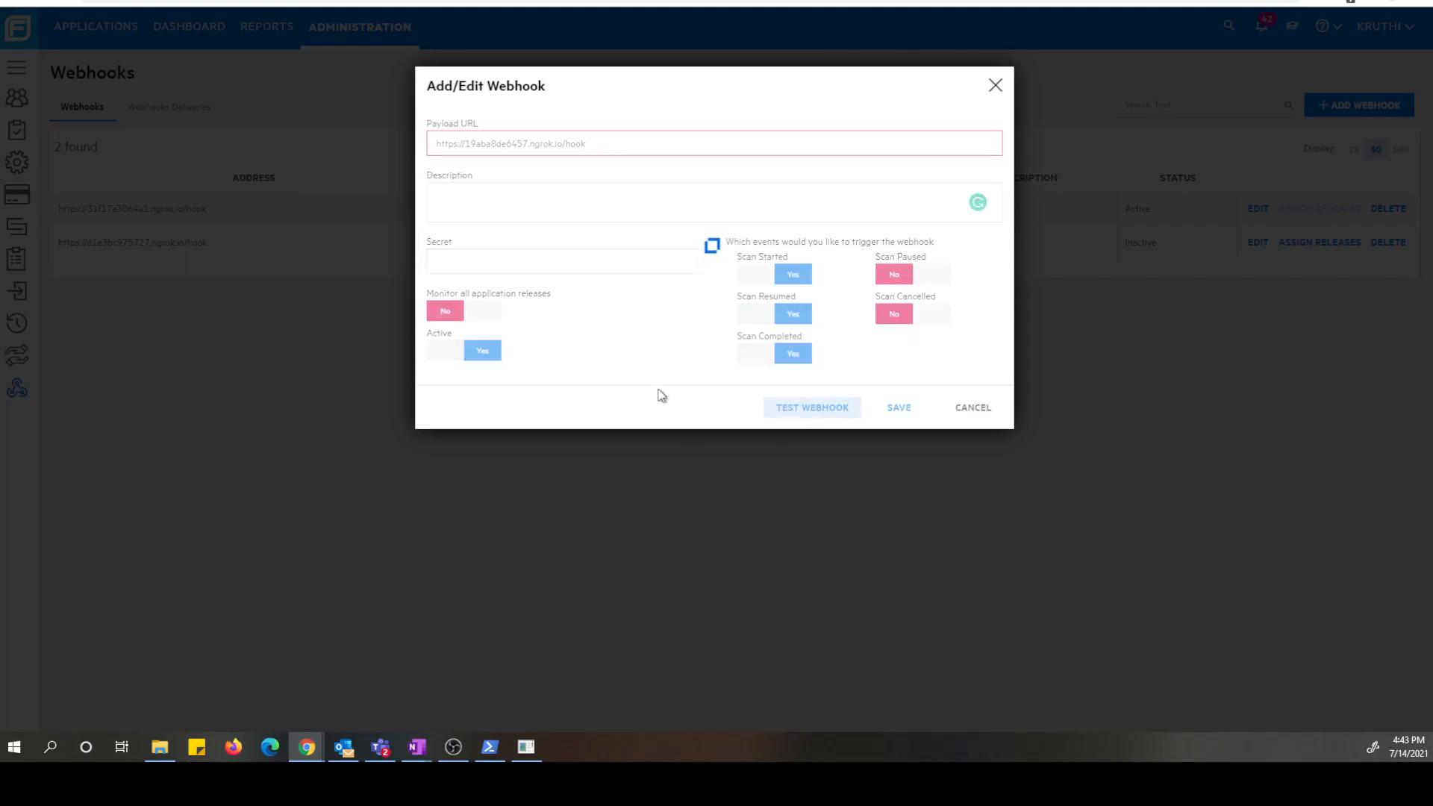
click(812, 406)
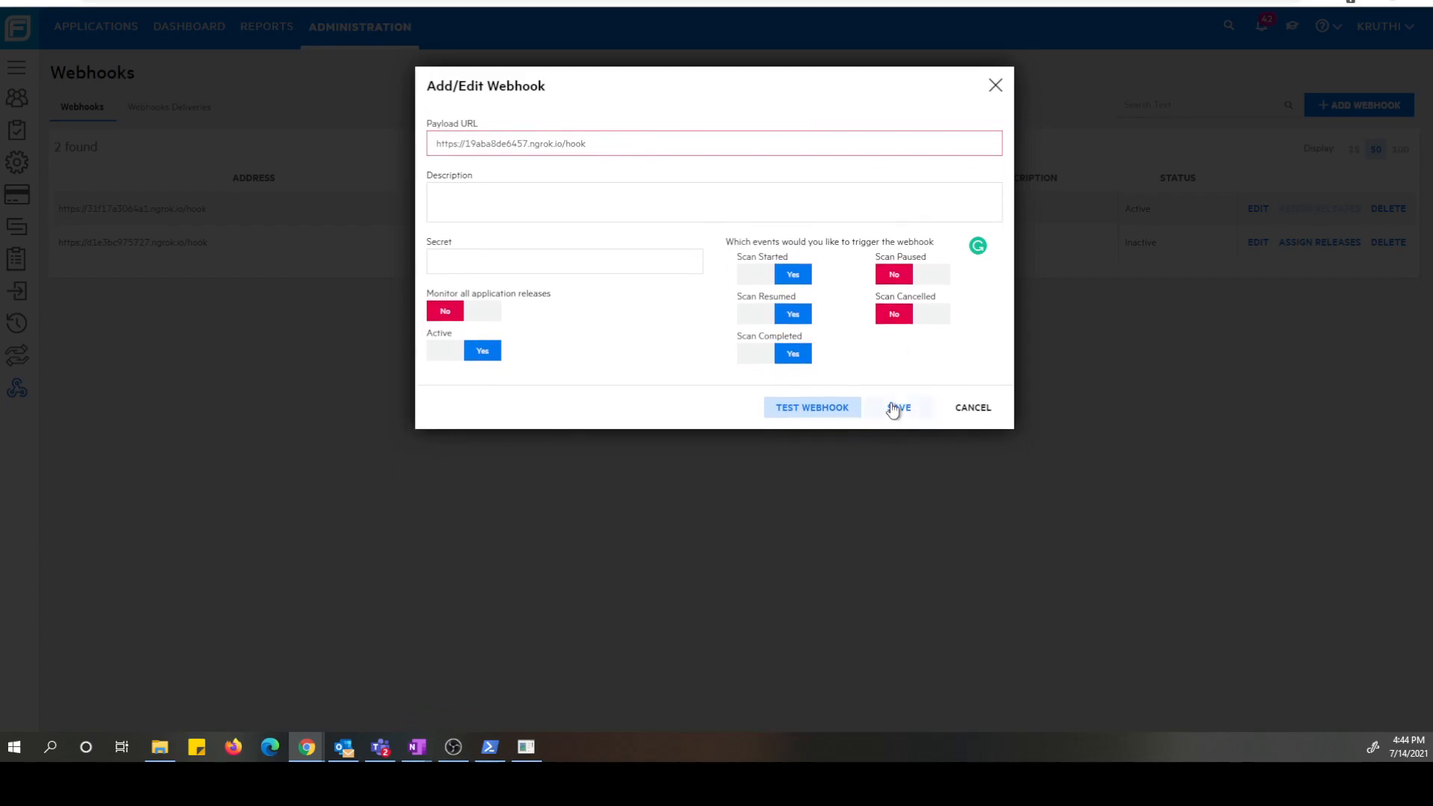
Save the new webhook, raising the reminder to assign releases.
click(898, 408)
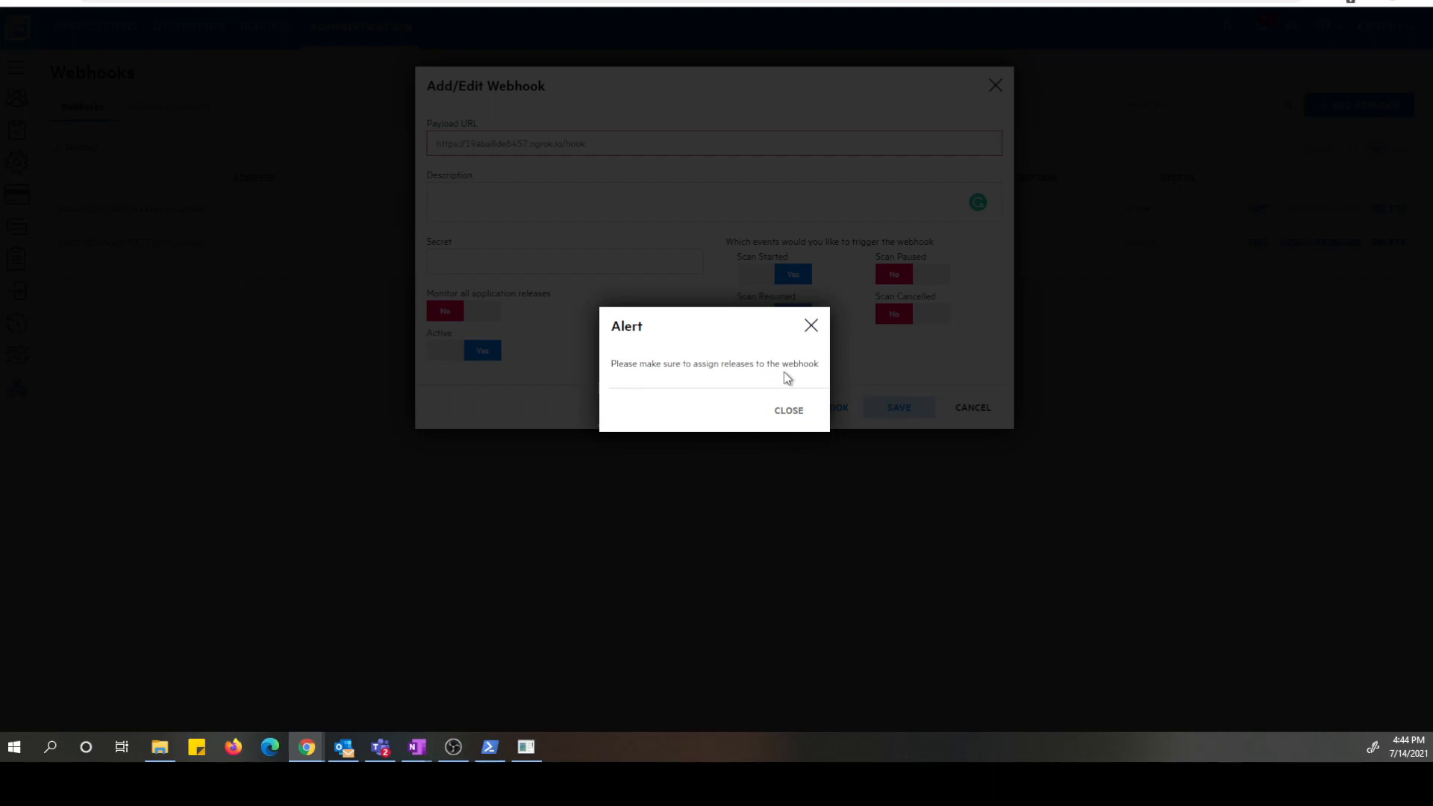
mouse_move(448, 324)
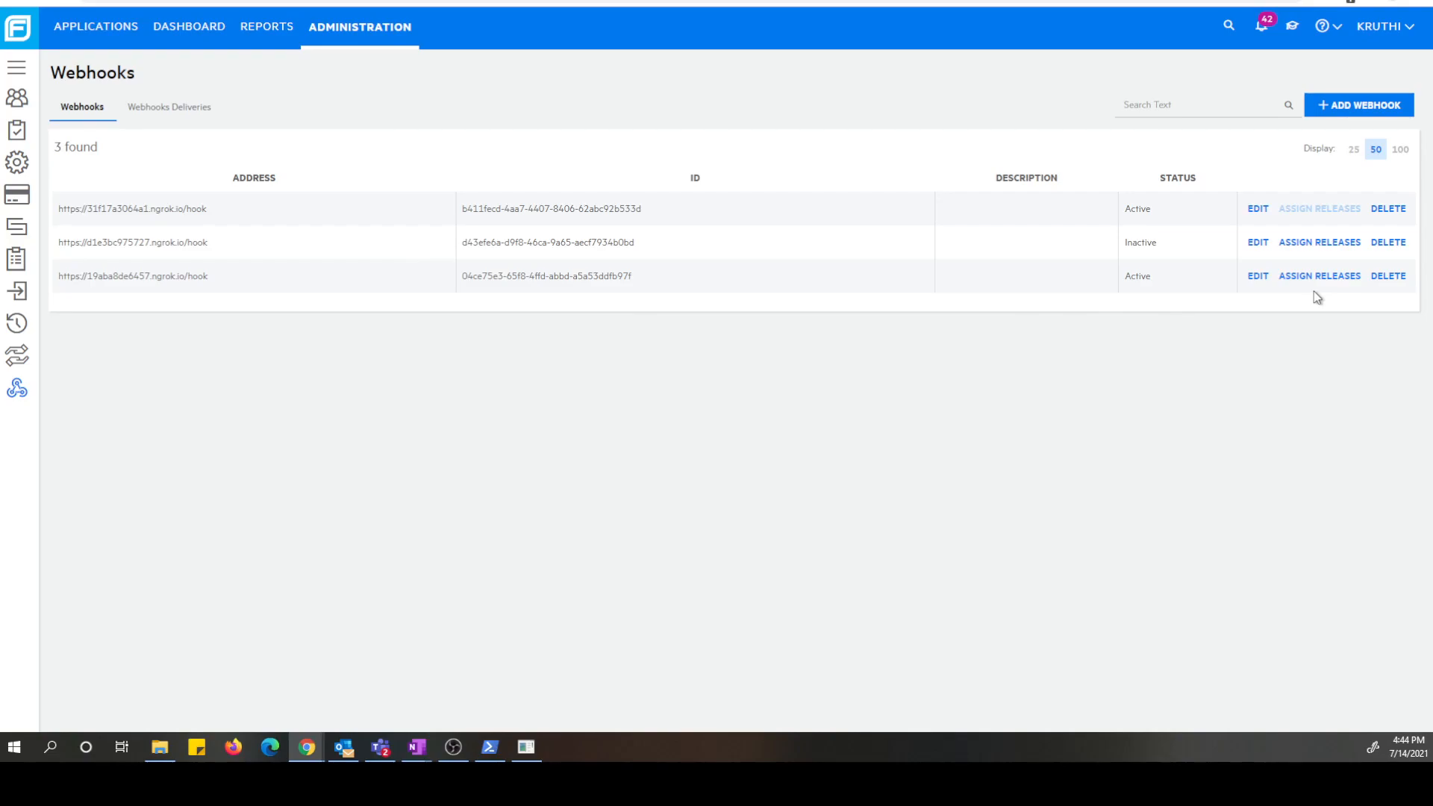
mouse_move(1318, 274)
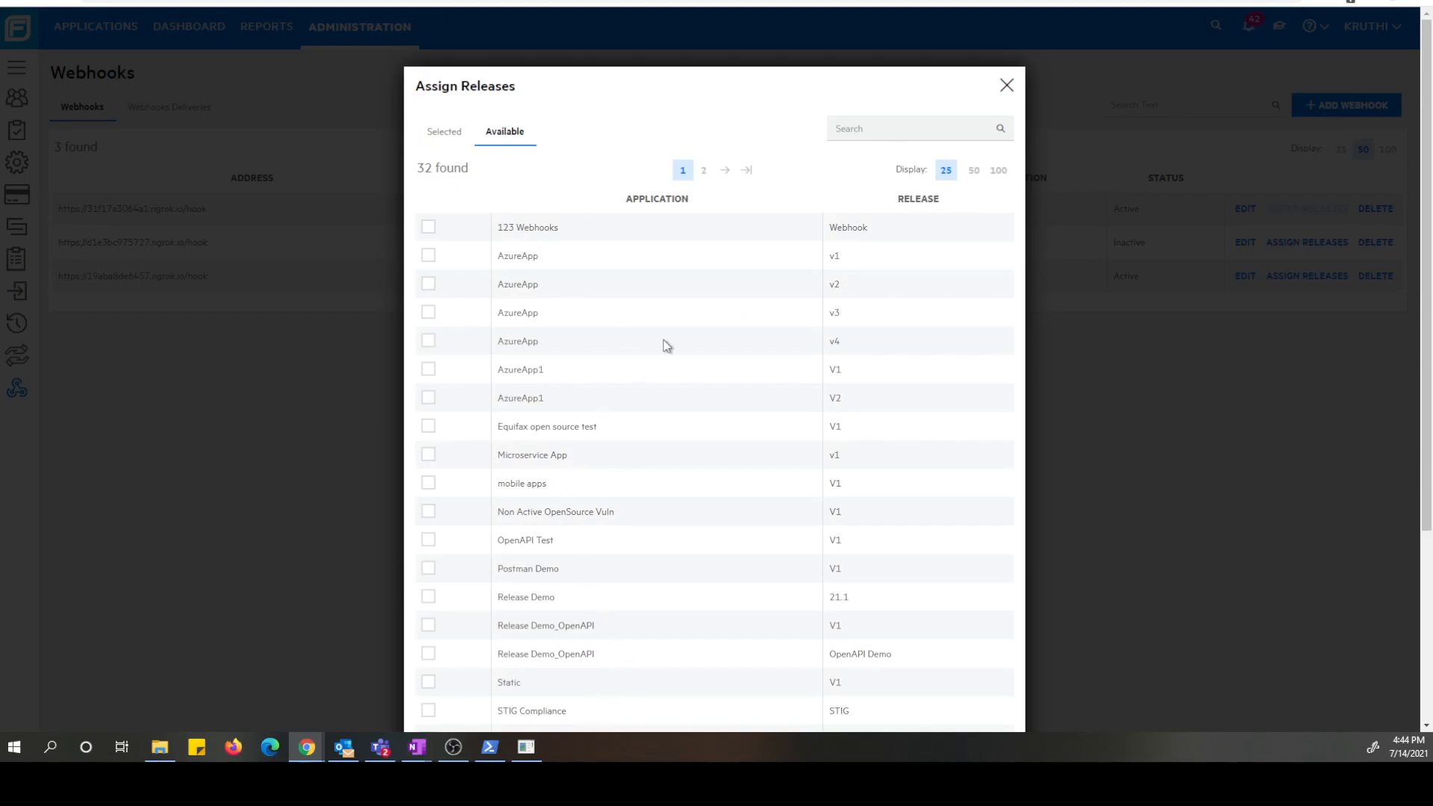
mouse_move(573, 417)
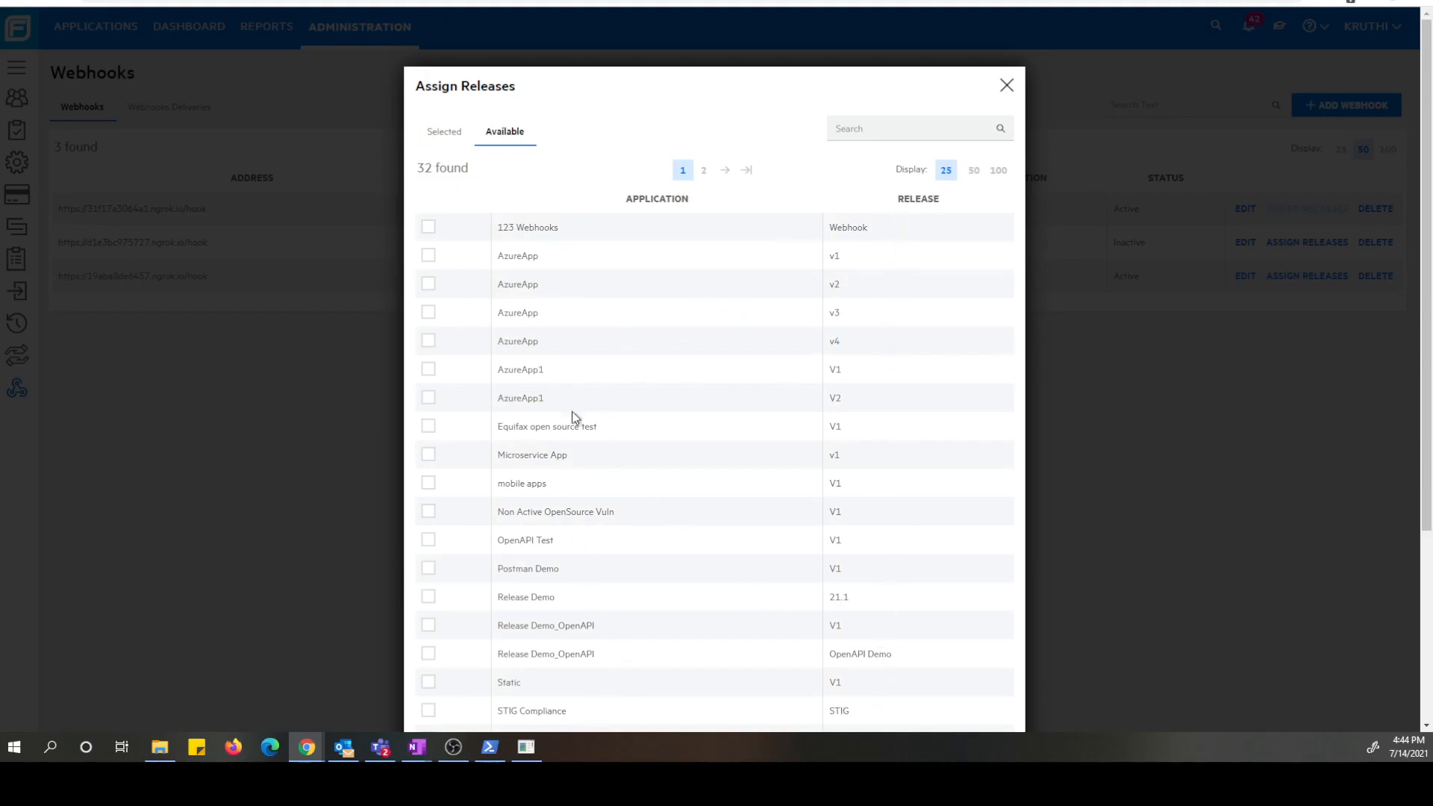
Tick the 123 Webhooks / Webhook release and save the assignment.
click(428, 227)
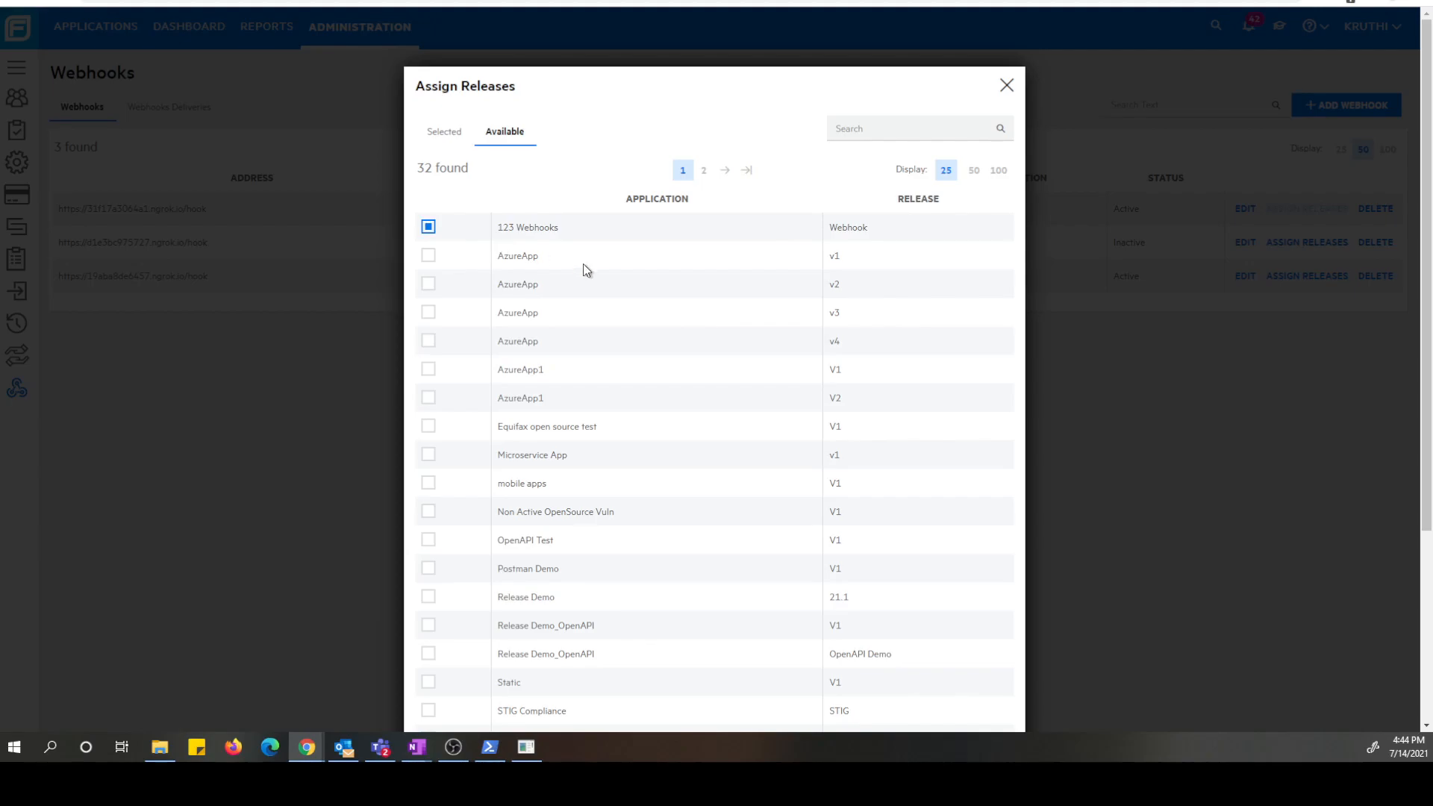
scroll(down, 3)
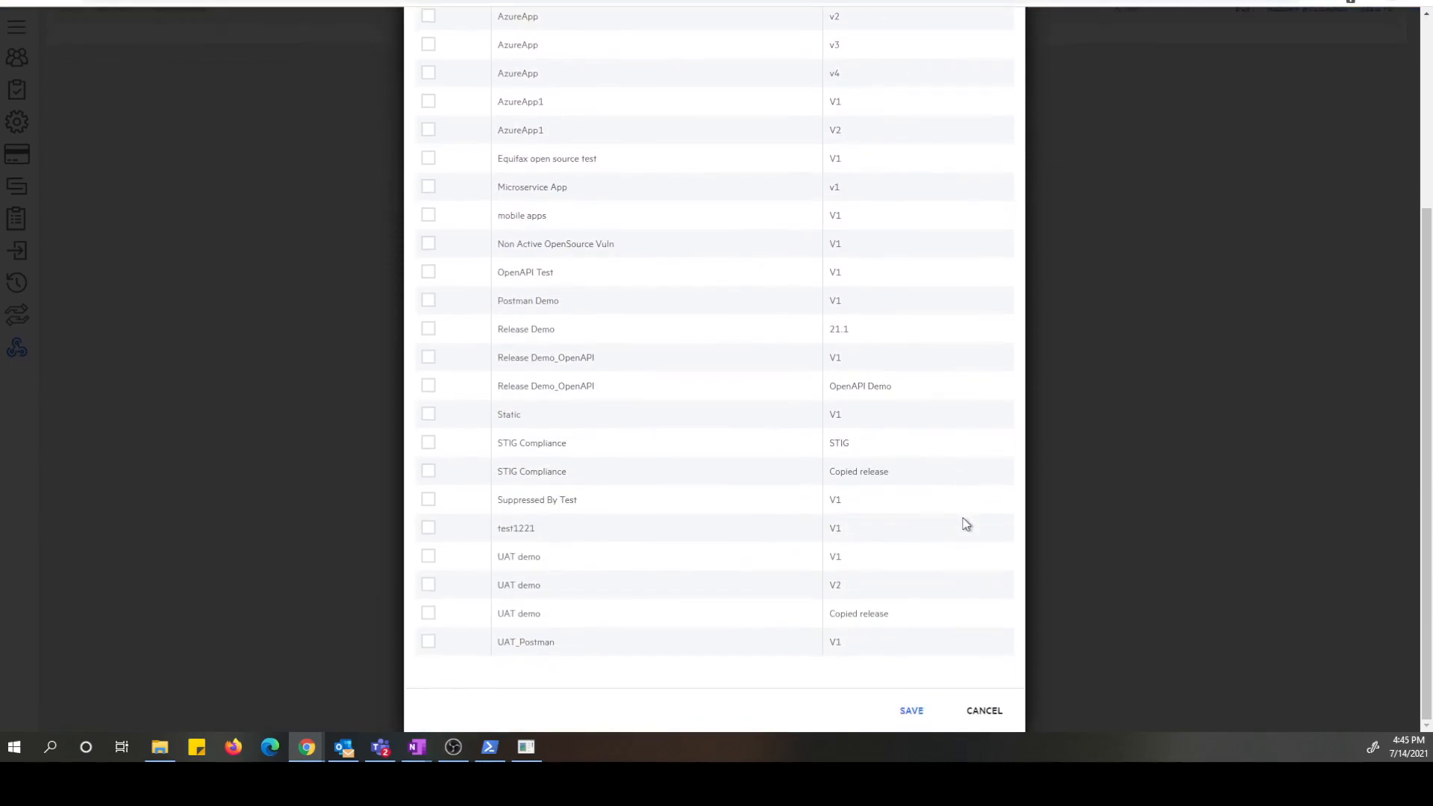
click(911, 710)
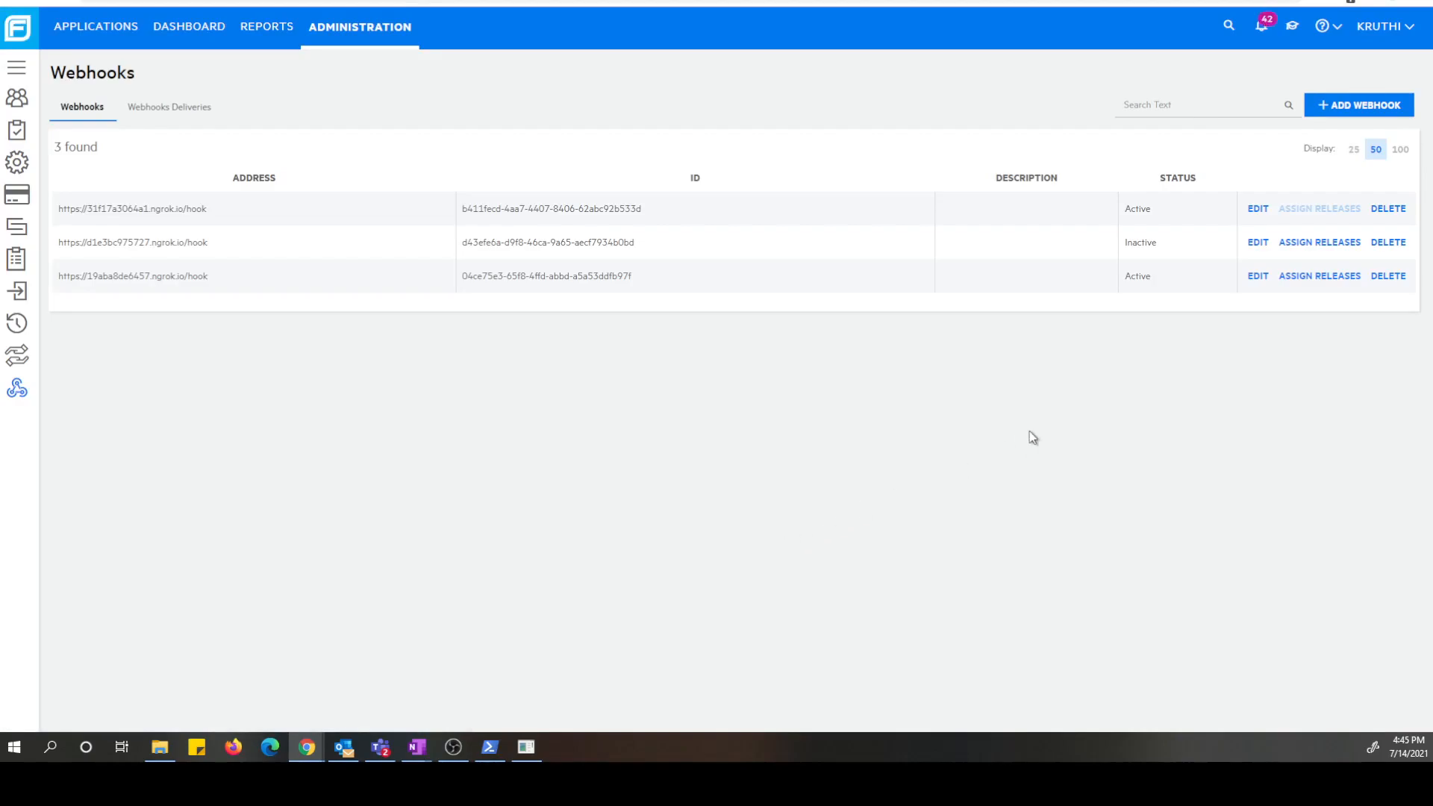
click(1256, 276)
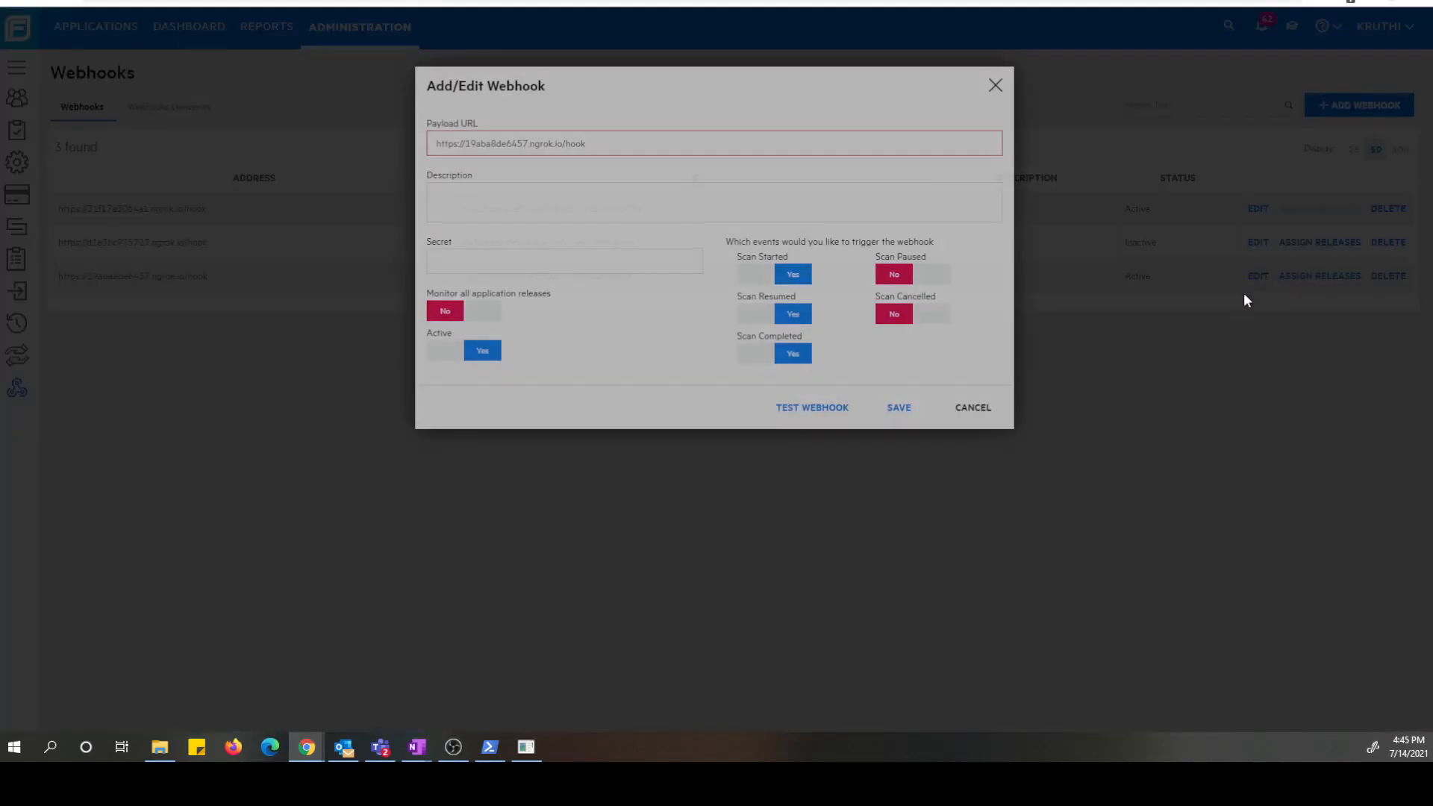
click(972, 406)
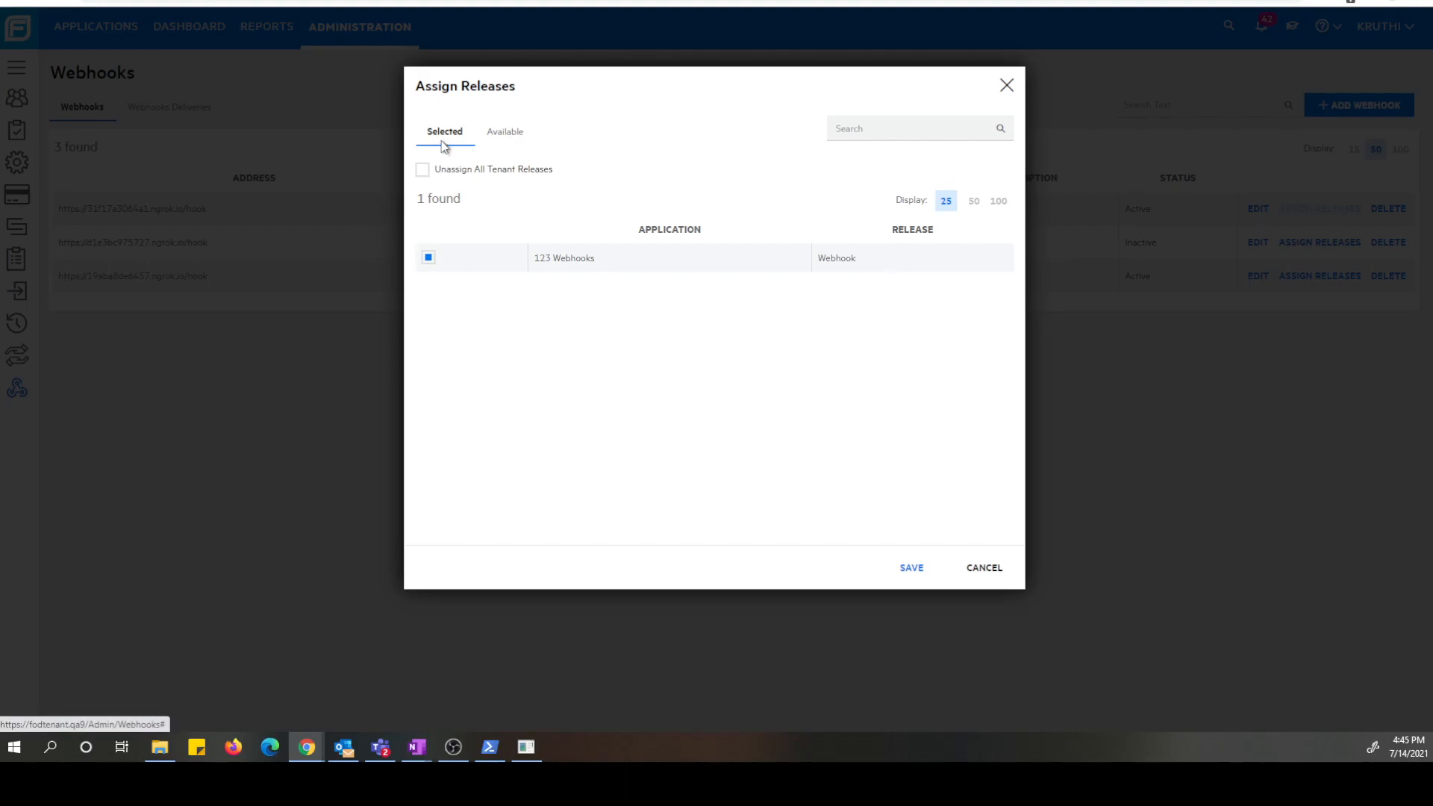
mouse_move(800, 281)
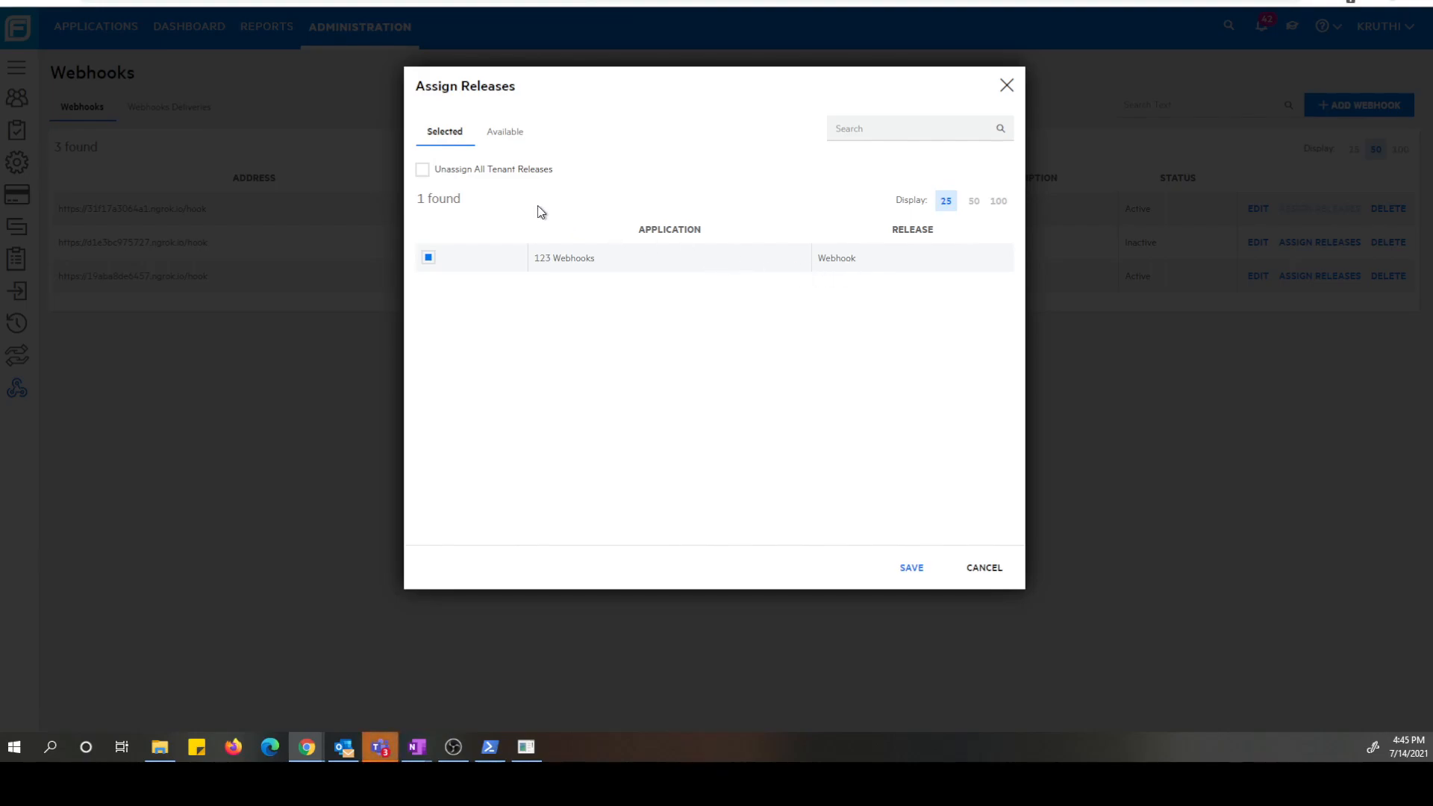
mouse_move(873, 263)
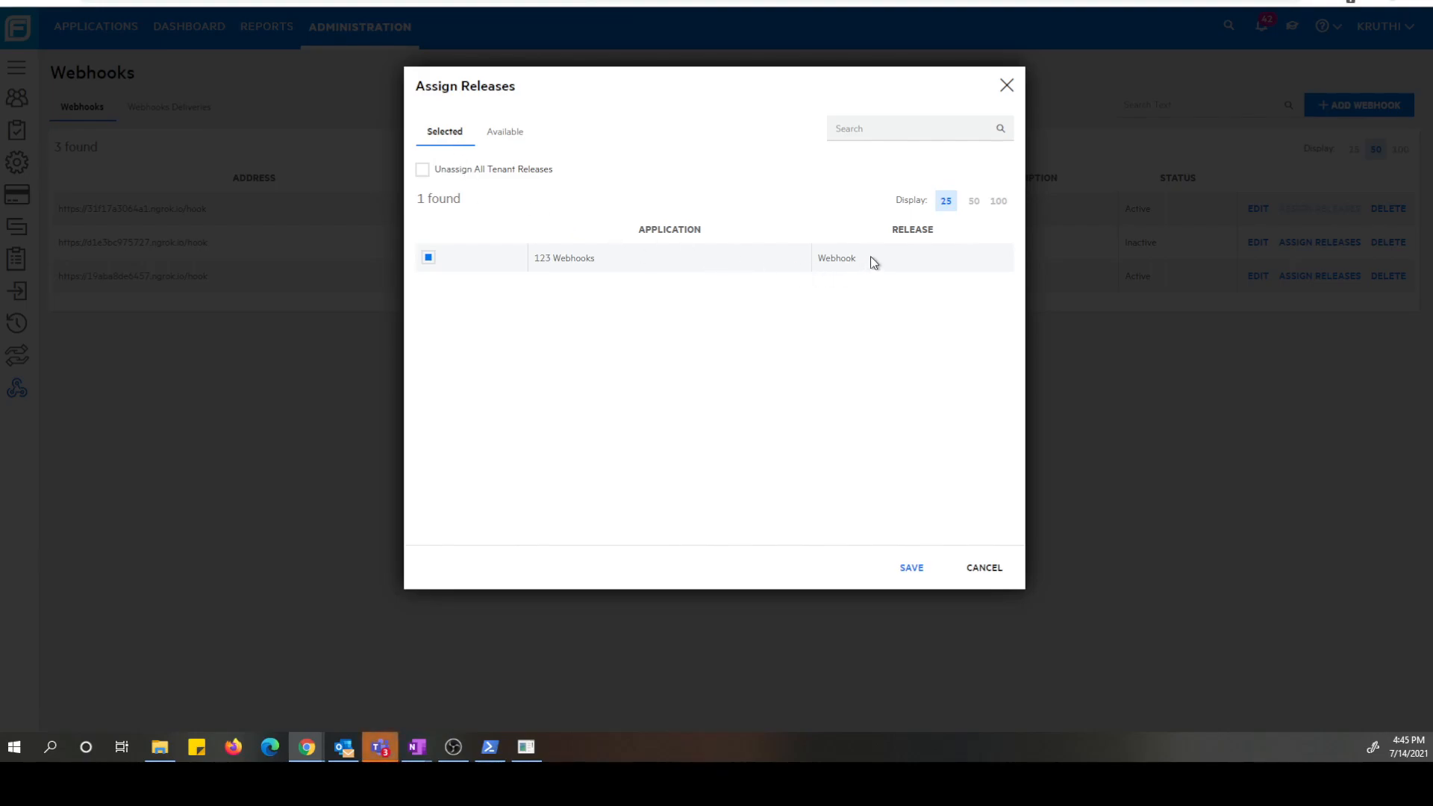
mouse_move(910, 567)
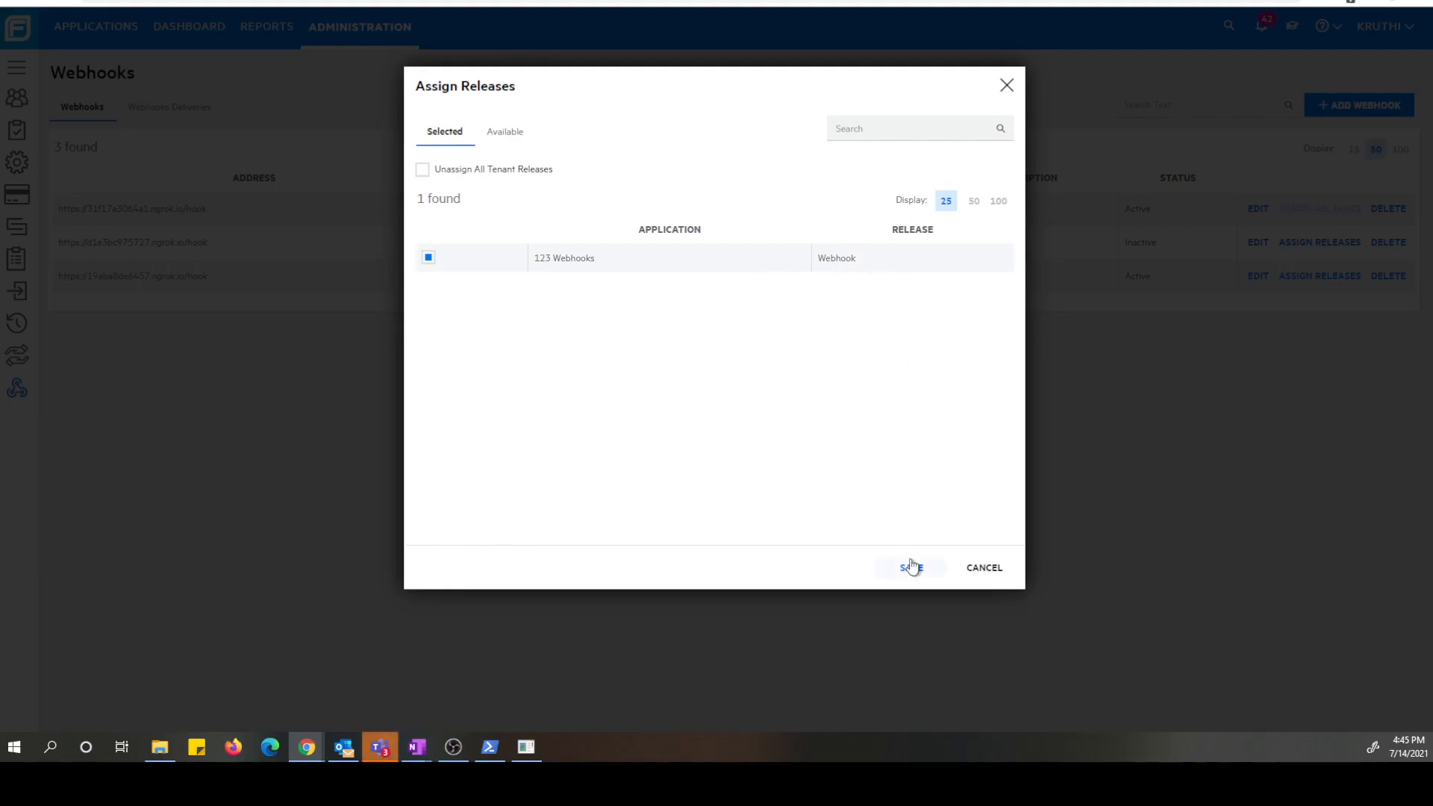
click(910, 567)
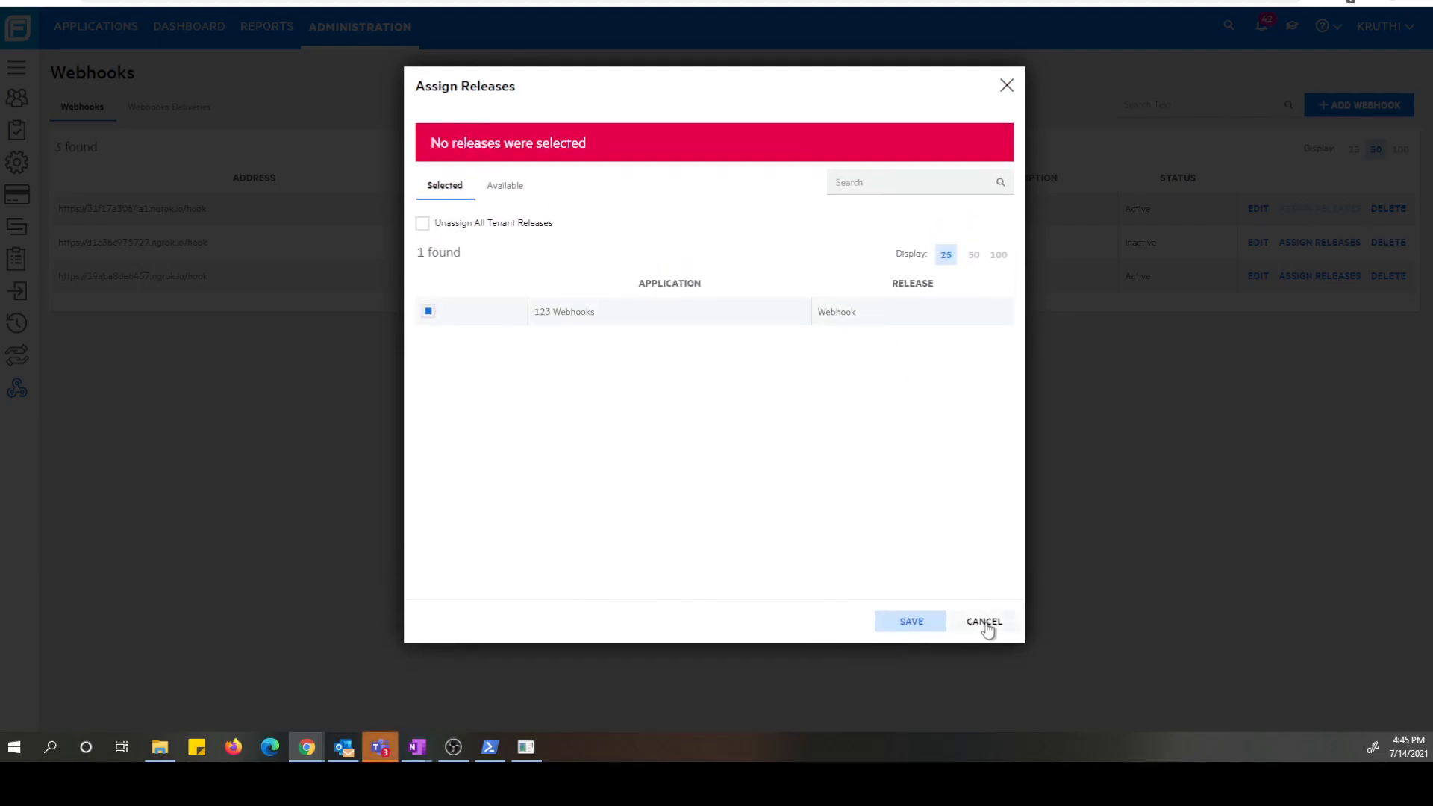
click(983, 621)
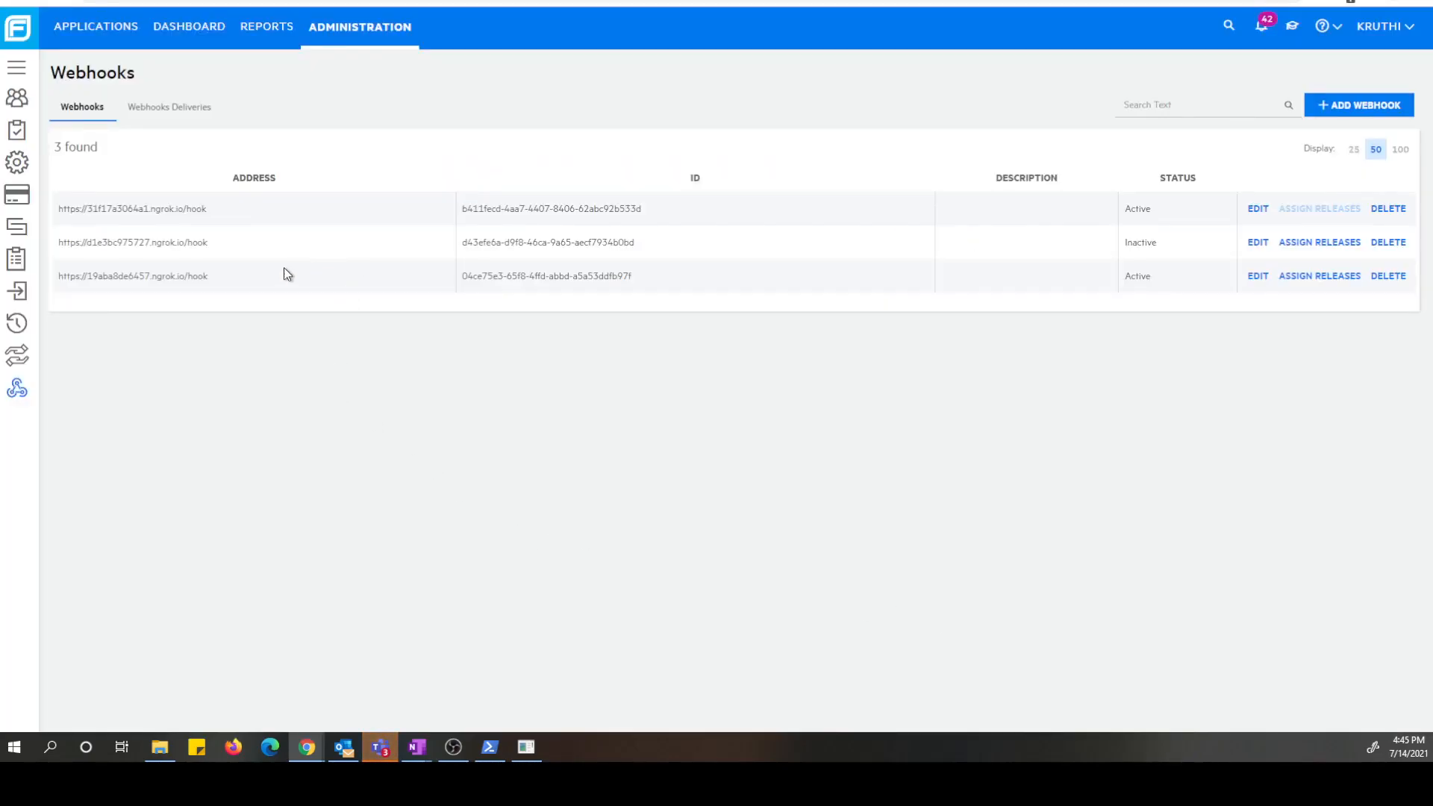
Open the Webhook release details of the 123 Webhooks application from the Applications list.
click(95, 27)
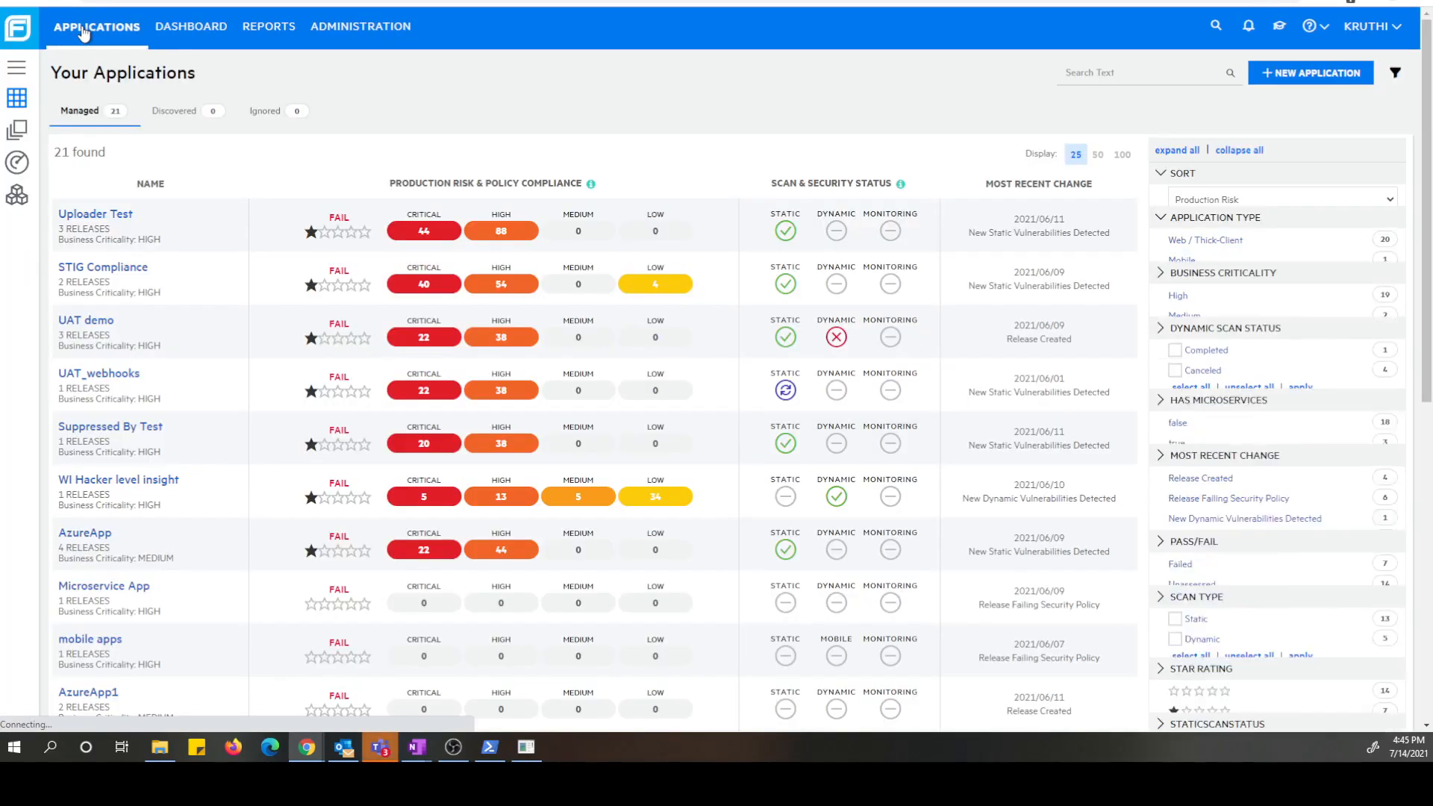
scroll(down, 3)
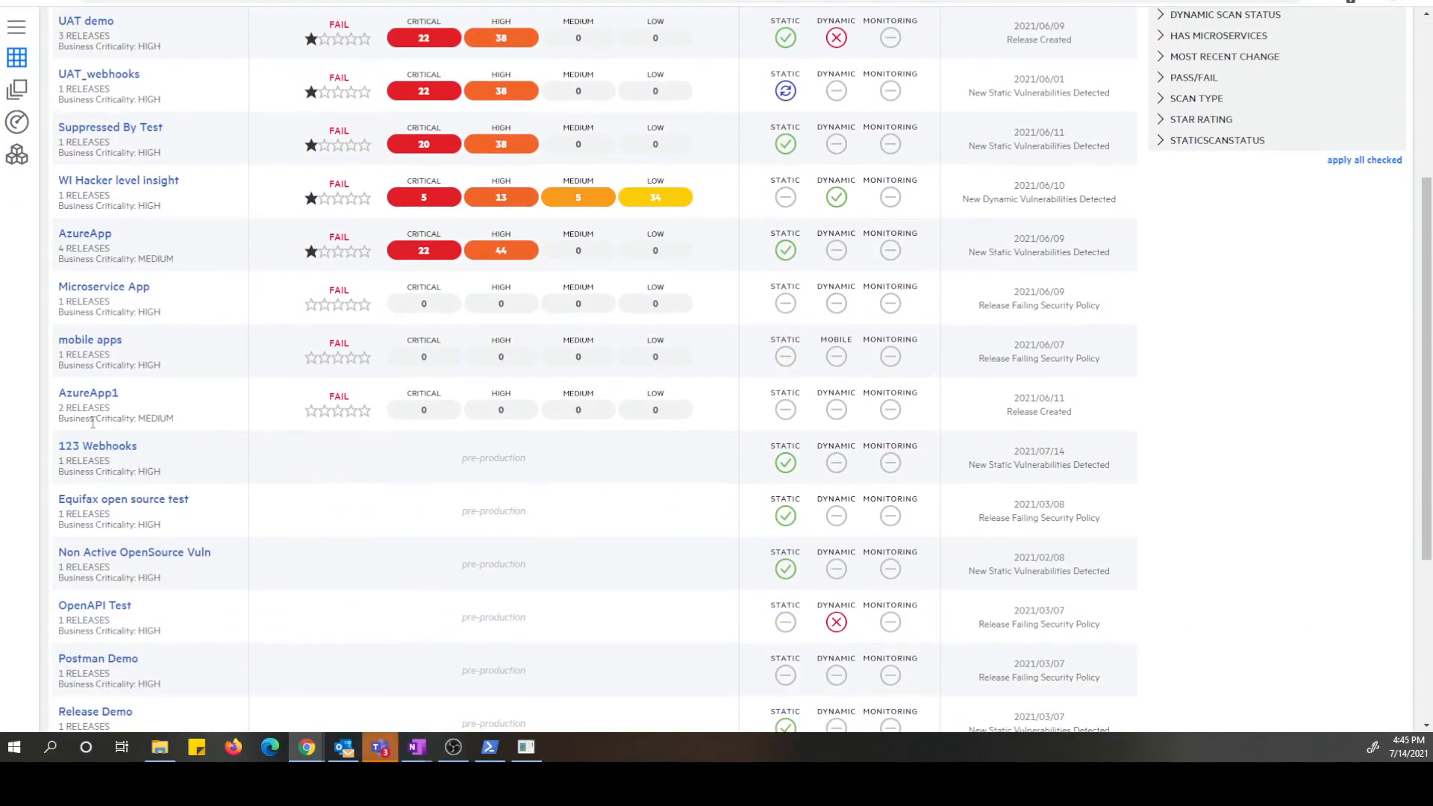
click(98, 446)
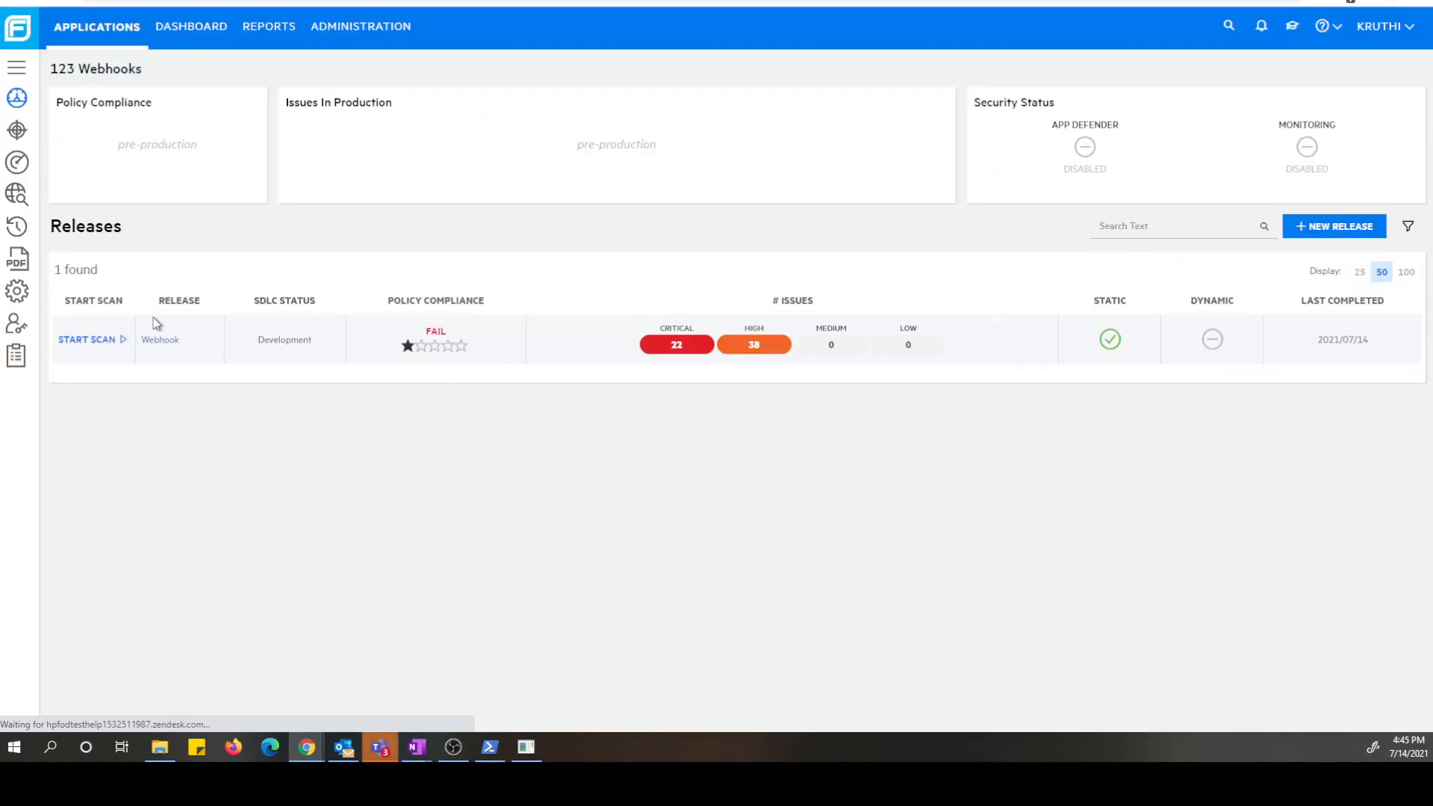
mouse_move(182, 477)
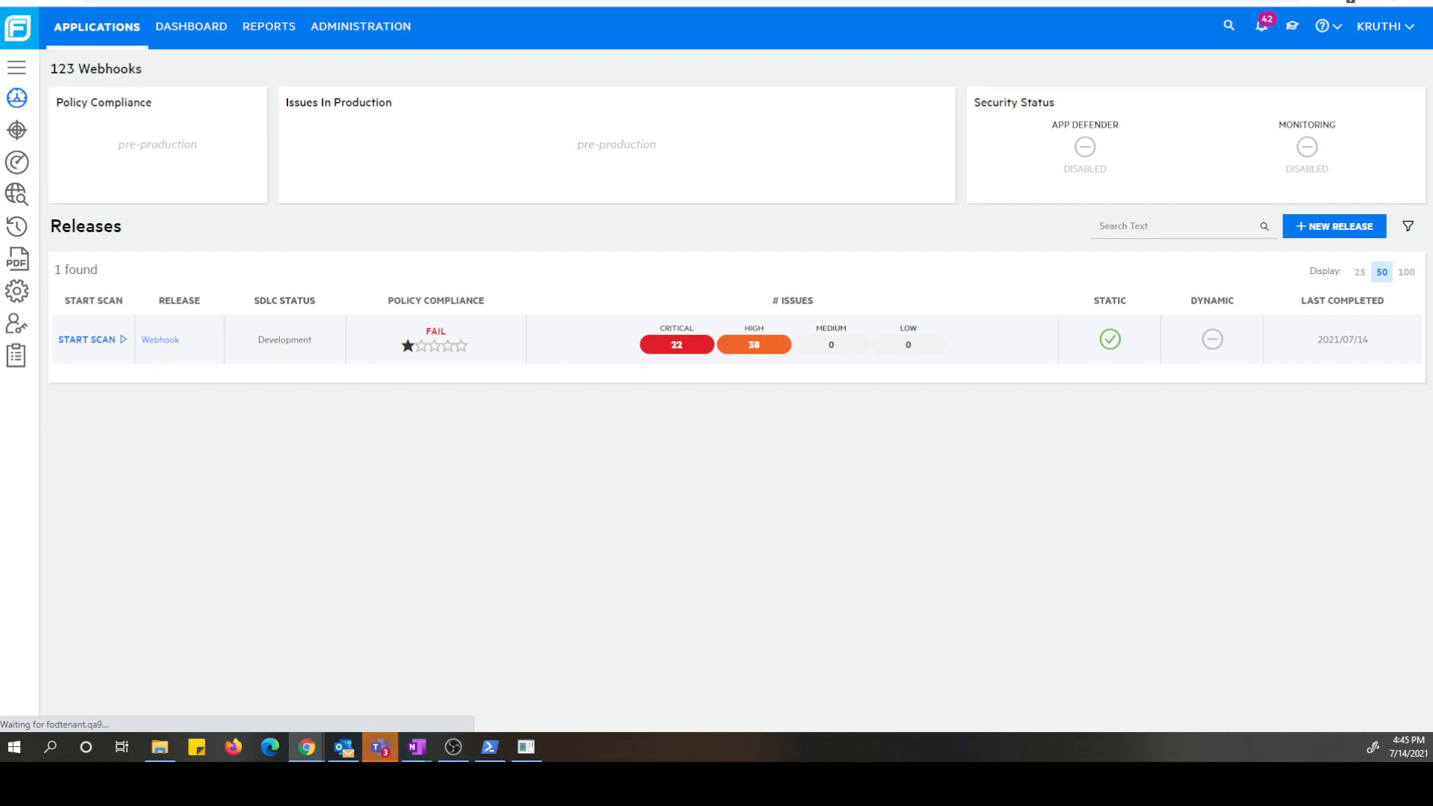
click(160, 339)
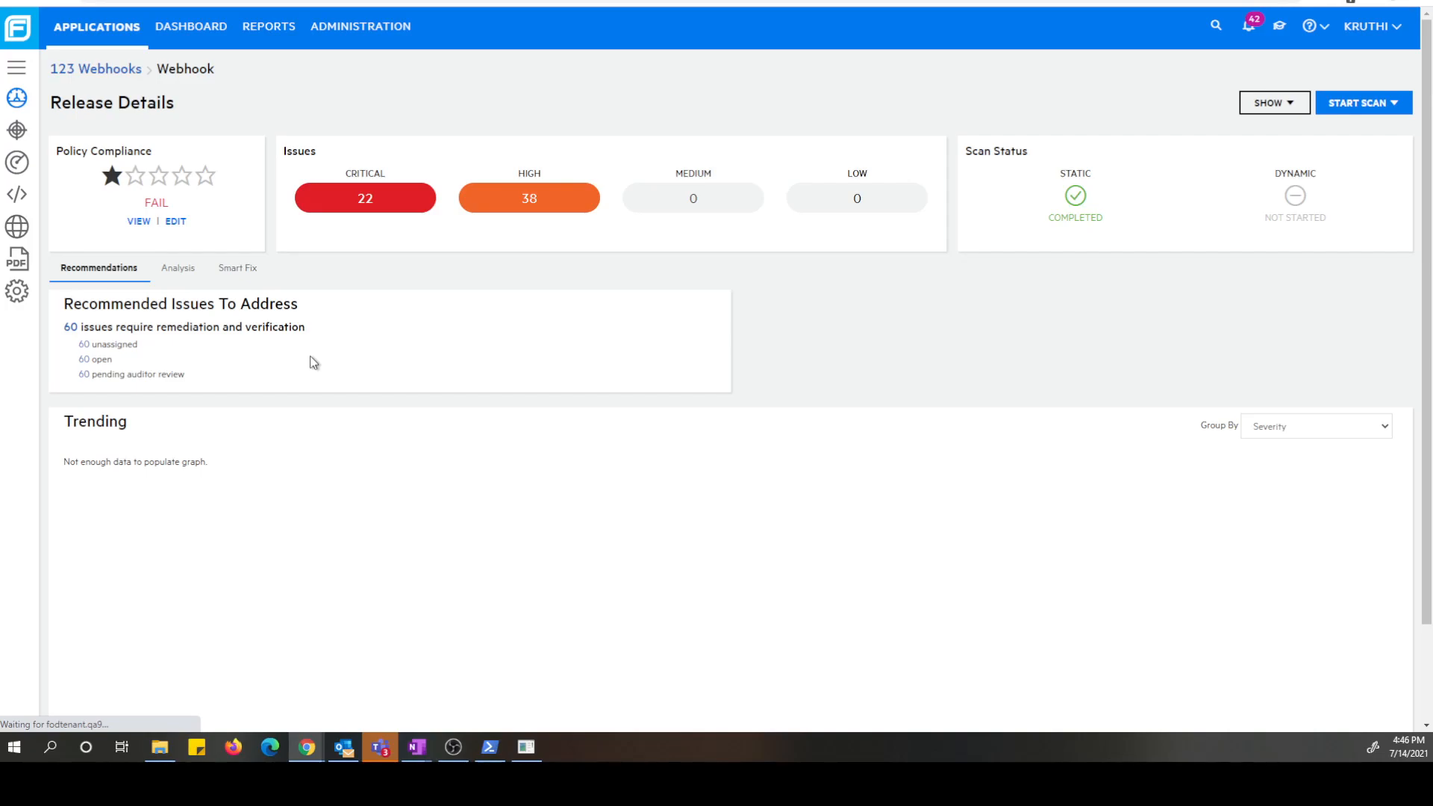
Start a static scan uploading payload_working_net_20.zip, review the summary and launch it as queued.
click(1363, 103)
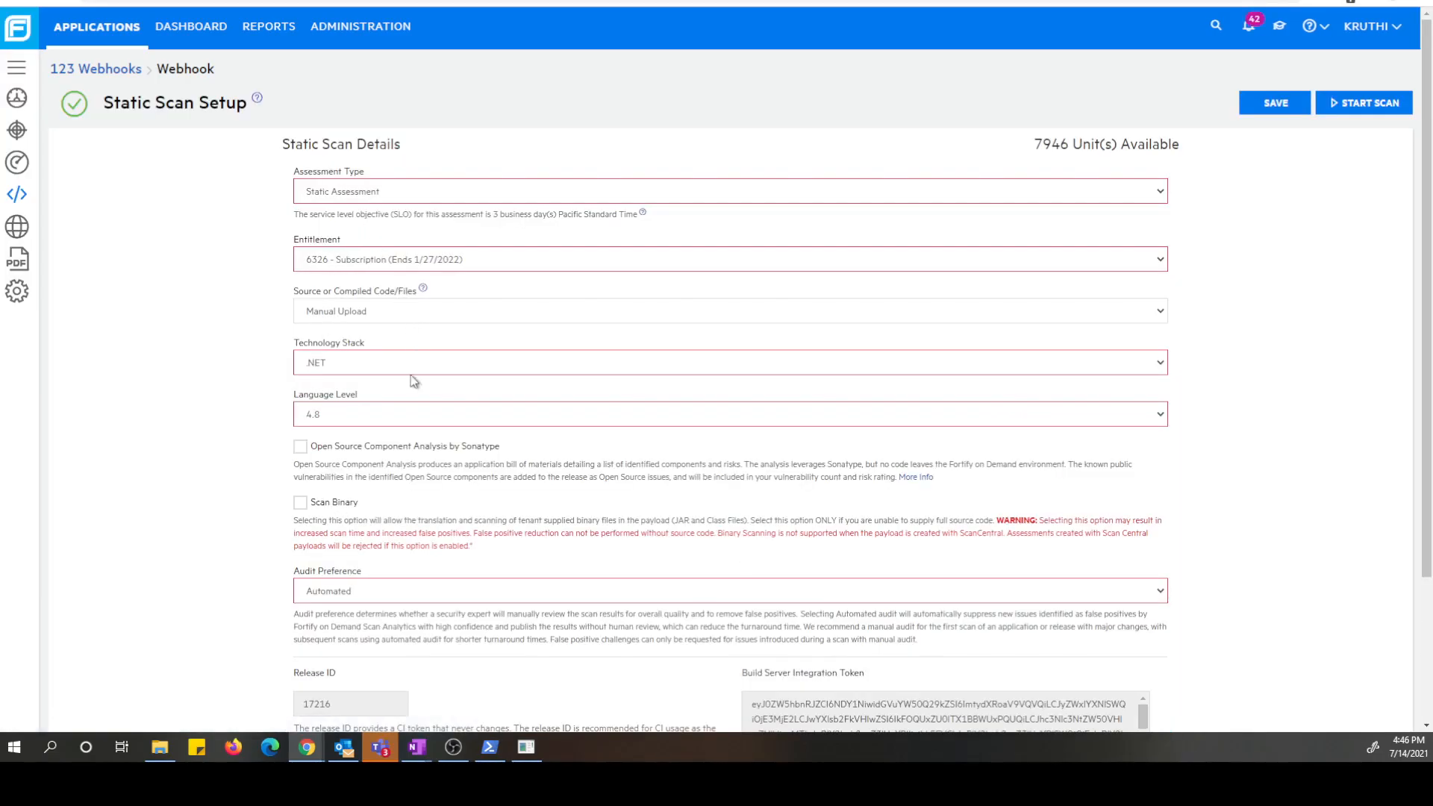
scroll(down, 3)
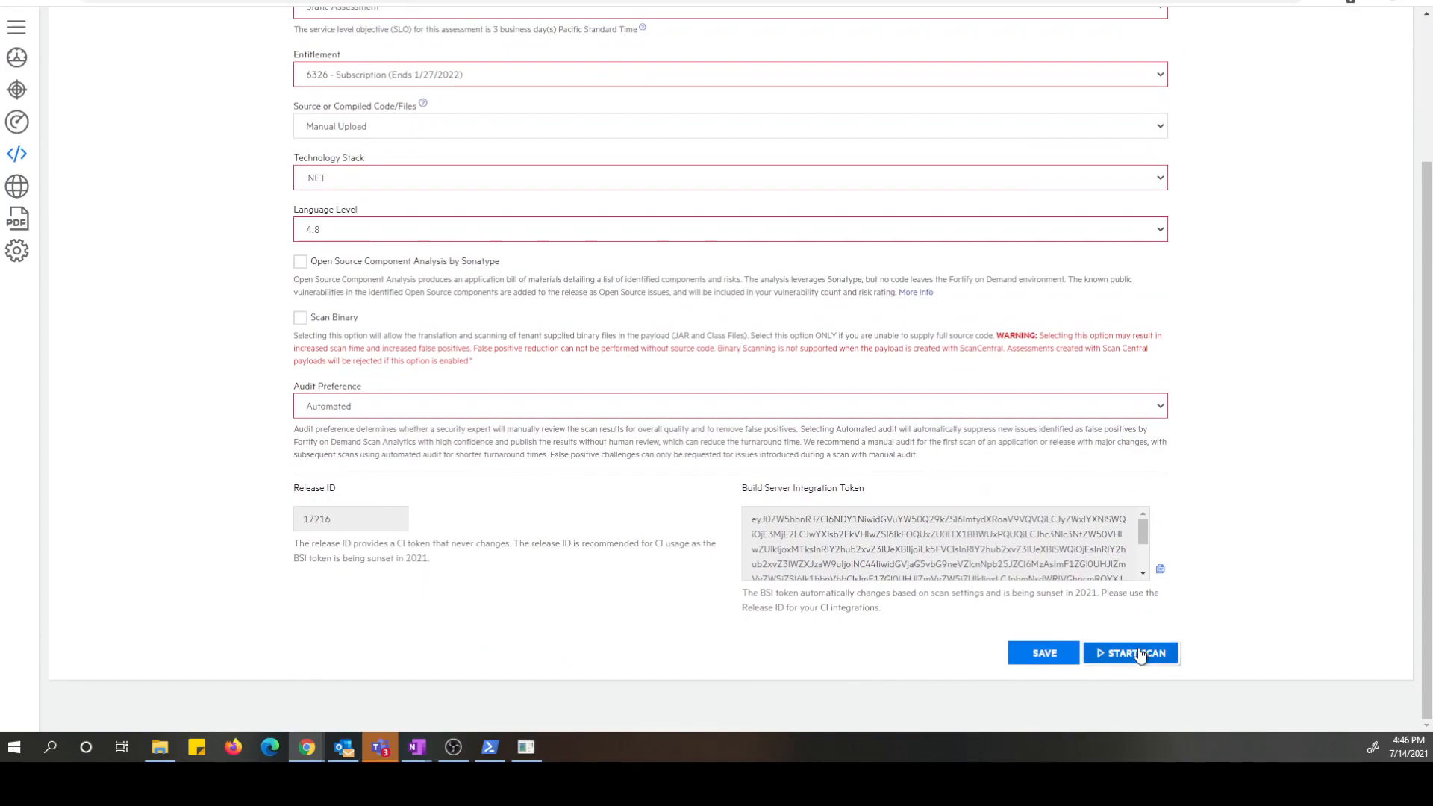
click(1130, 652)
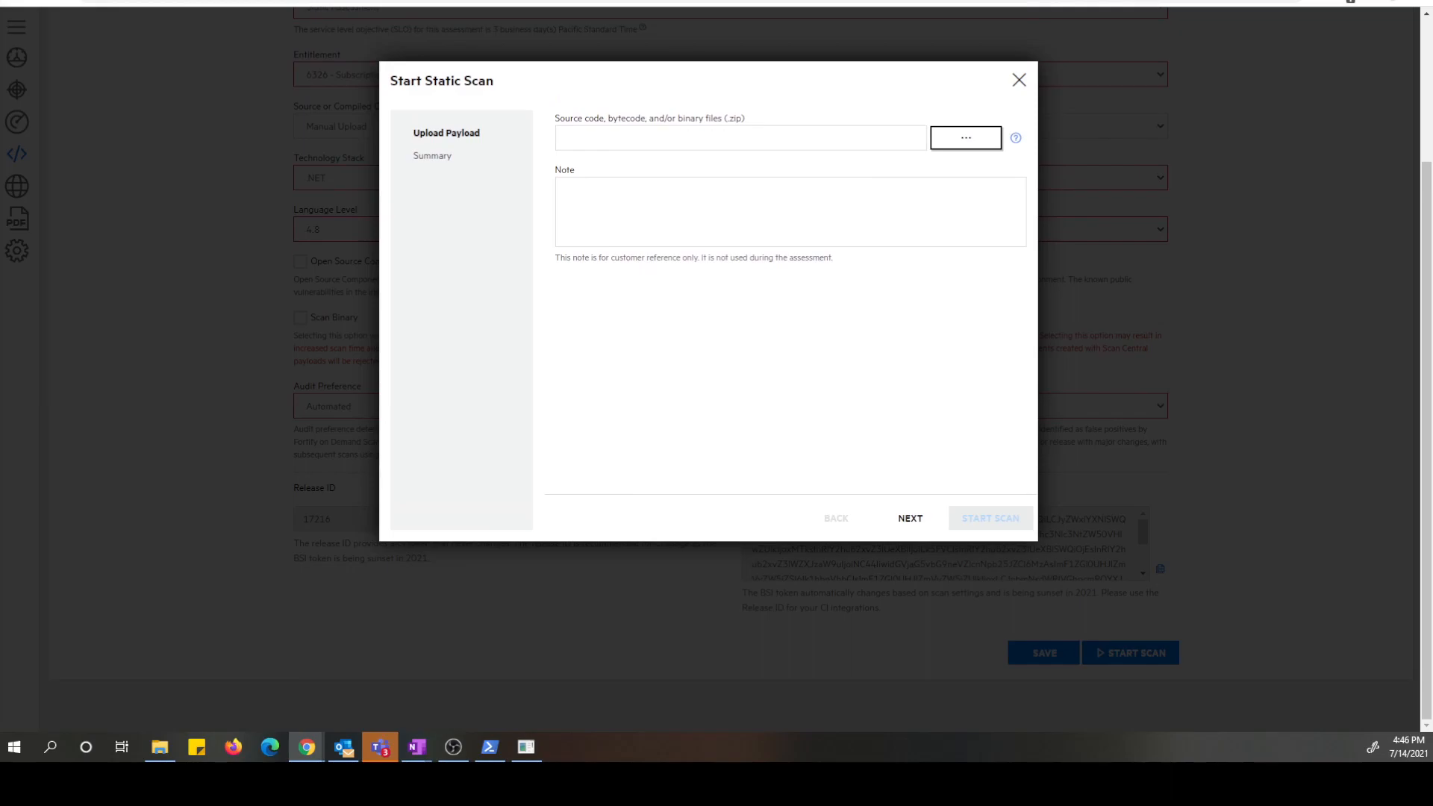
click(965, 138)
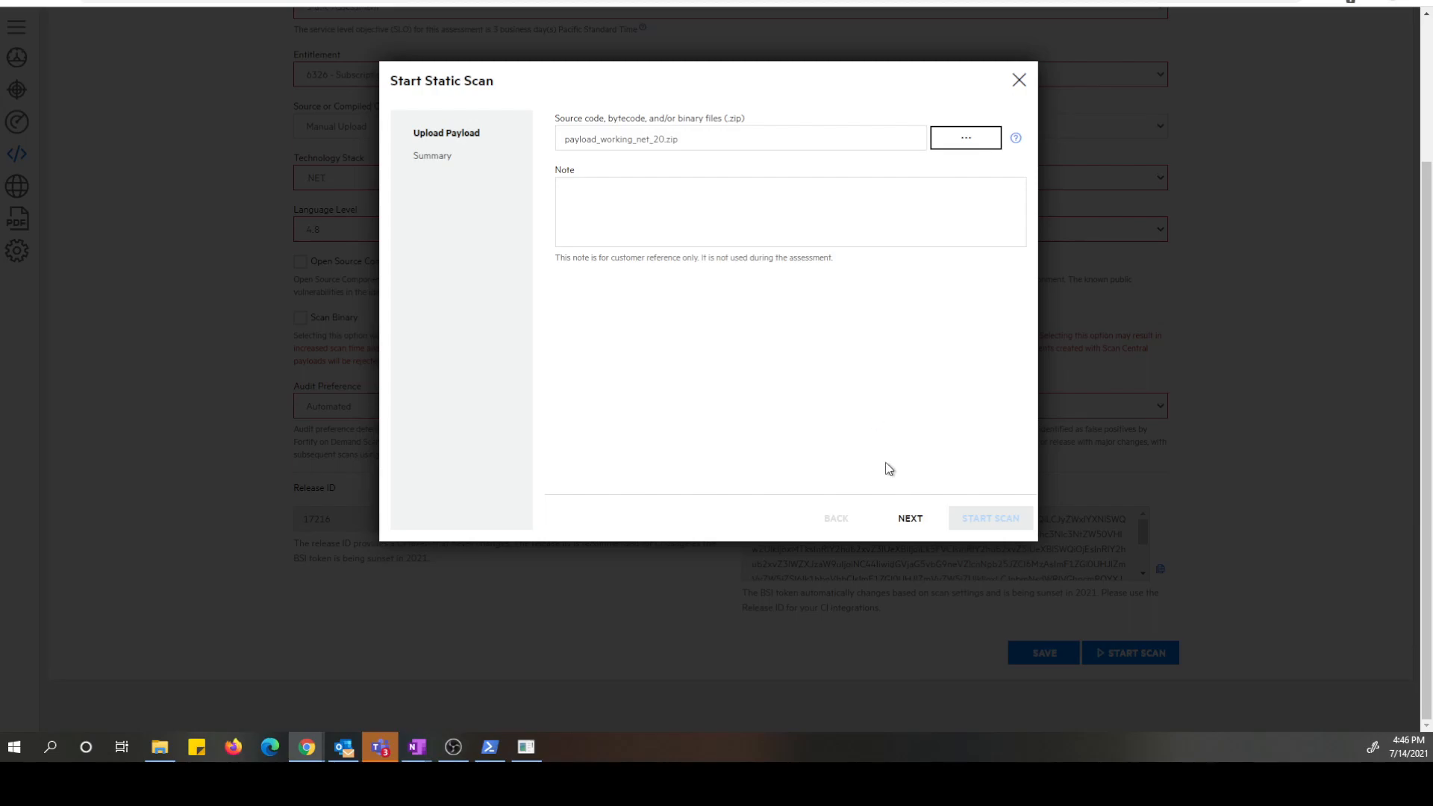
click(909, 518)
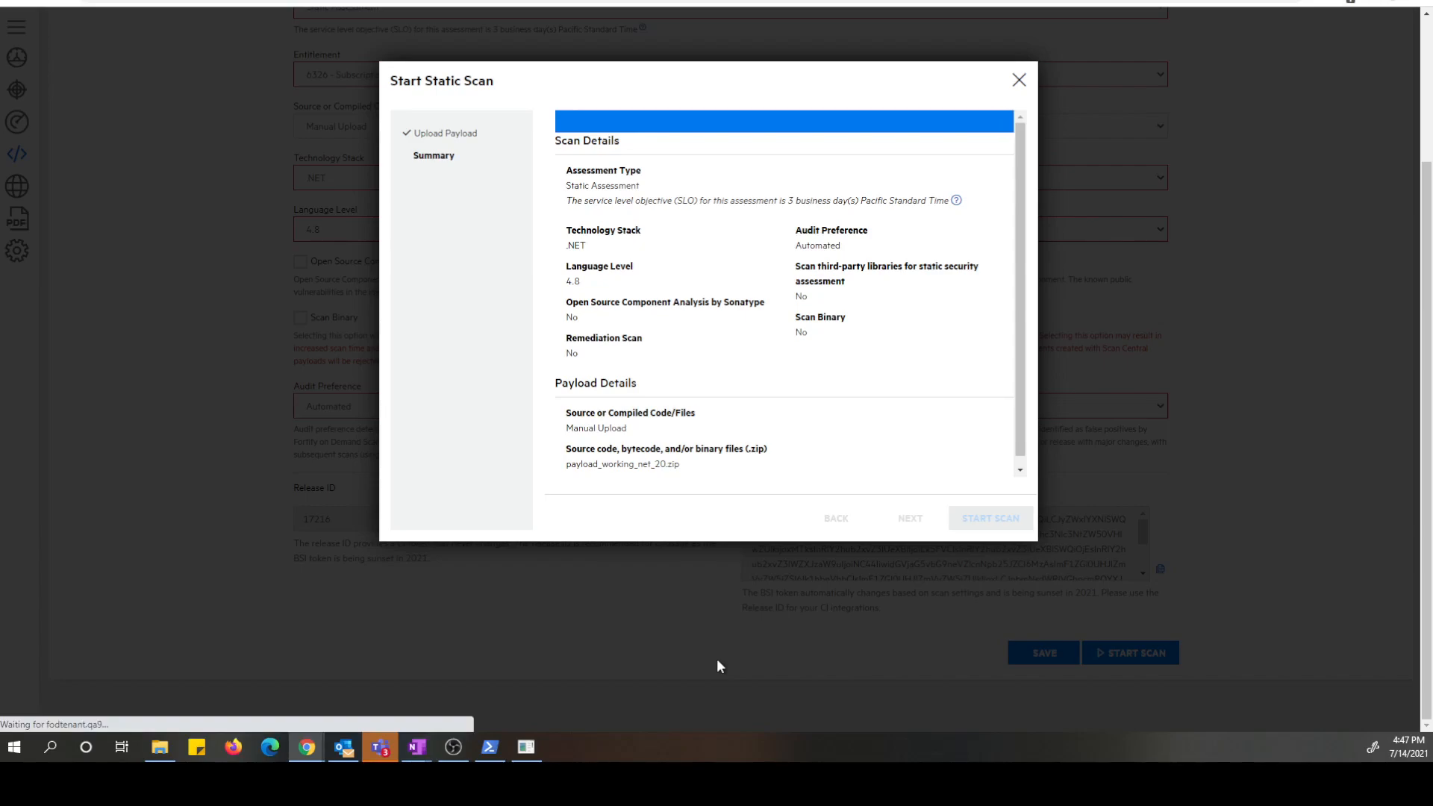
click(989, 518)
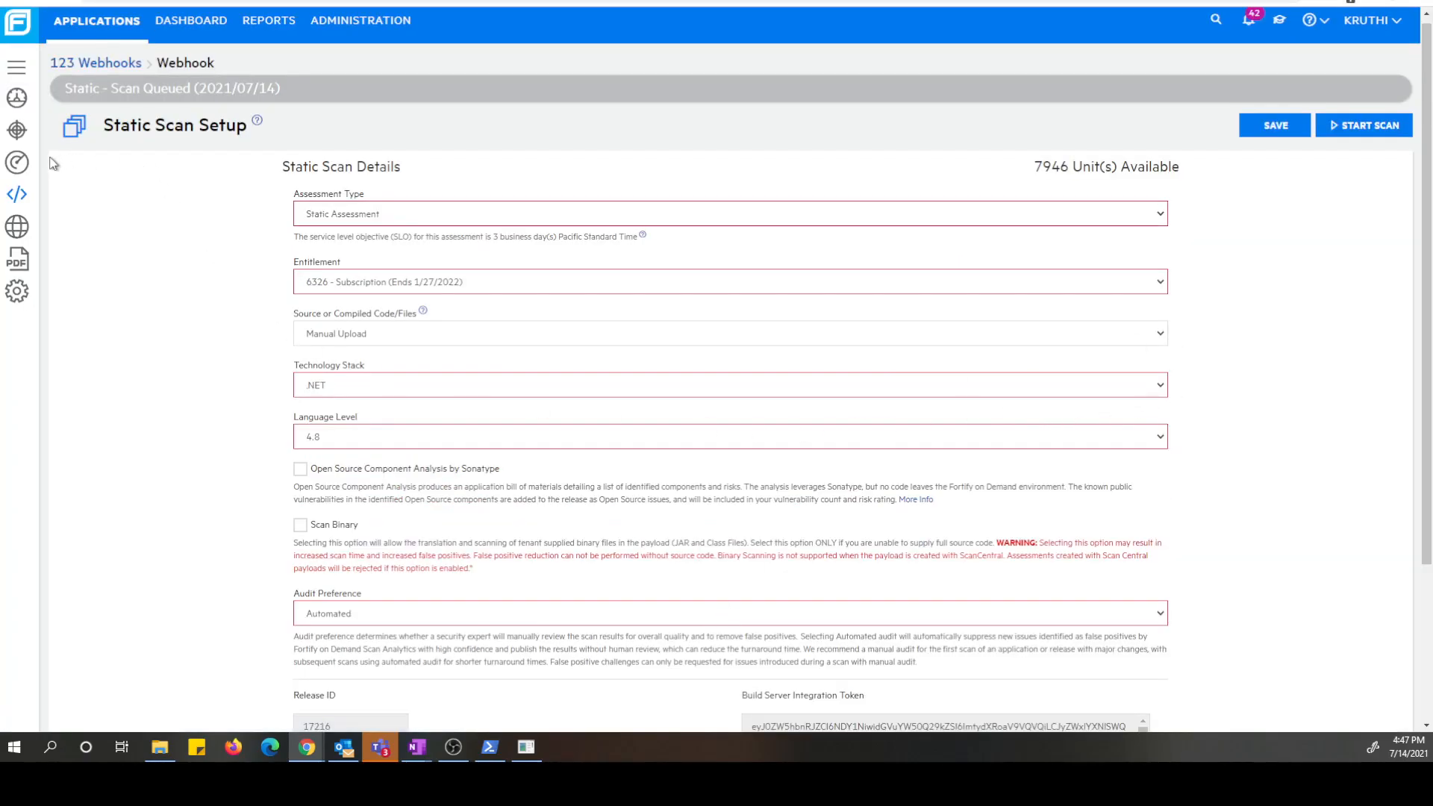
View the Release Scans list with the scan in progress, then show the PowerShell listener's scan-started event.
click(18, 163)
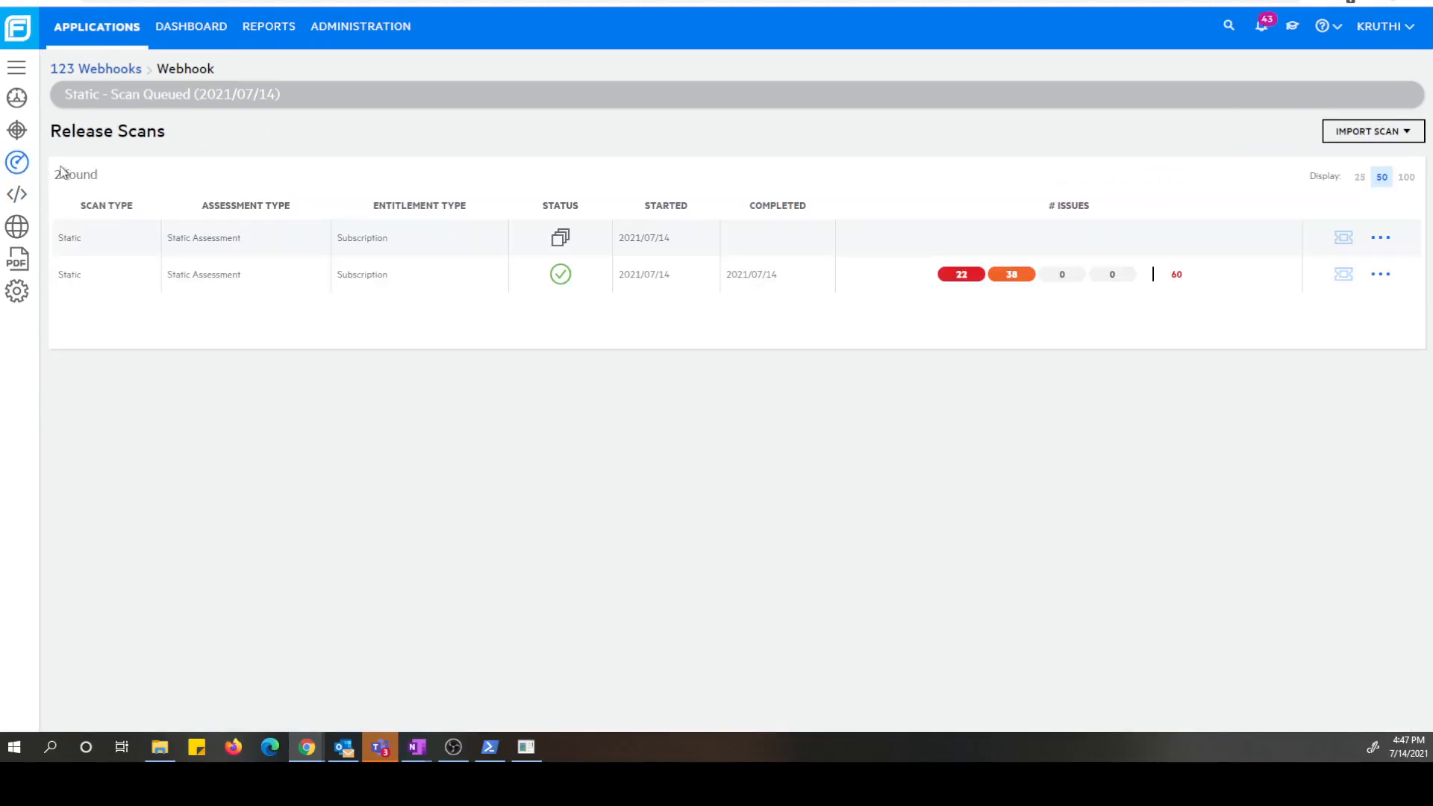
mouse_move(561, 237)
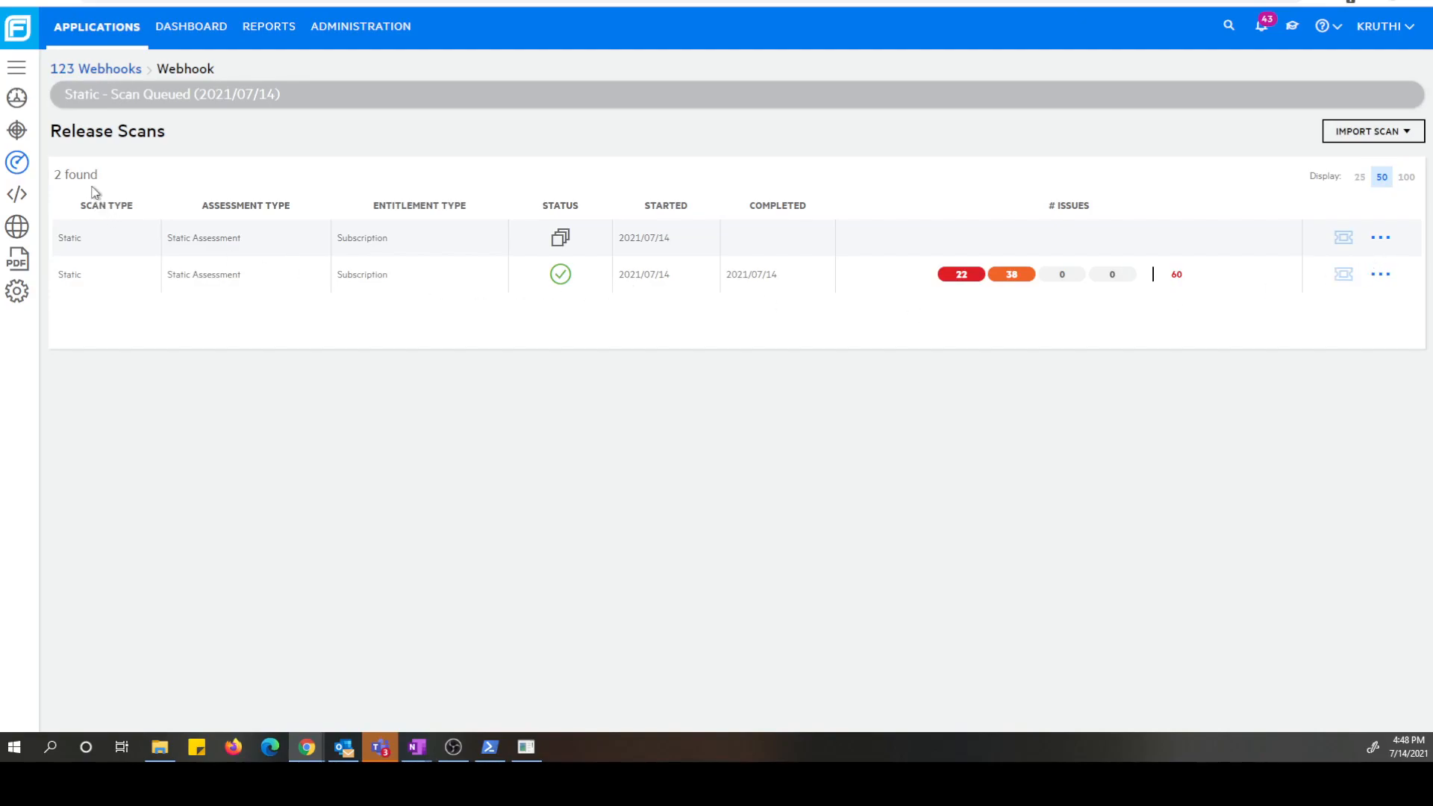
mouse_move(380, 365)
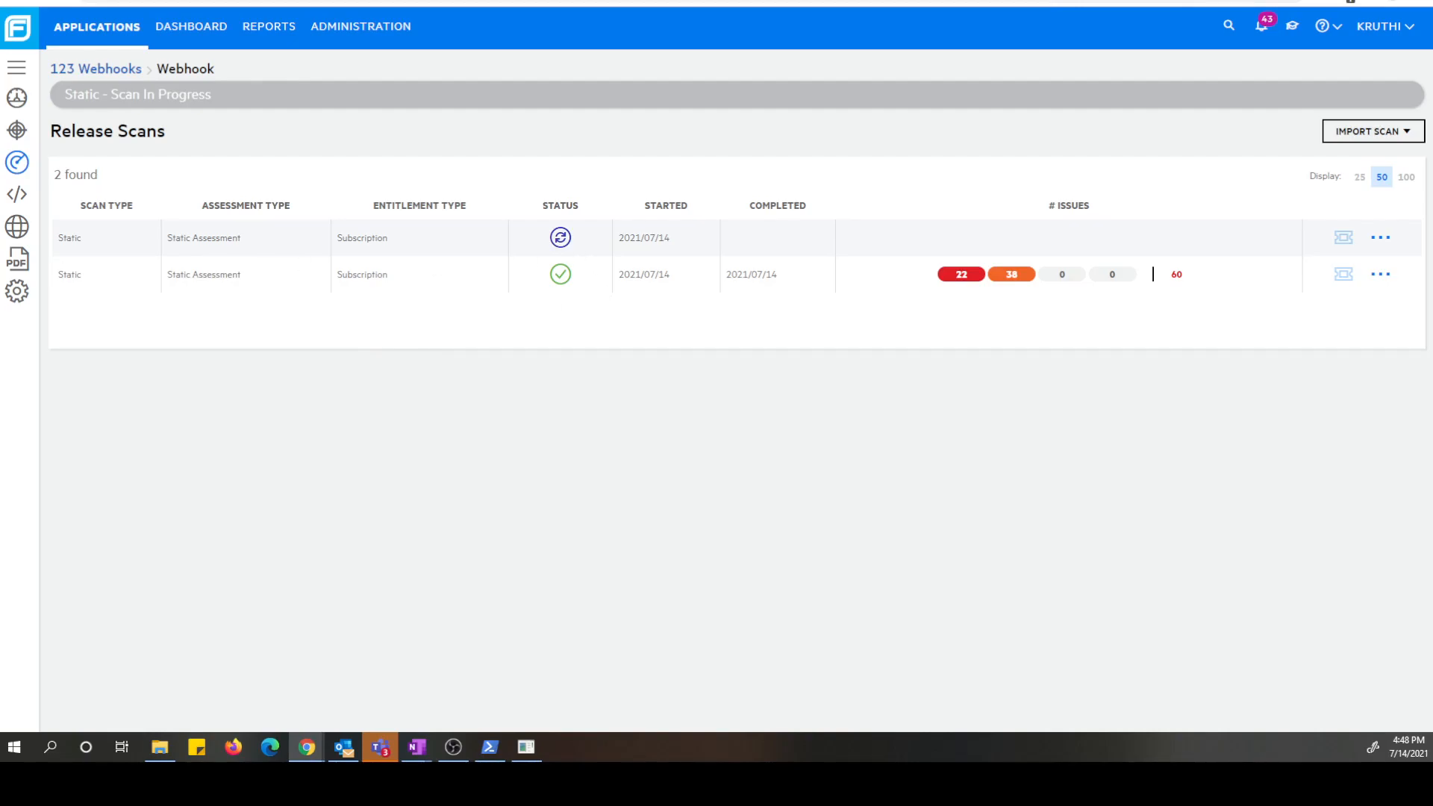
click(490, 748)
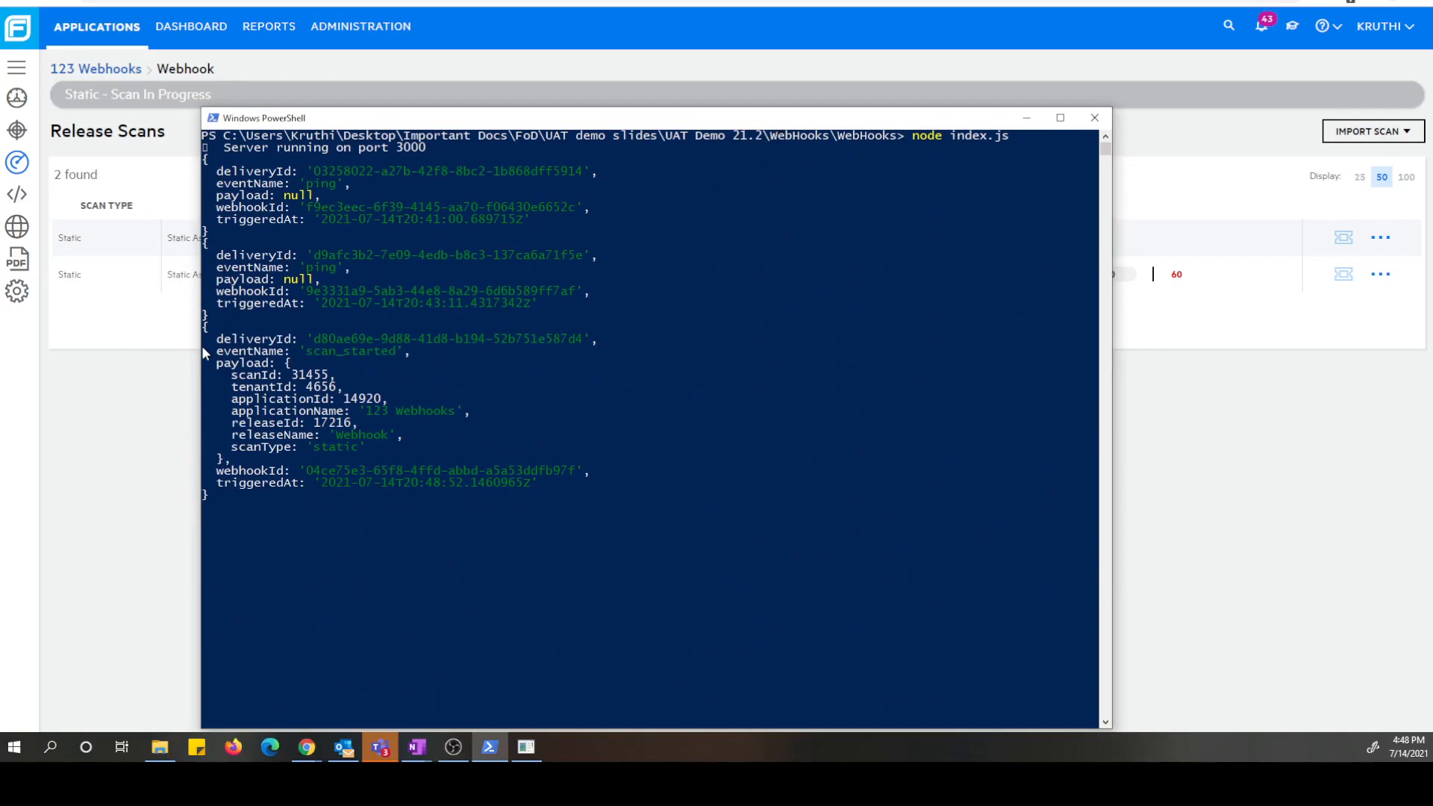
mouse_move(307, 364)
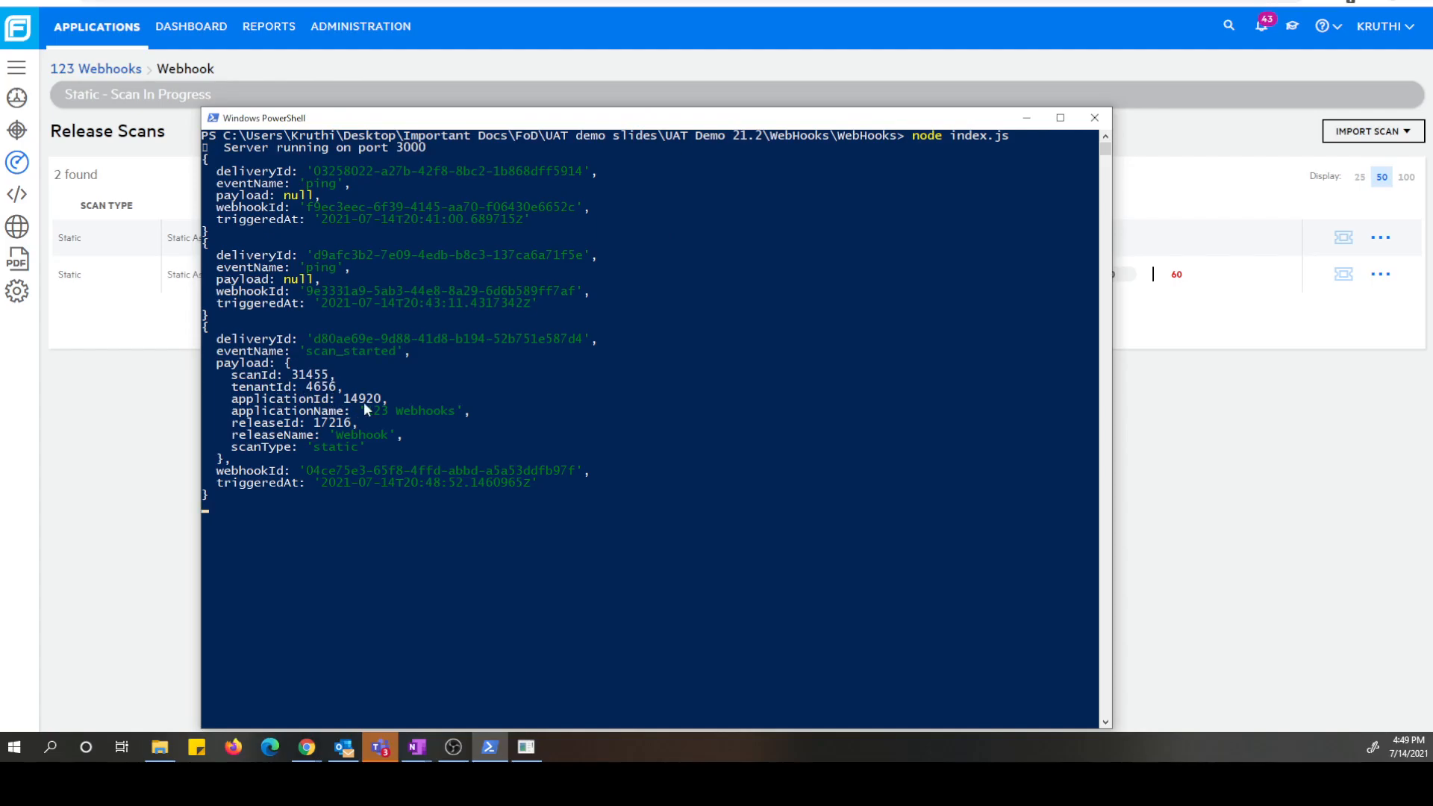
mouse_move(303, 435)
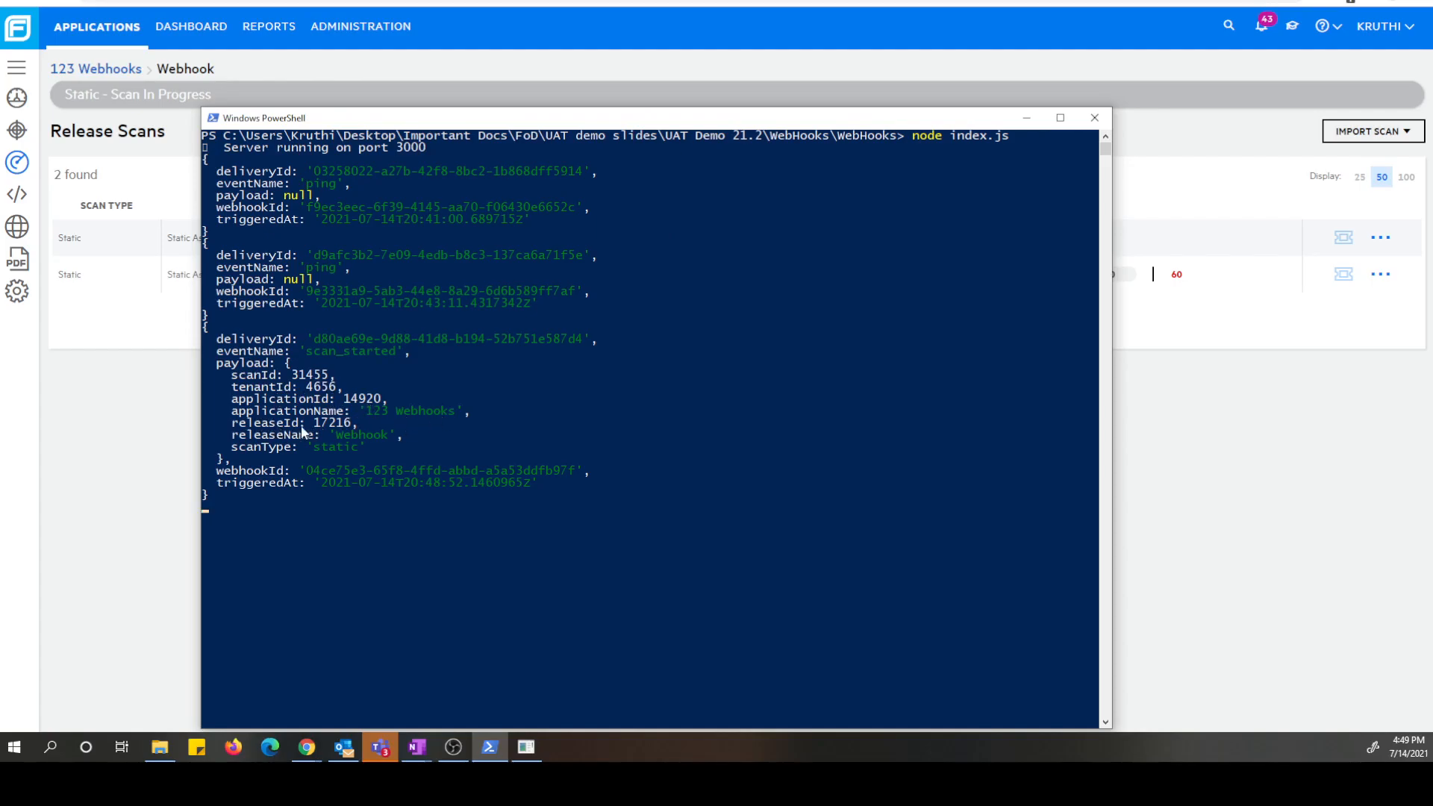
mouse_move(336, 474)
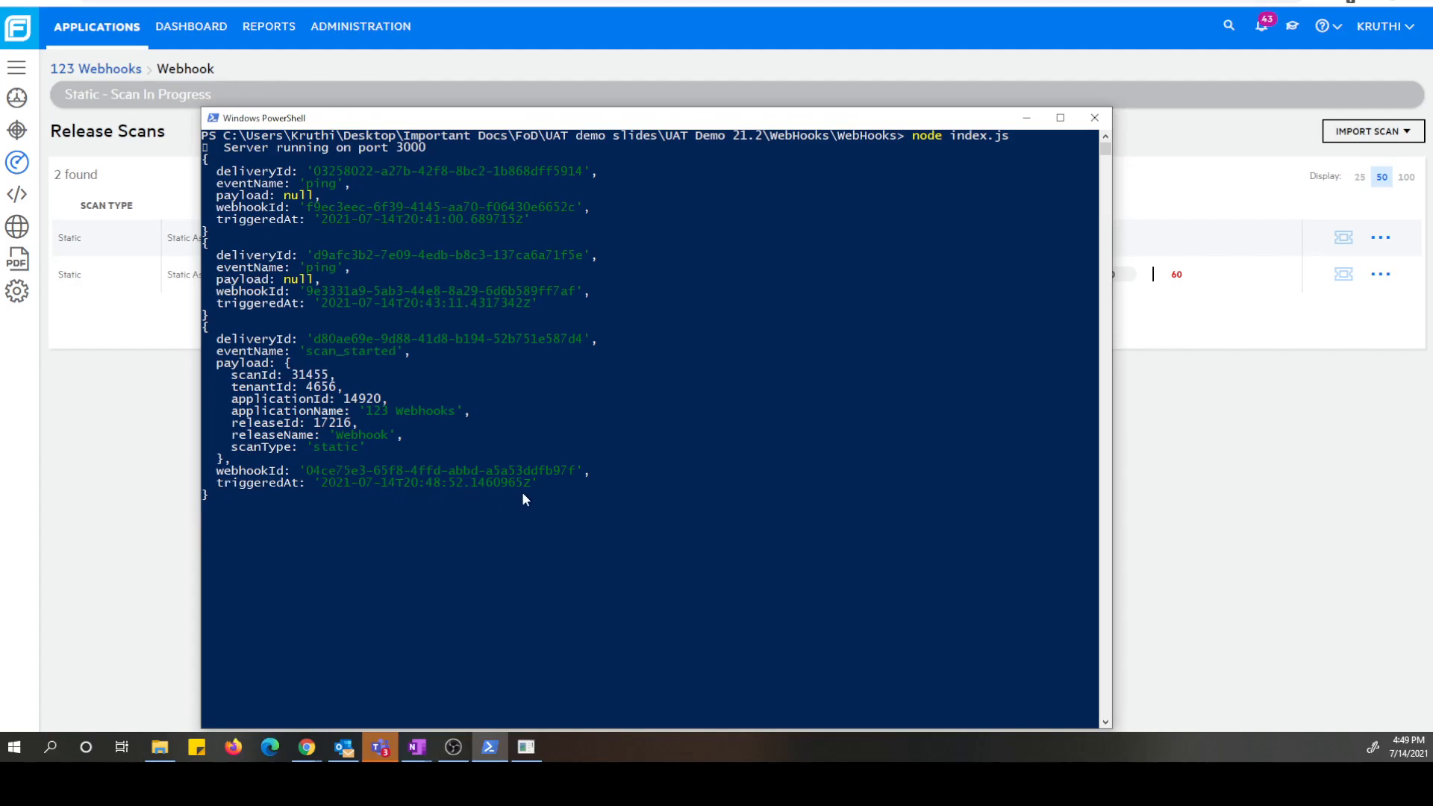
mouse_move(575, 491)
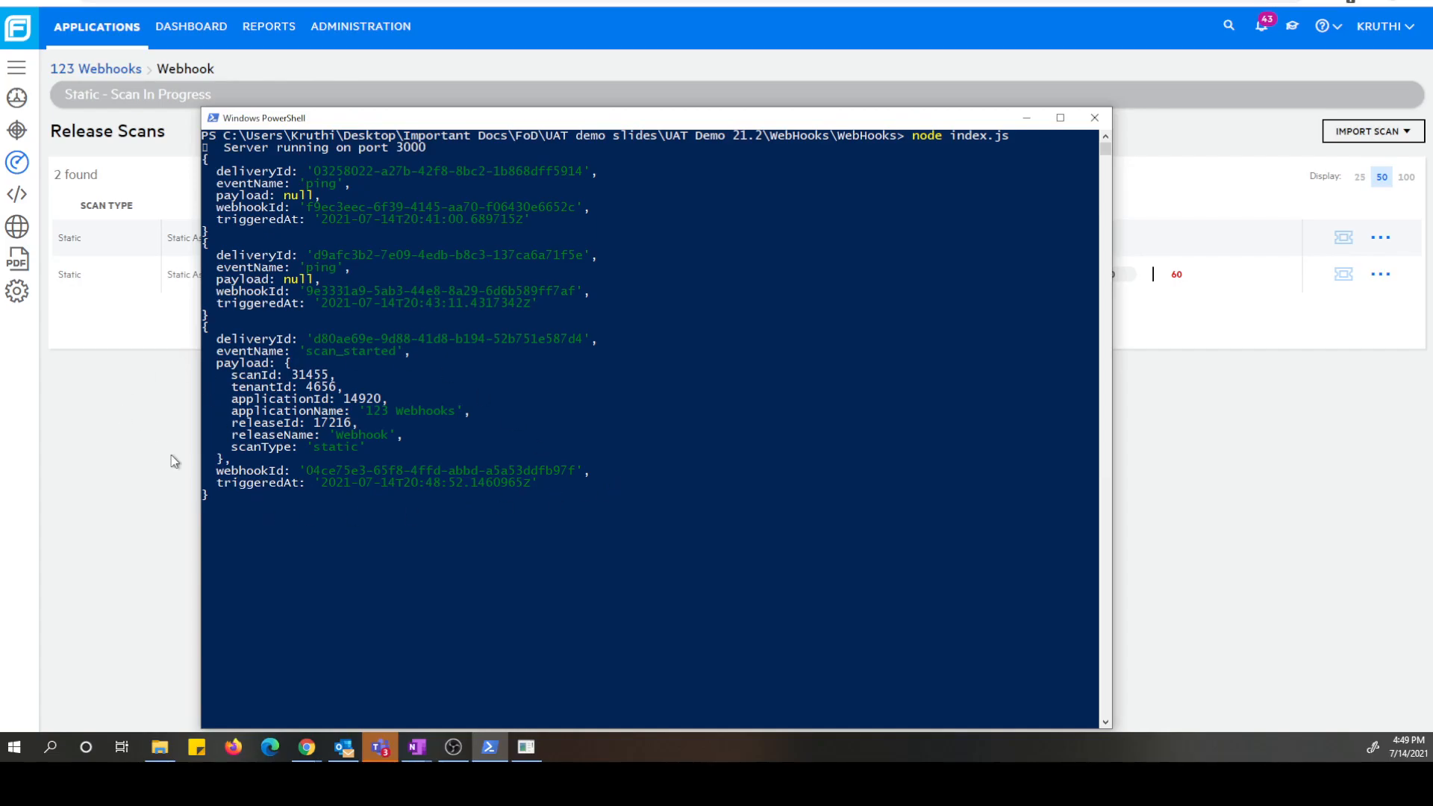
mouse_move(818, 125)
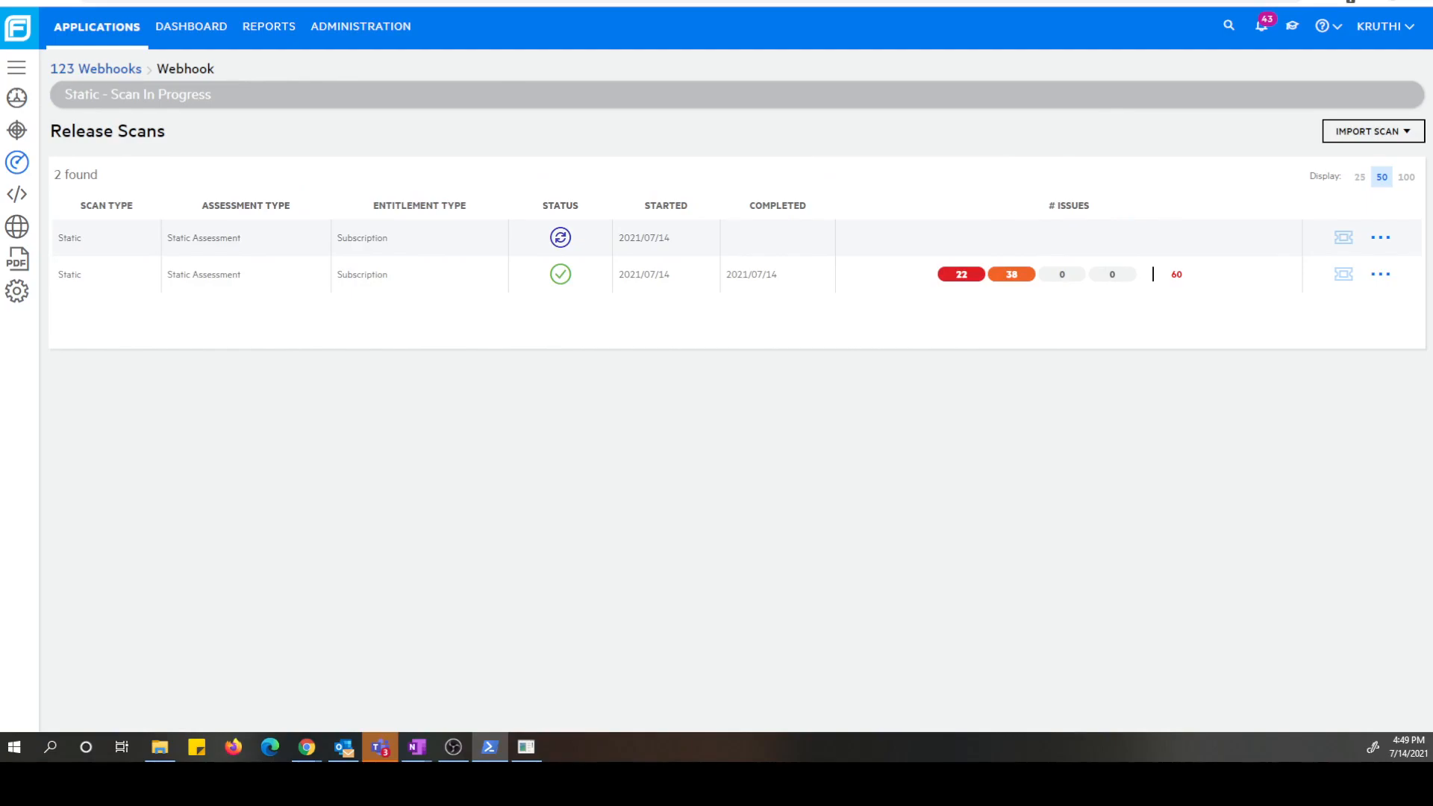
mouse_move(527, 529)
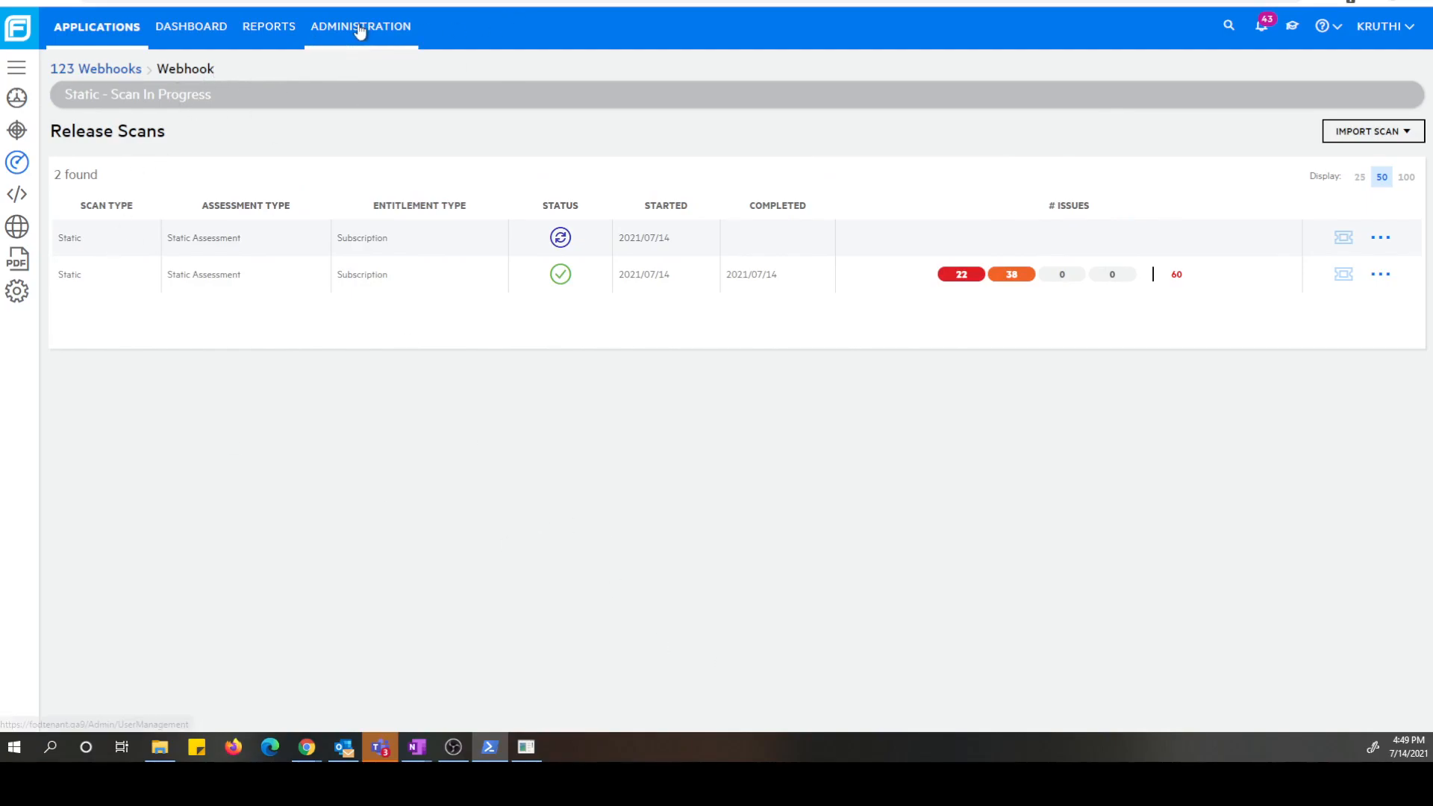
Navigate to the Webhooks Deliveries list under Administration.
click(360, 27)
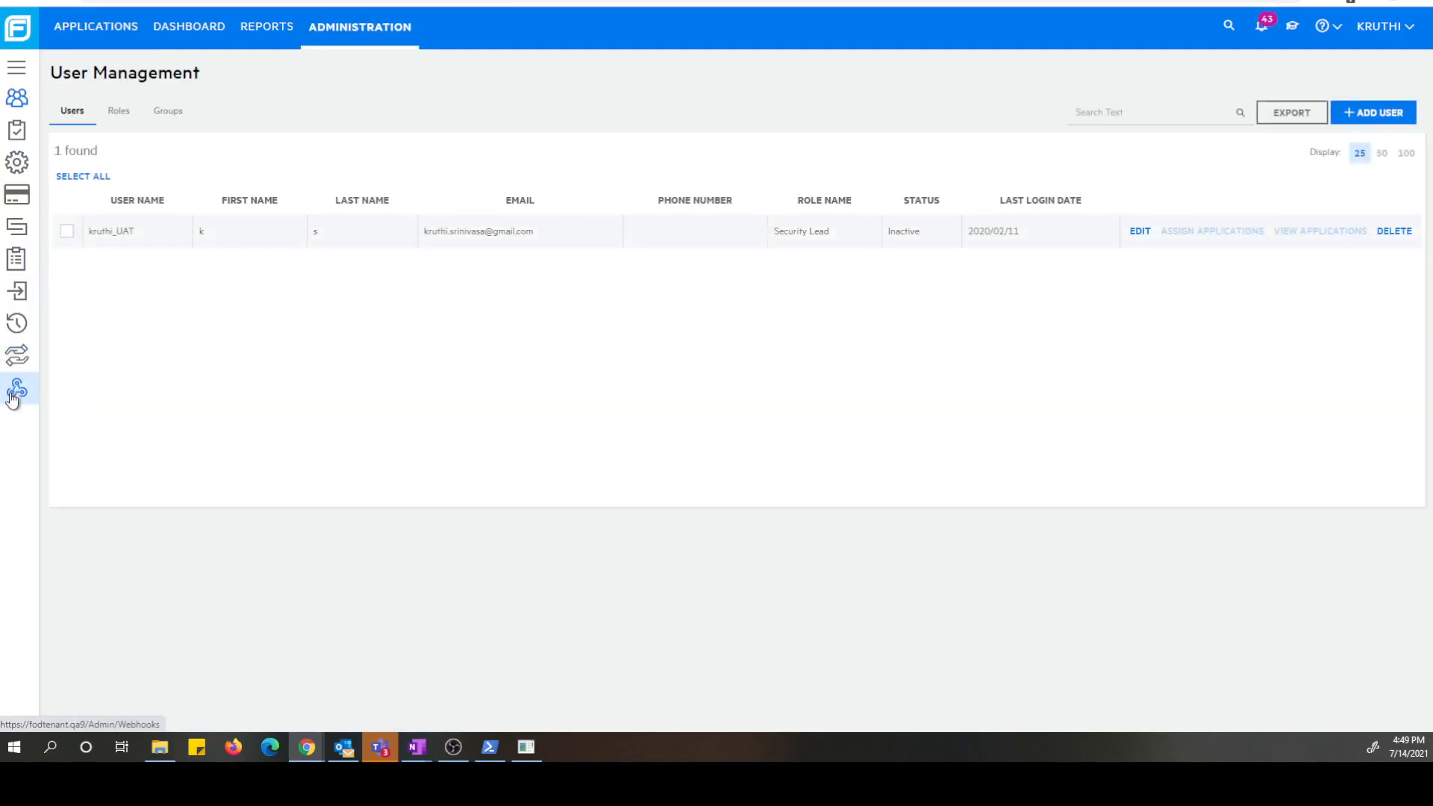
click(17, 391)
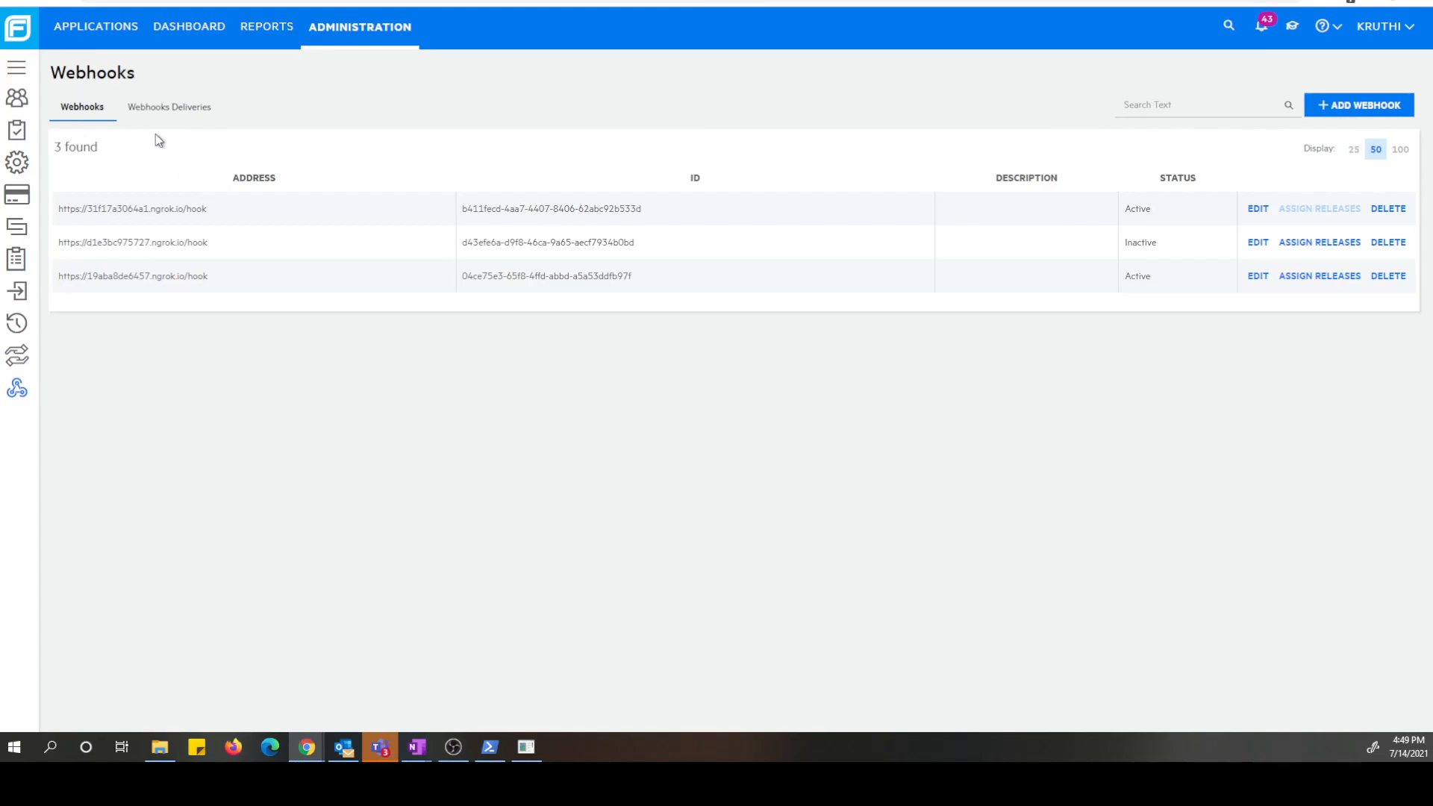
click(169, 108)
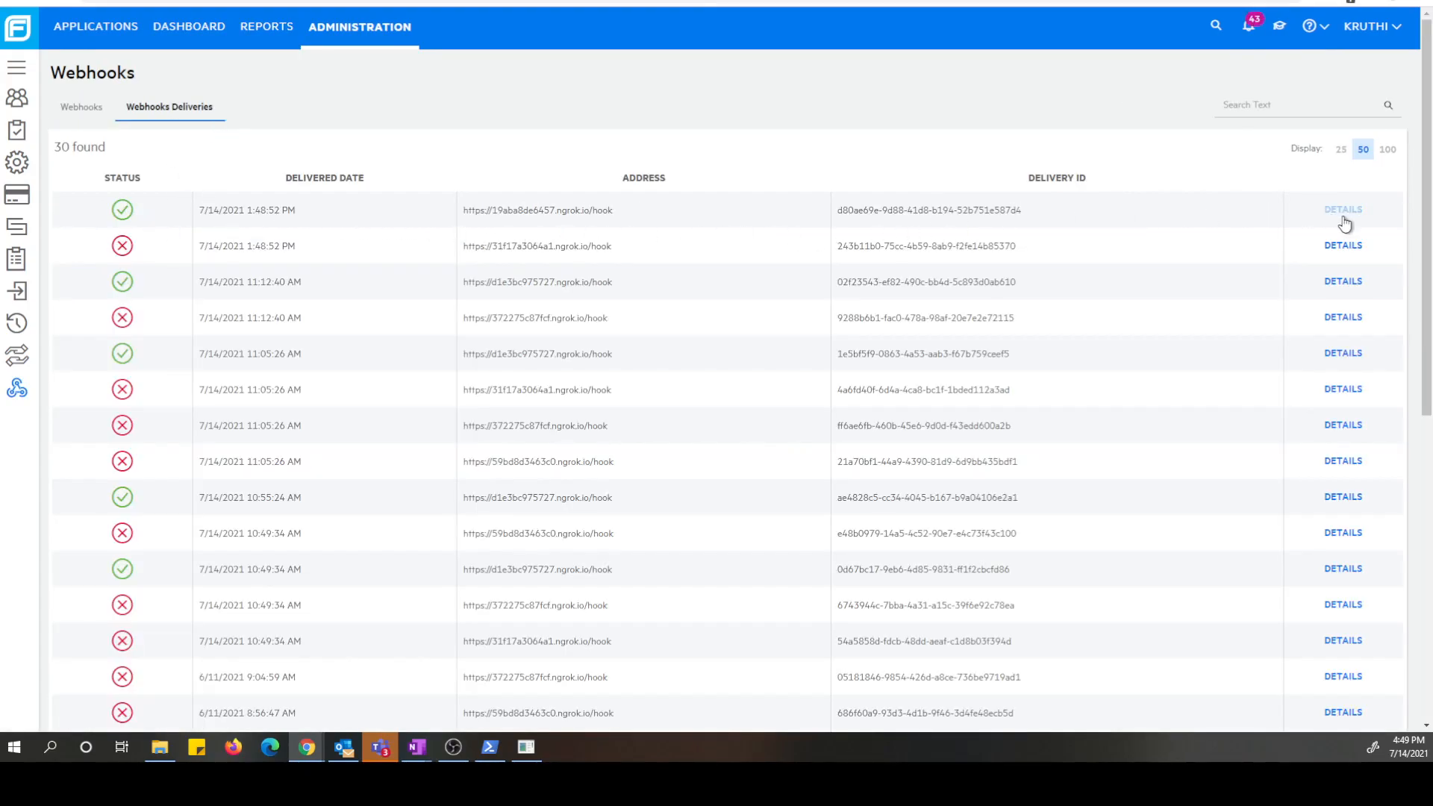
mouse_move(1045, 316)
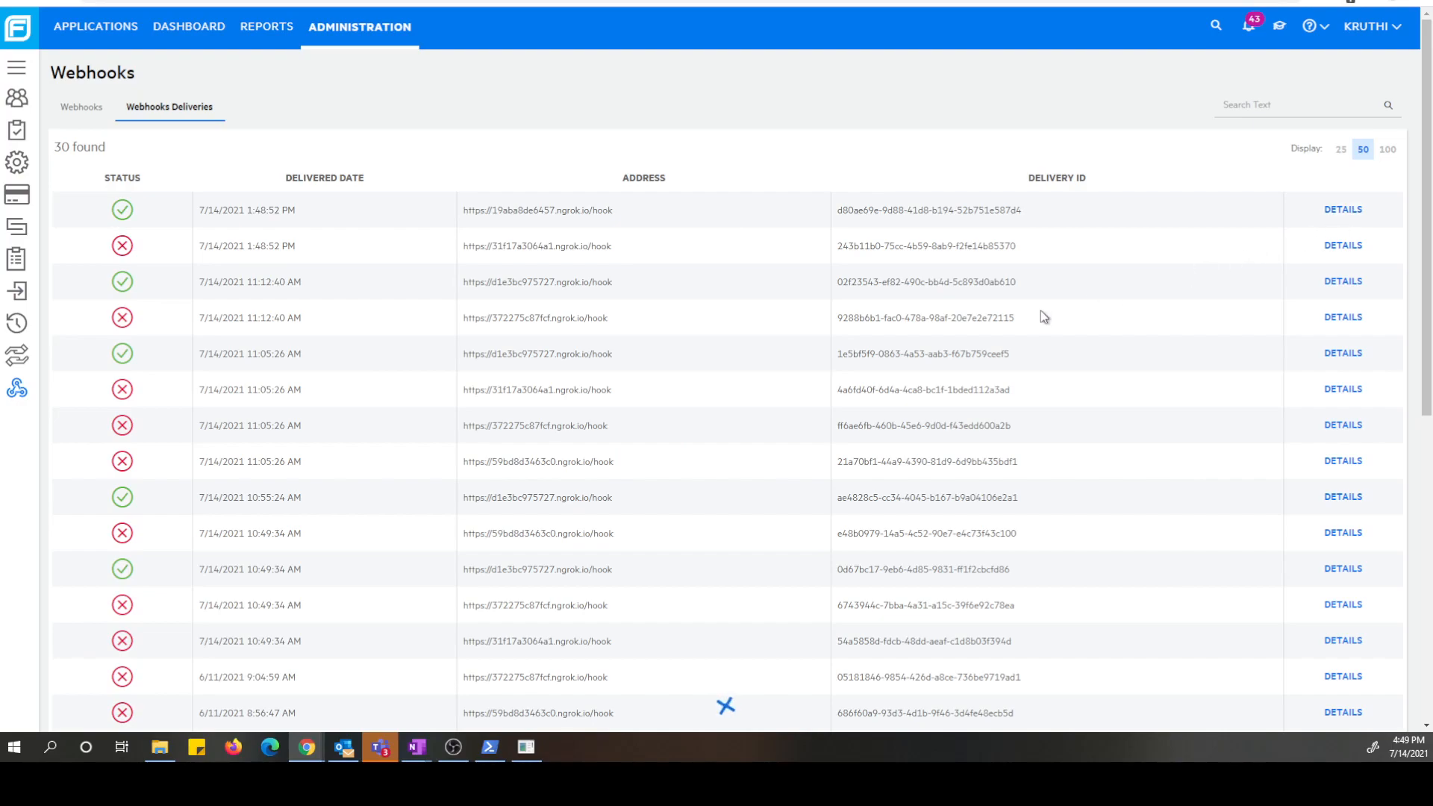
Review the newest successful scan_started delivery's response and request payload for scan 31455.
click(1341, 209)
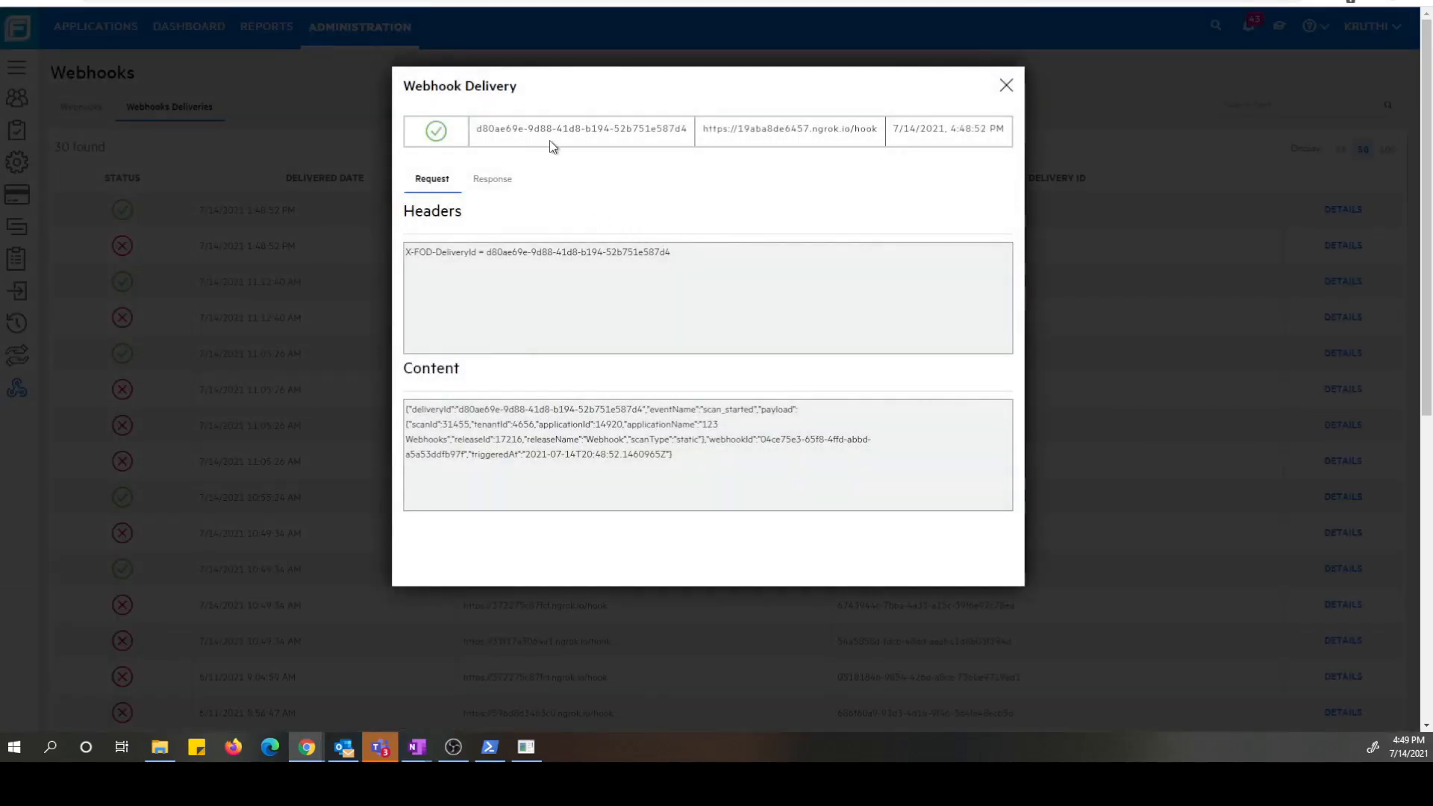
click(492, 177)
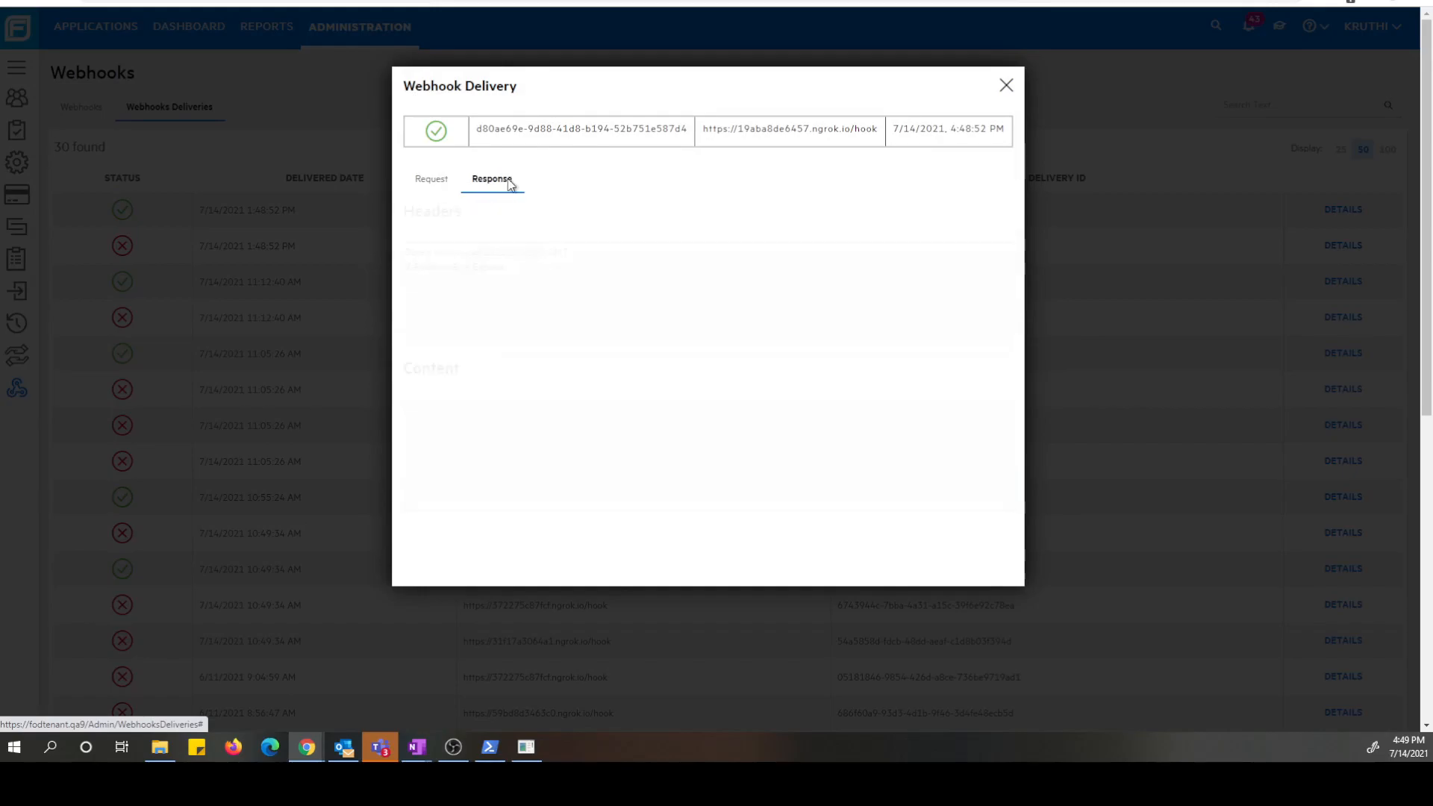
click(432, 178)
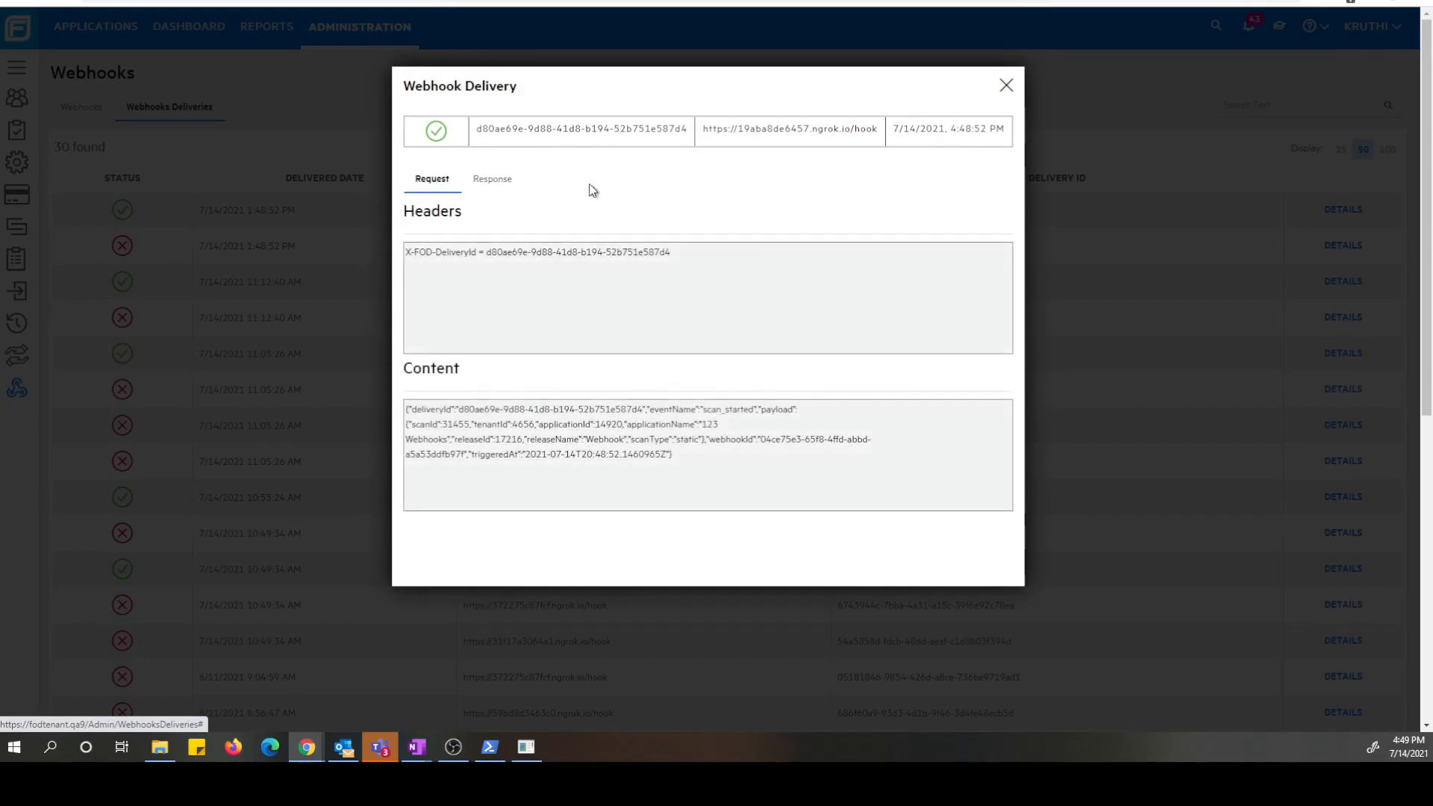
click(1004, 85)
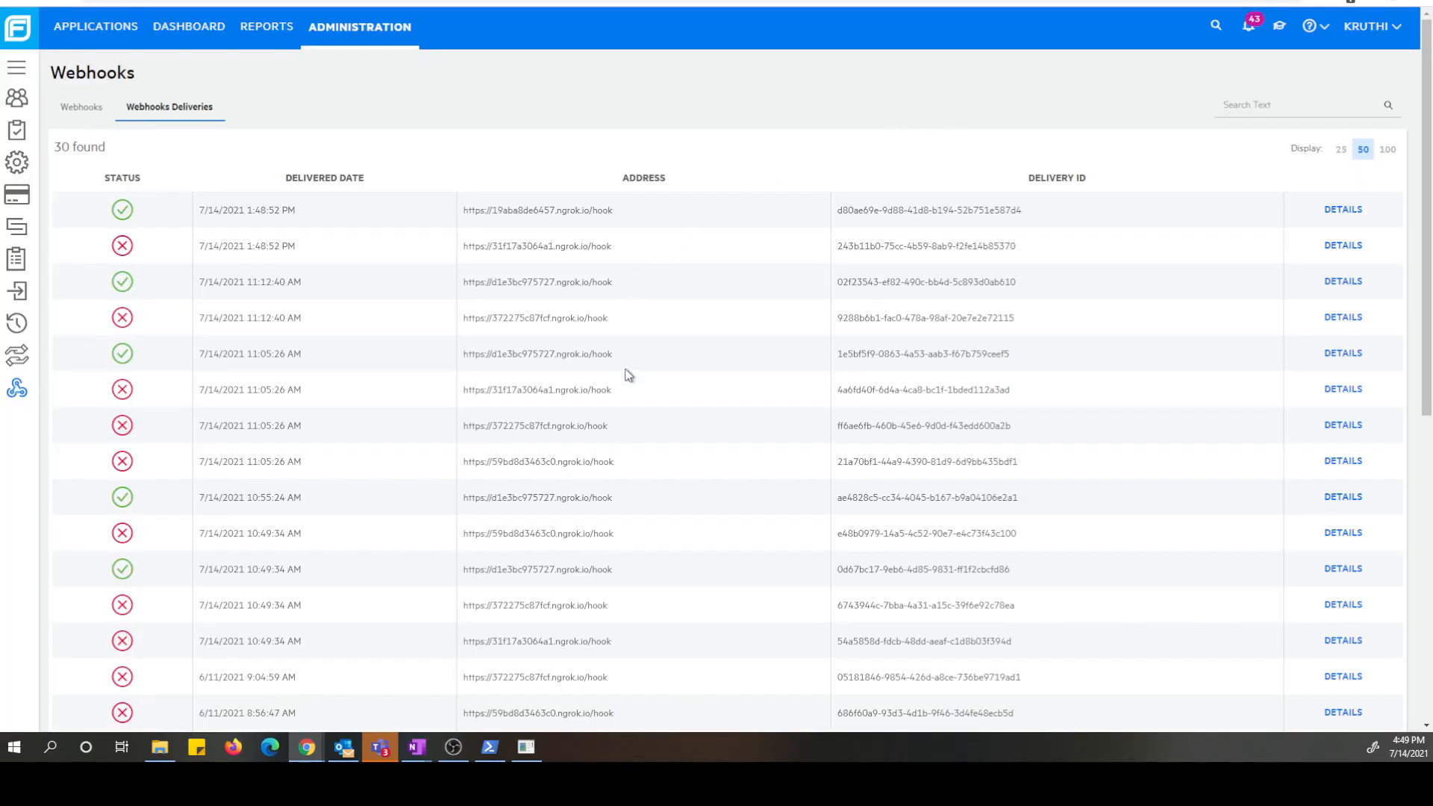